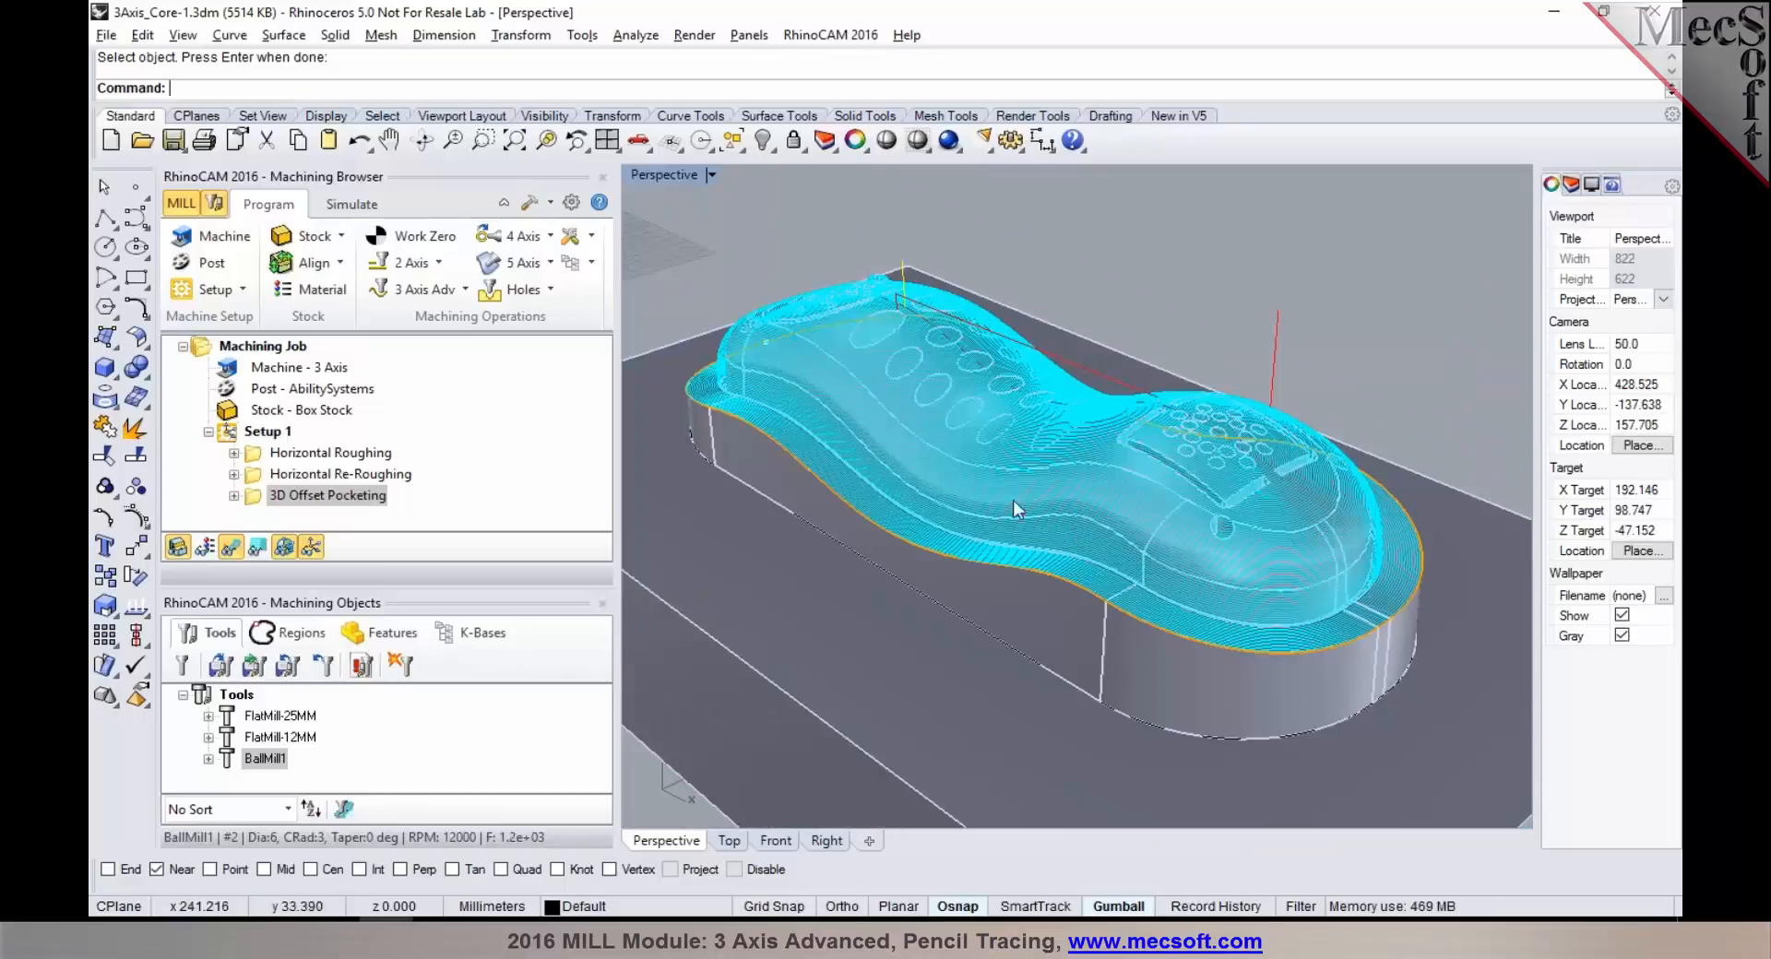
Step: Orbit and zoom around the 3D Offset Pocketing toolpath on the phone-shaped part
left_click_drag(1017, 508, 921, 402)
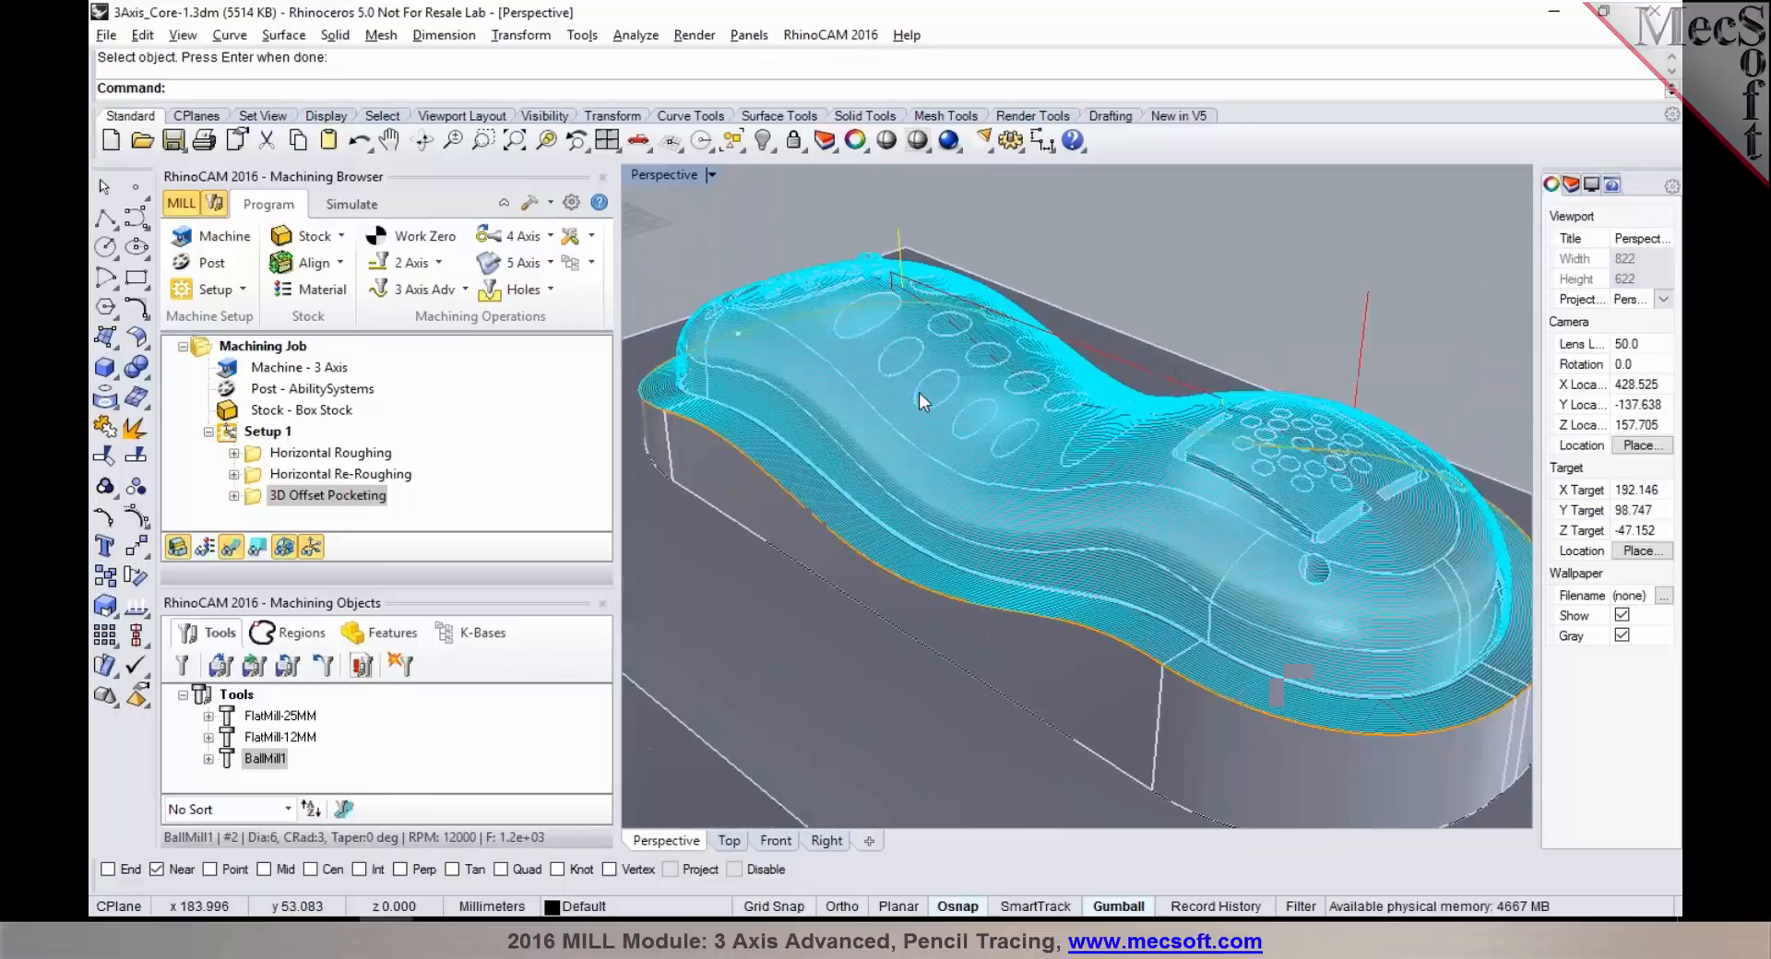
left_click_drag(920, 401, 1016, 457)
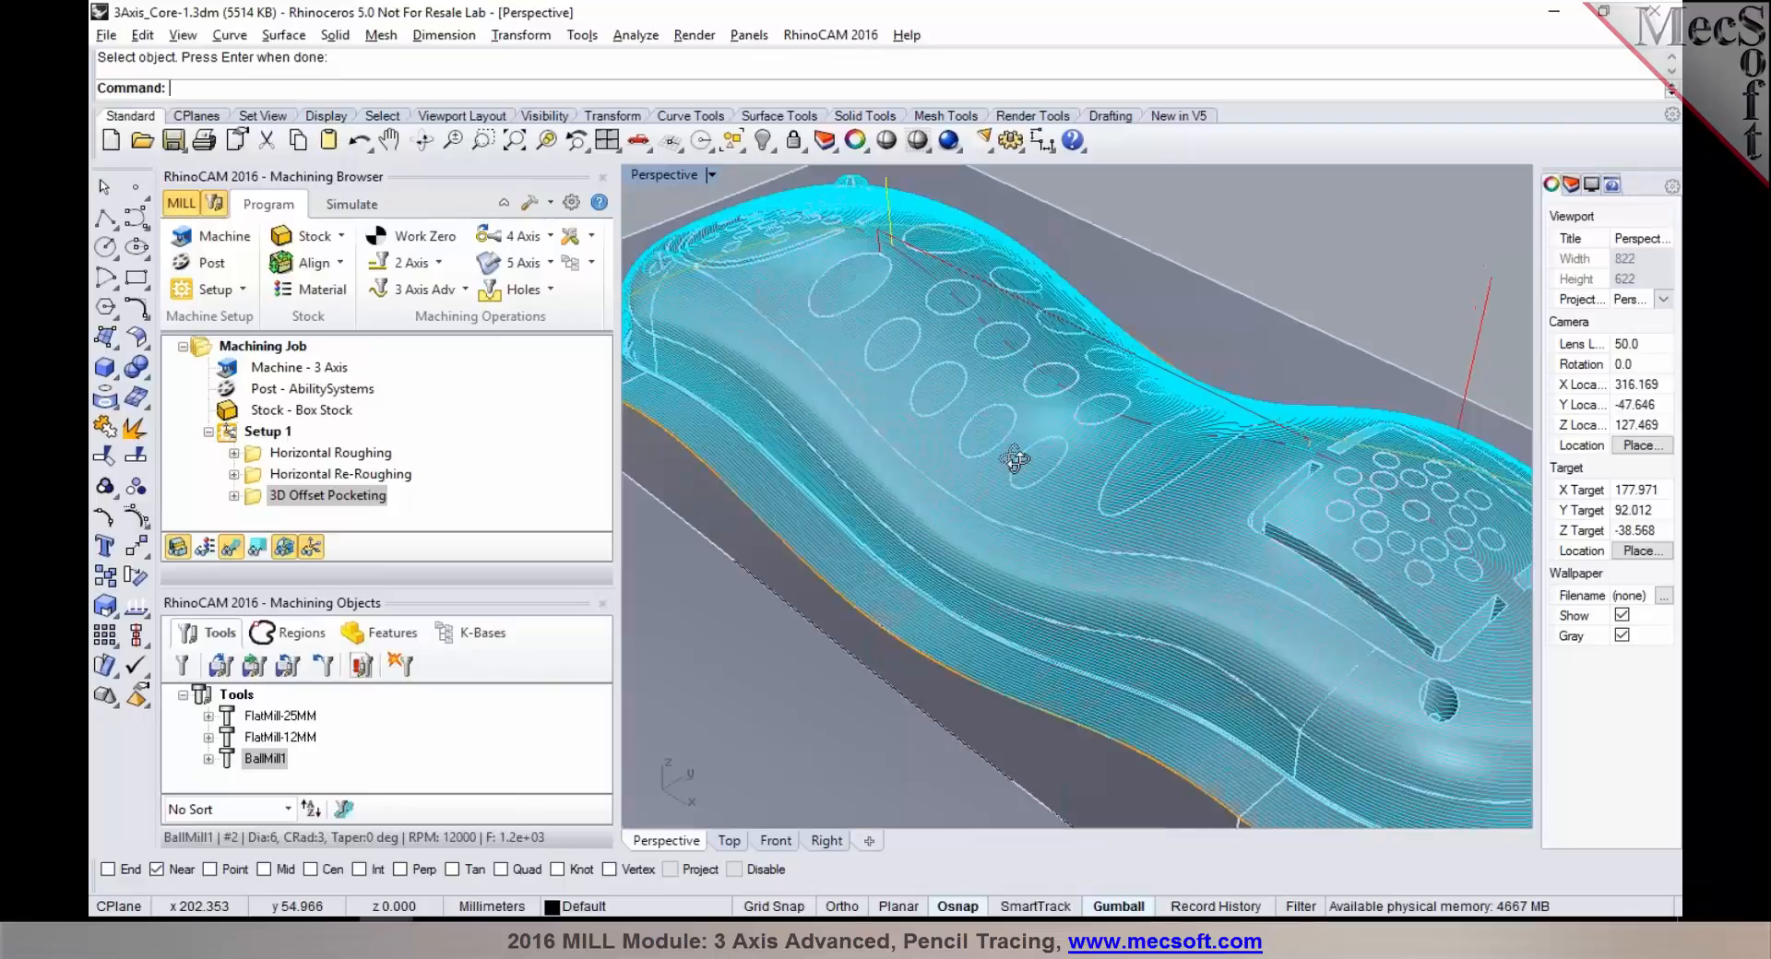
left_click_drag(1016, 460, 1091, 492)
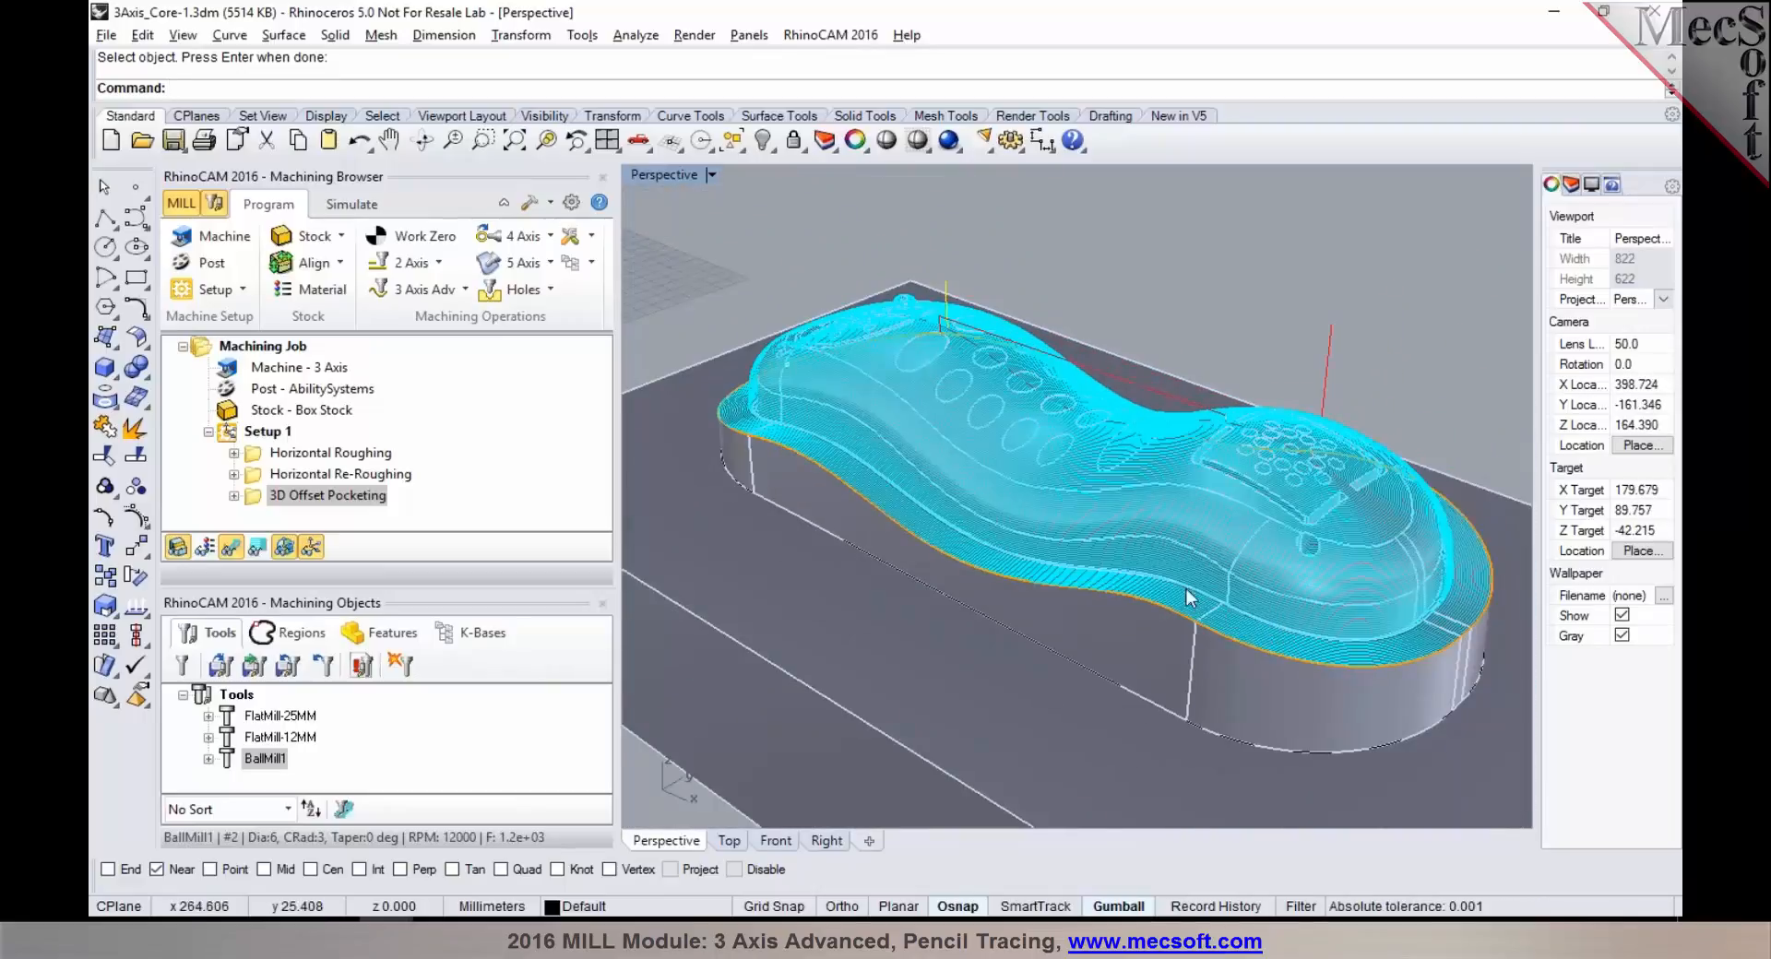
mouse_move(780, 433)
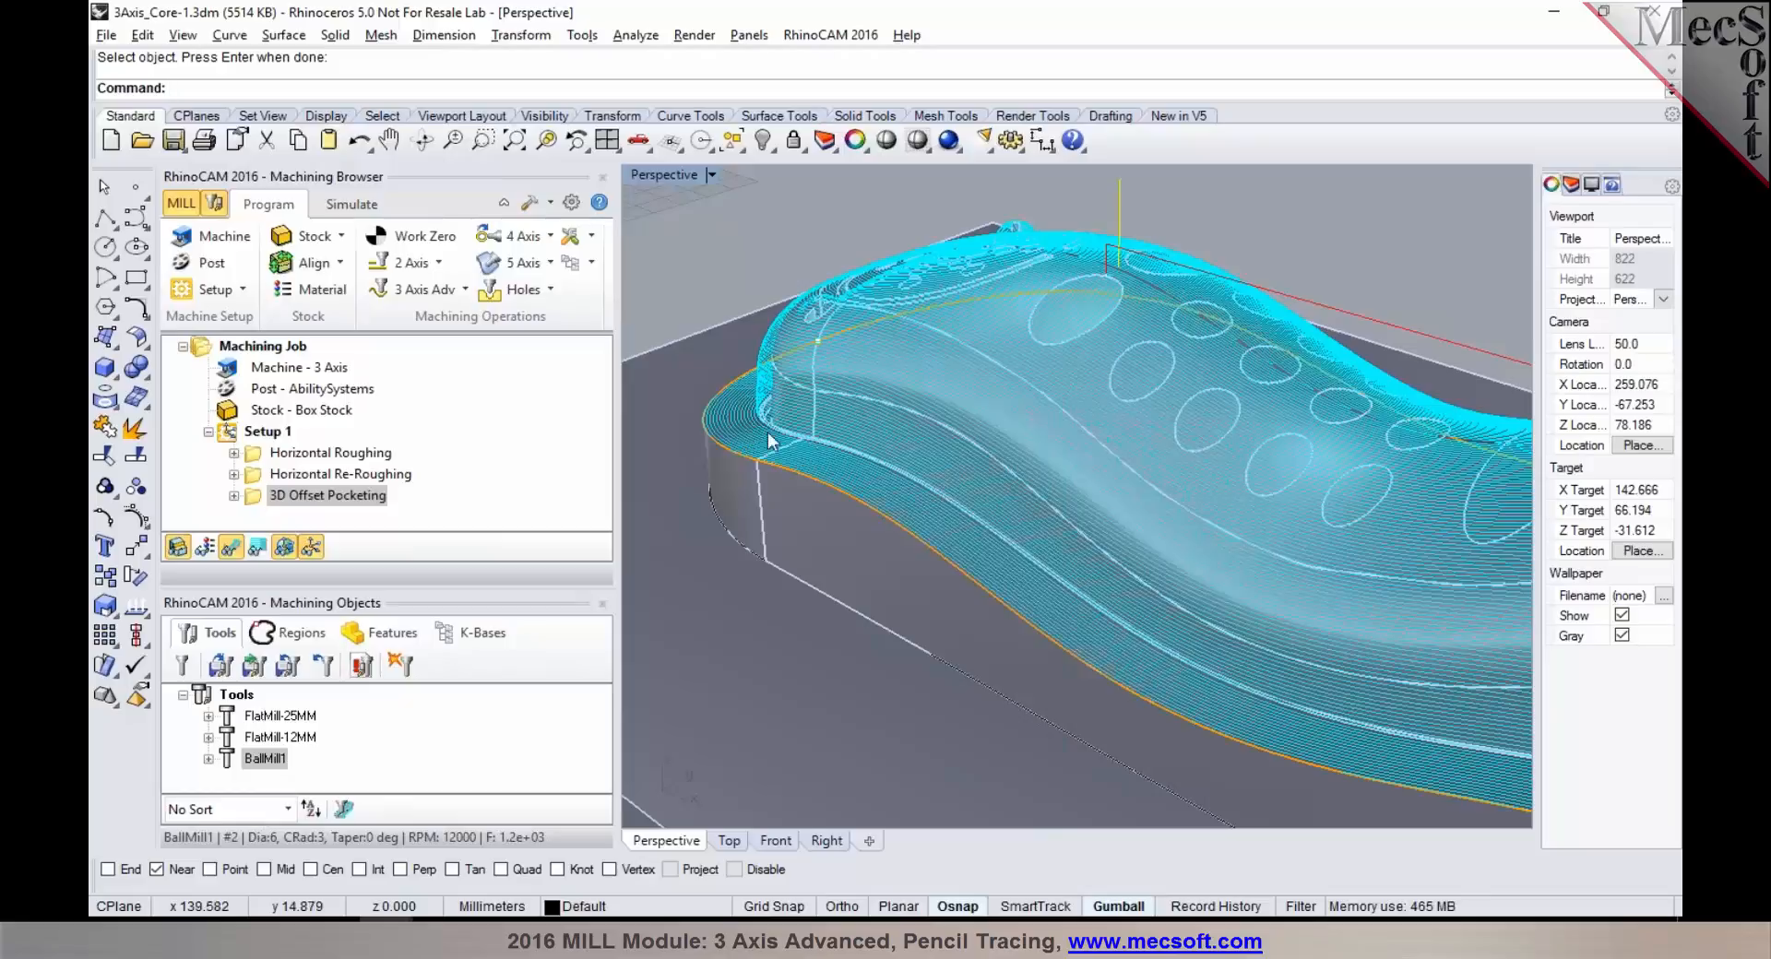
mouse_move(814, 446)
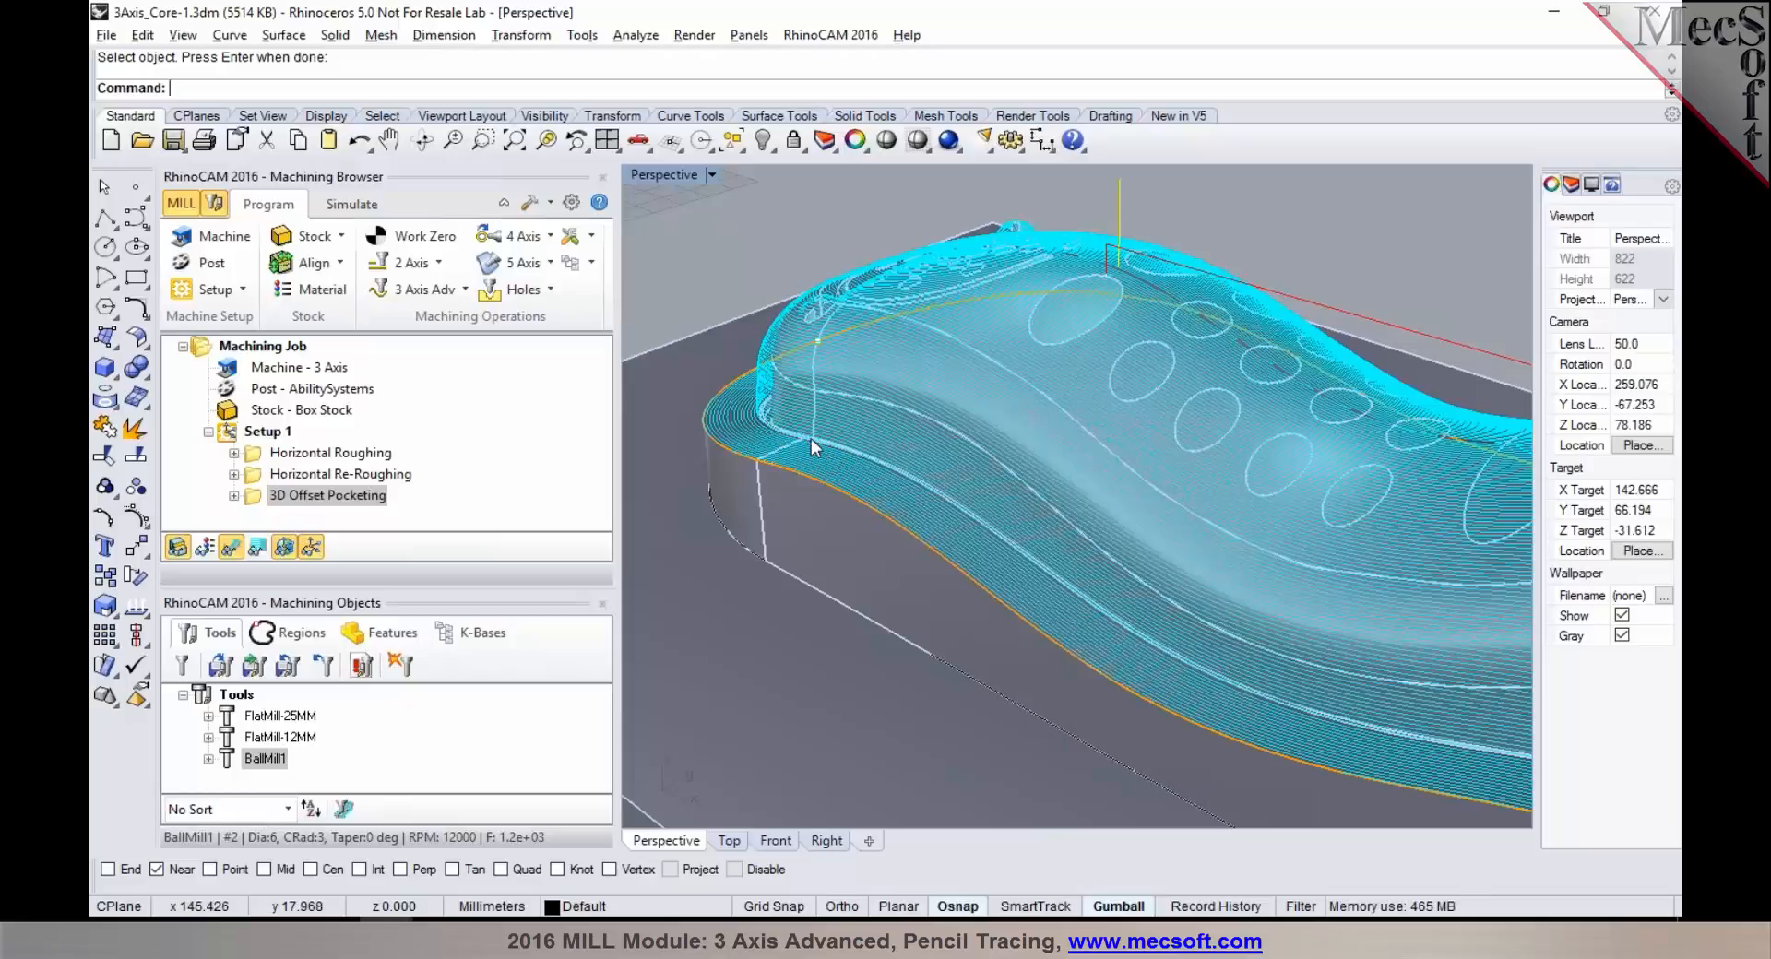
left_click_drag(813, 447, 949, 497)
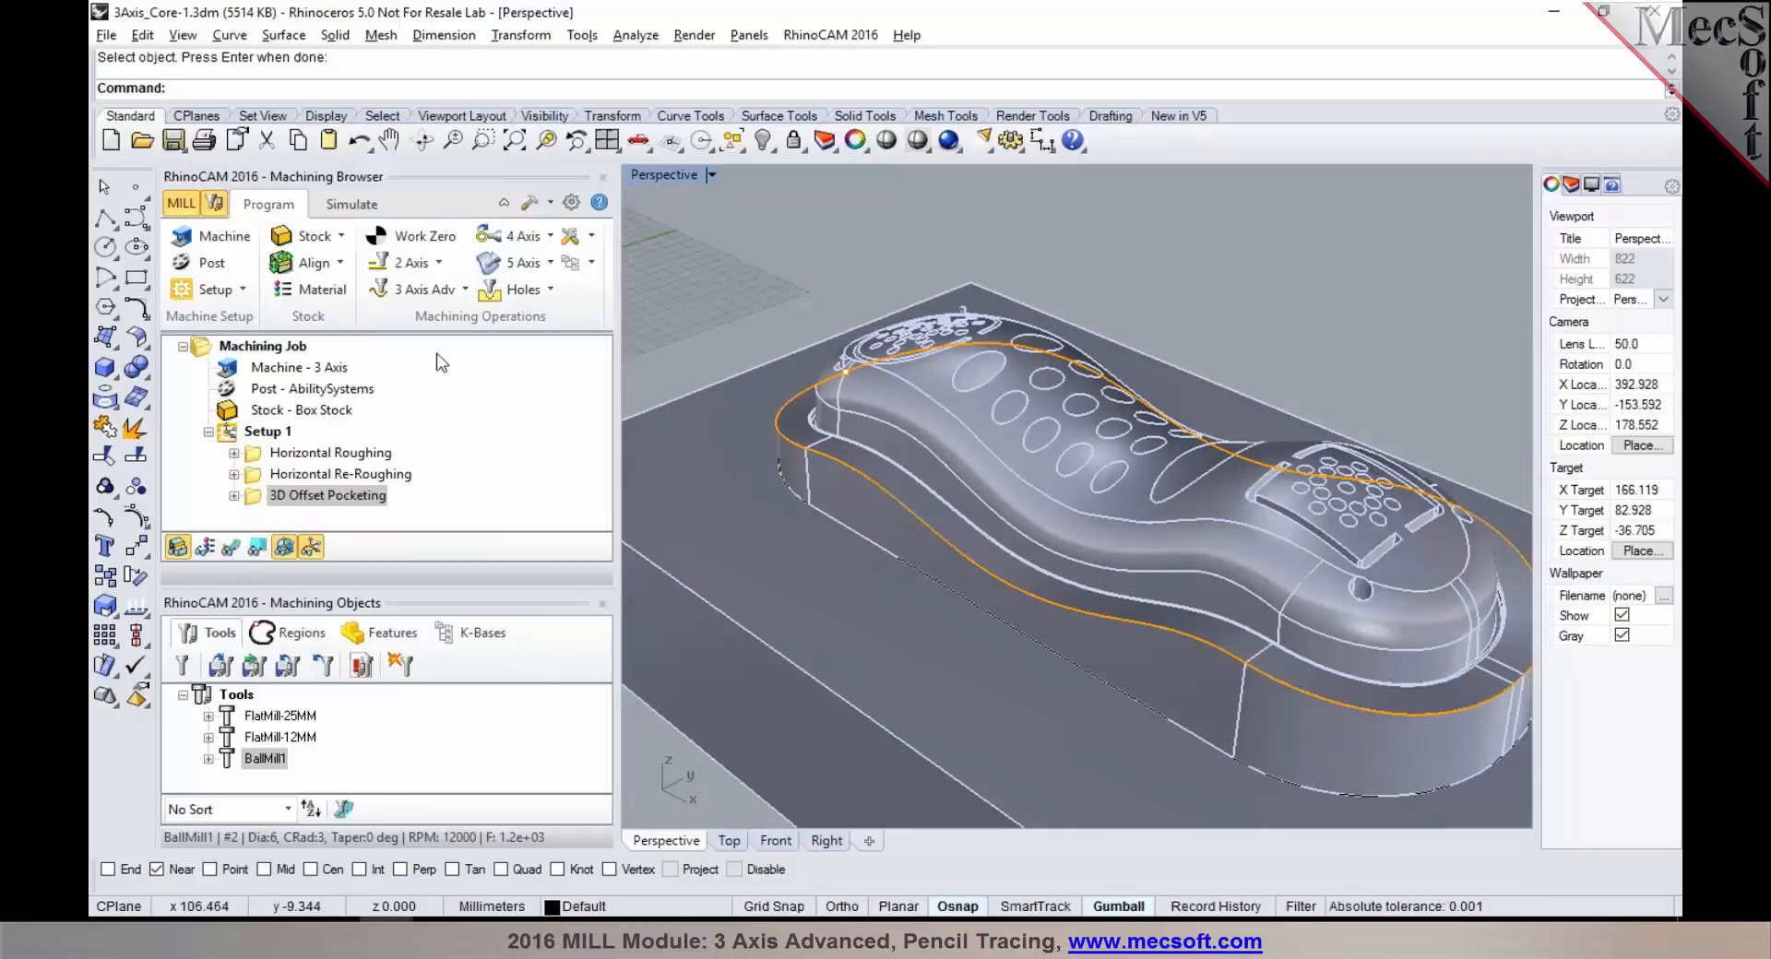
Step: Create a new Pencil Tracing operation from the 3 Axis Advanced operations list
left_click(427, 290)
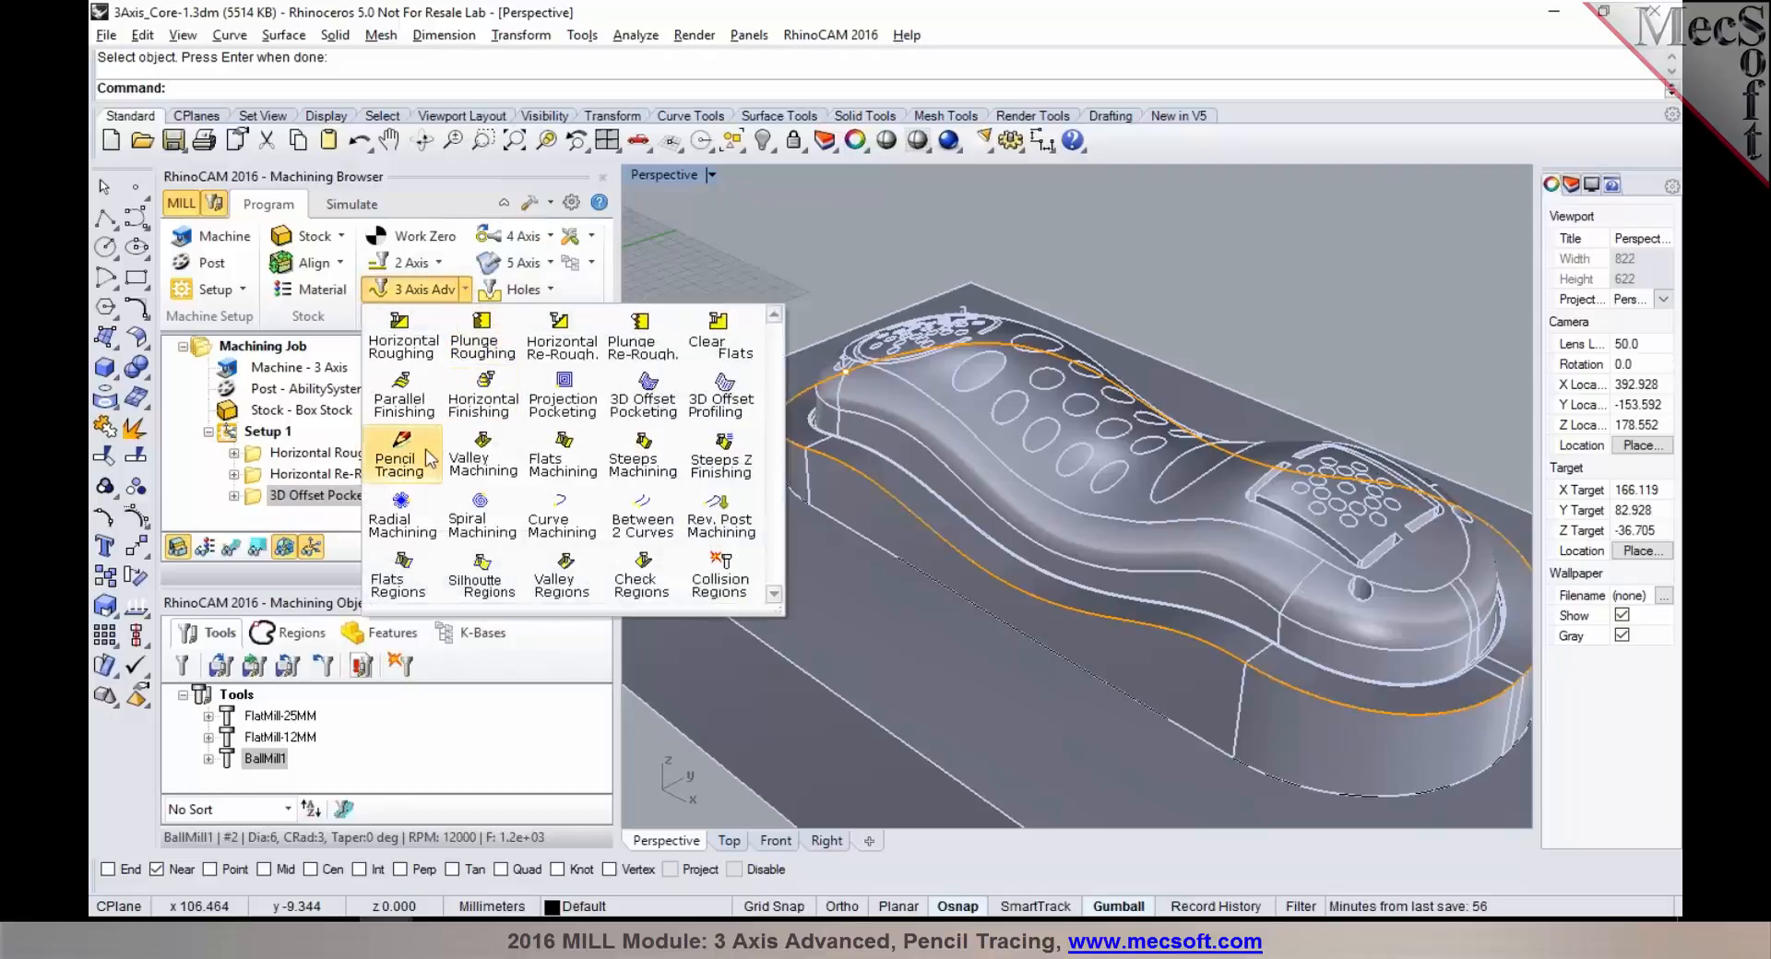
mouse_move(403, 452)
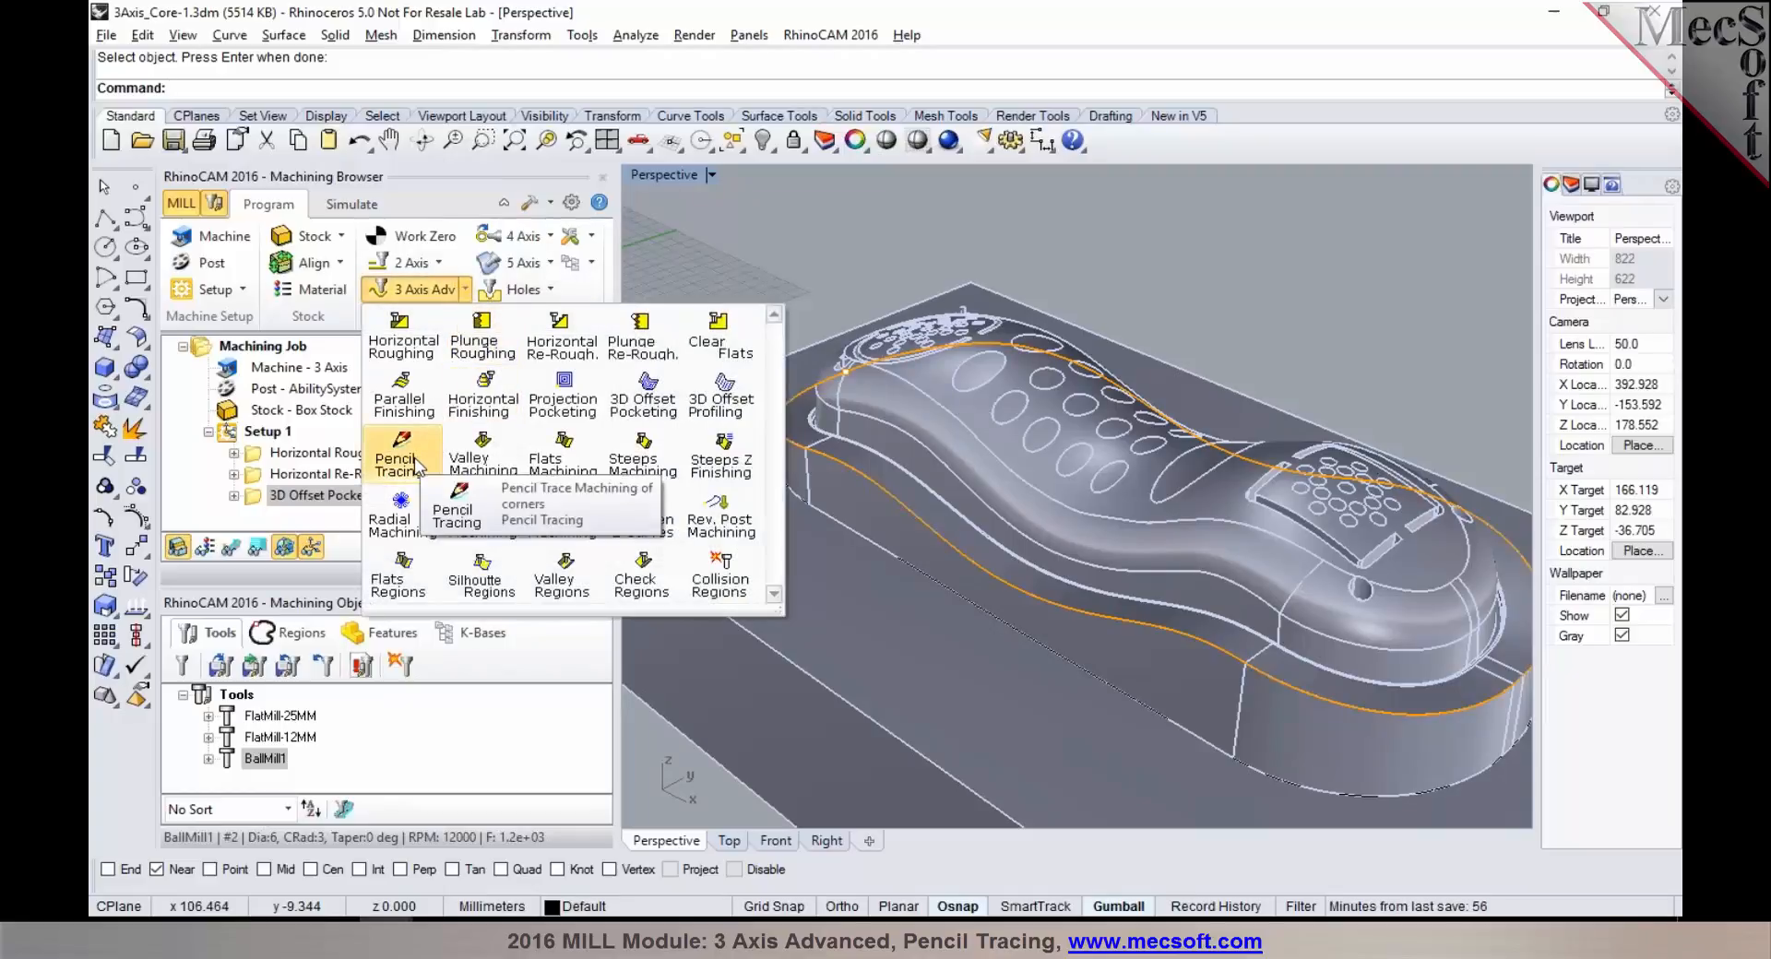
left_click(401, 461)
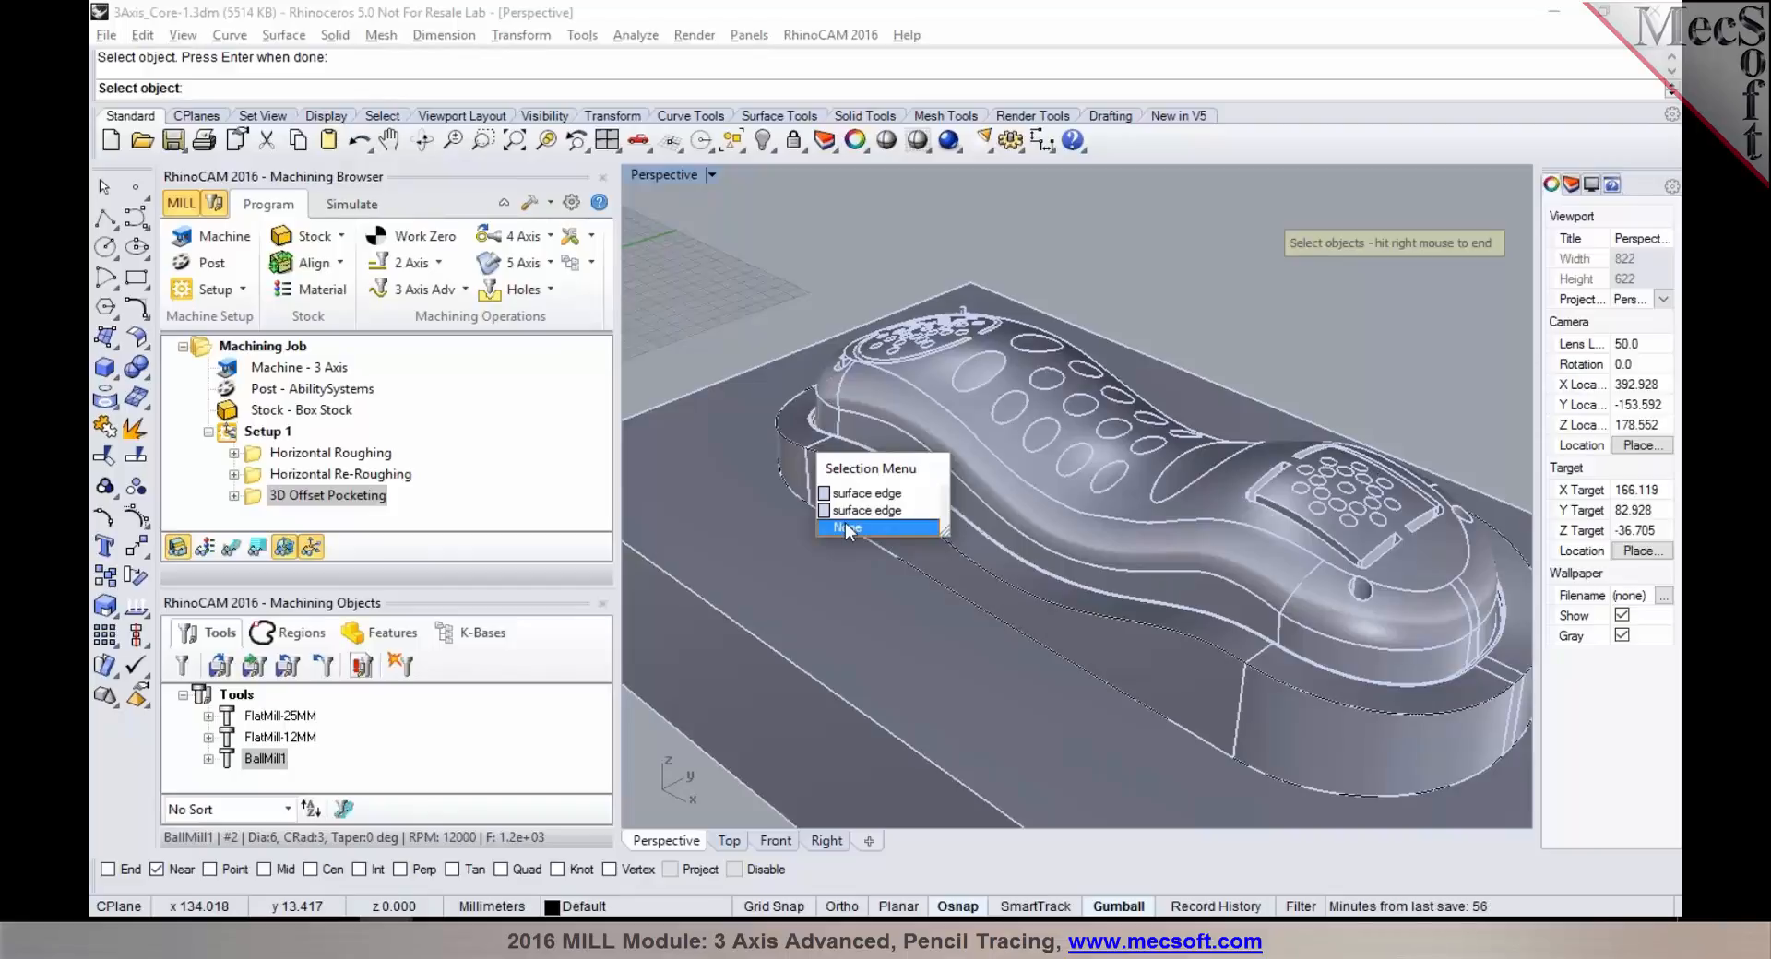
Step: Pick the boundary curve among overlapping candidates and confirm it as DriveRegion 1
left_click(848, 528)
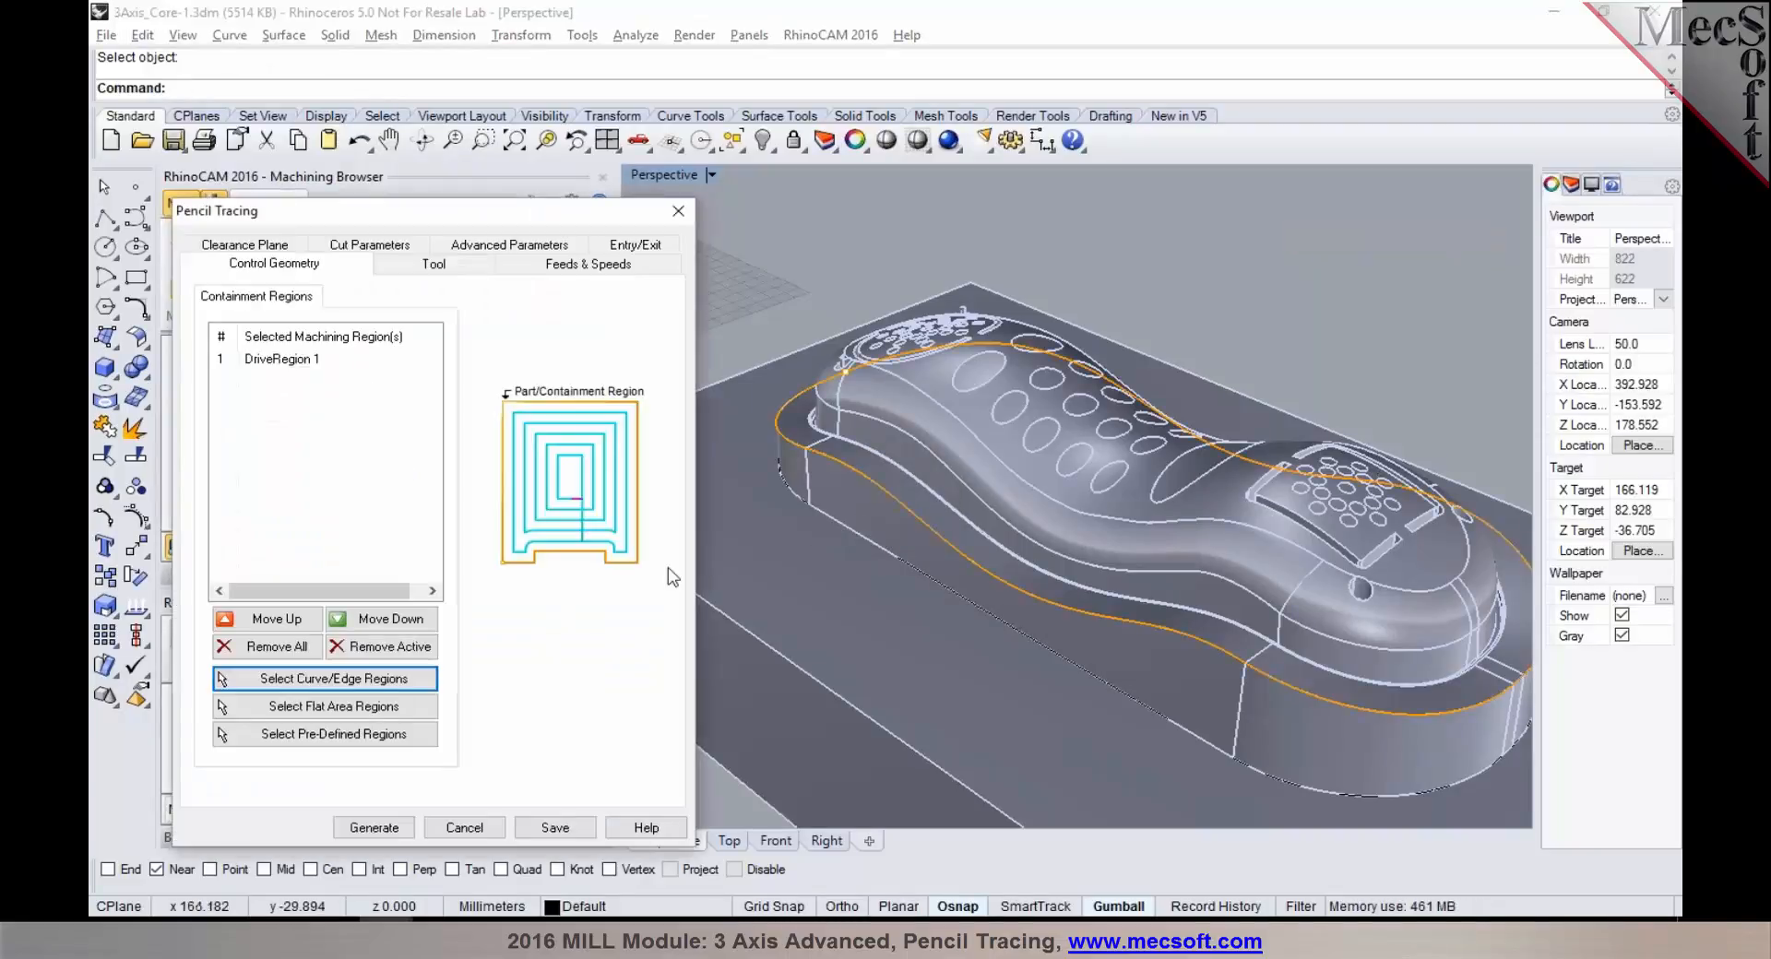
left_click(282, 358)
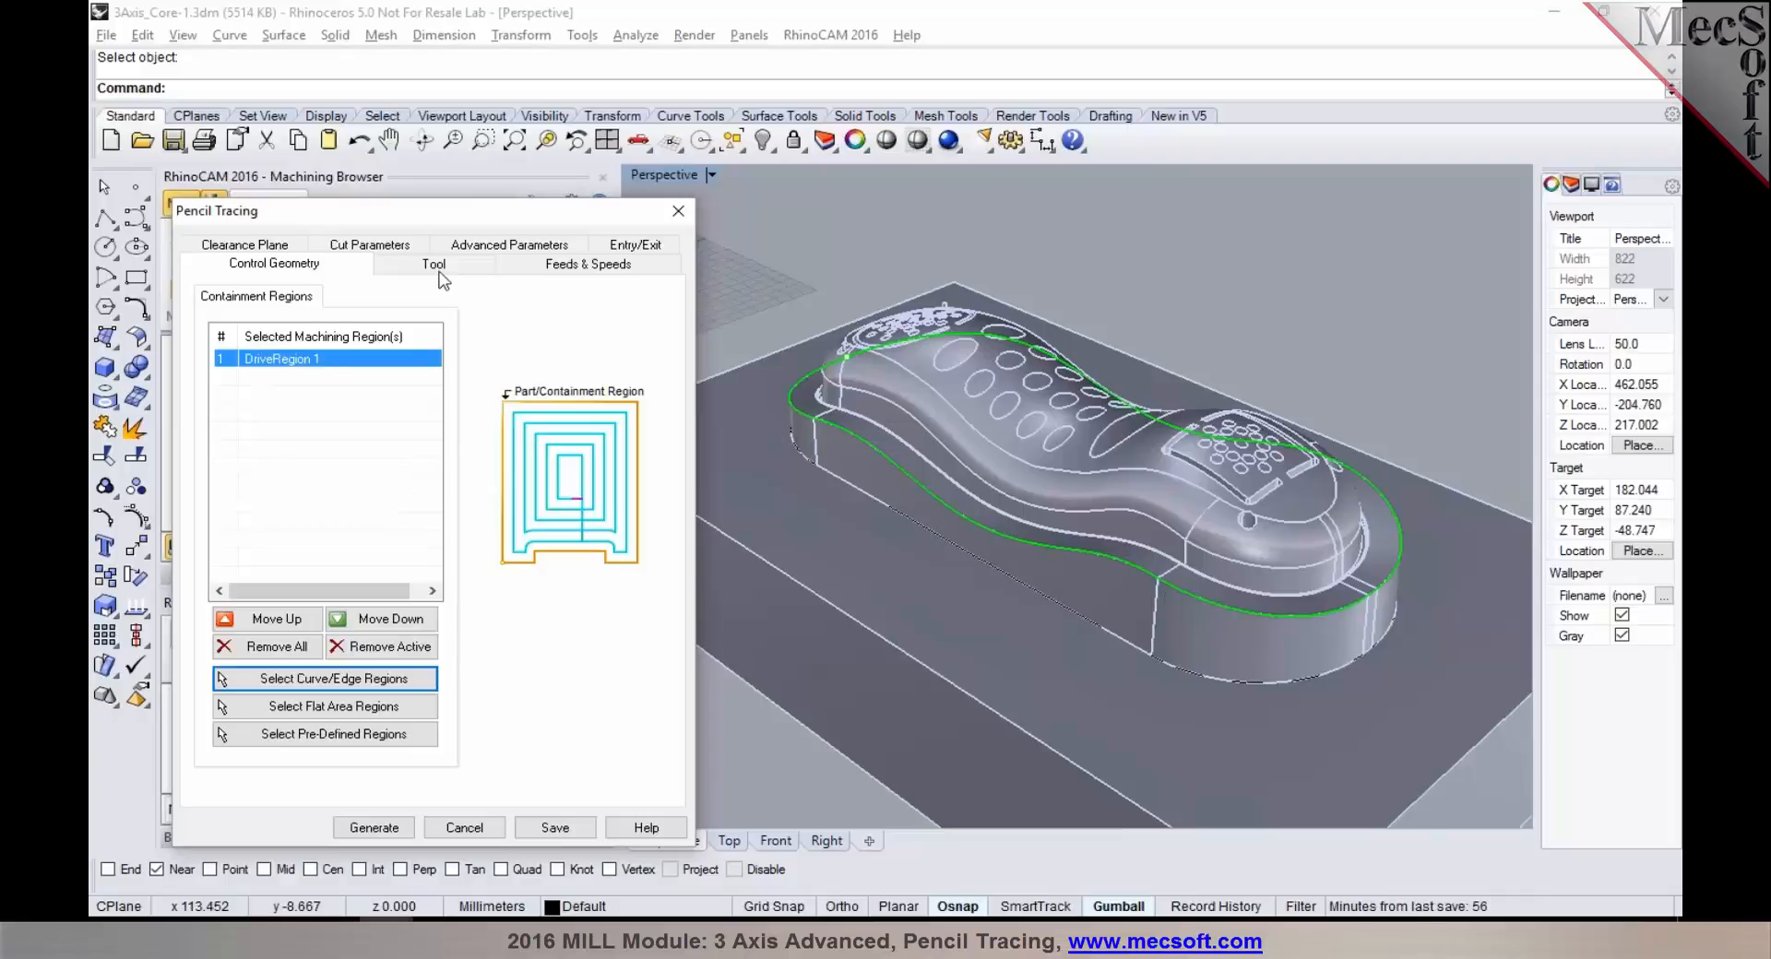
Step: Display the Tool tab with BallMill1 as the Pencil Tracing cutter
left_click(433, 263)
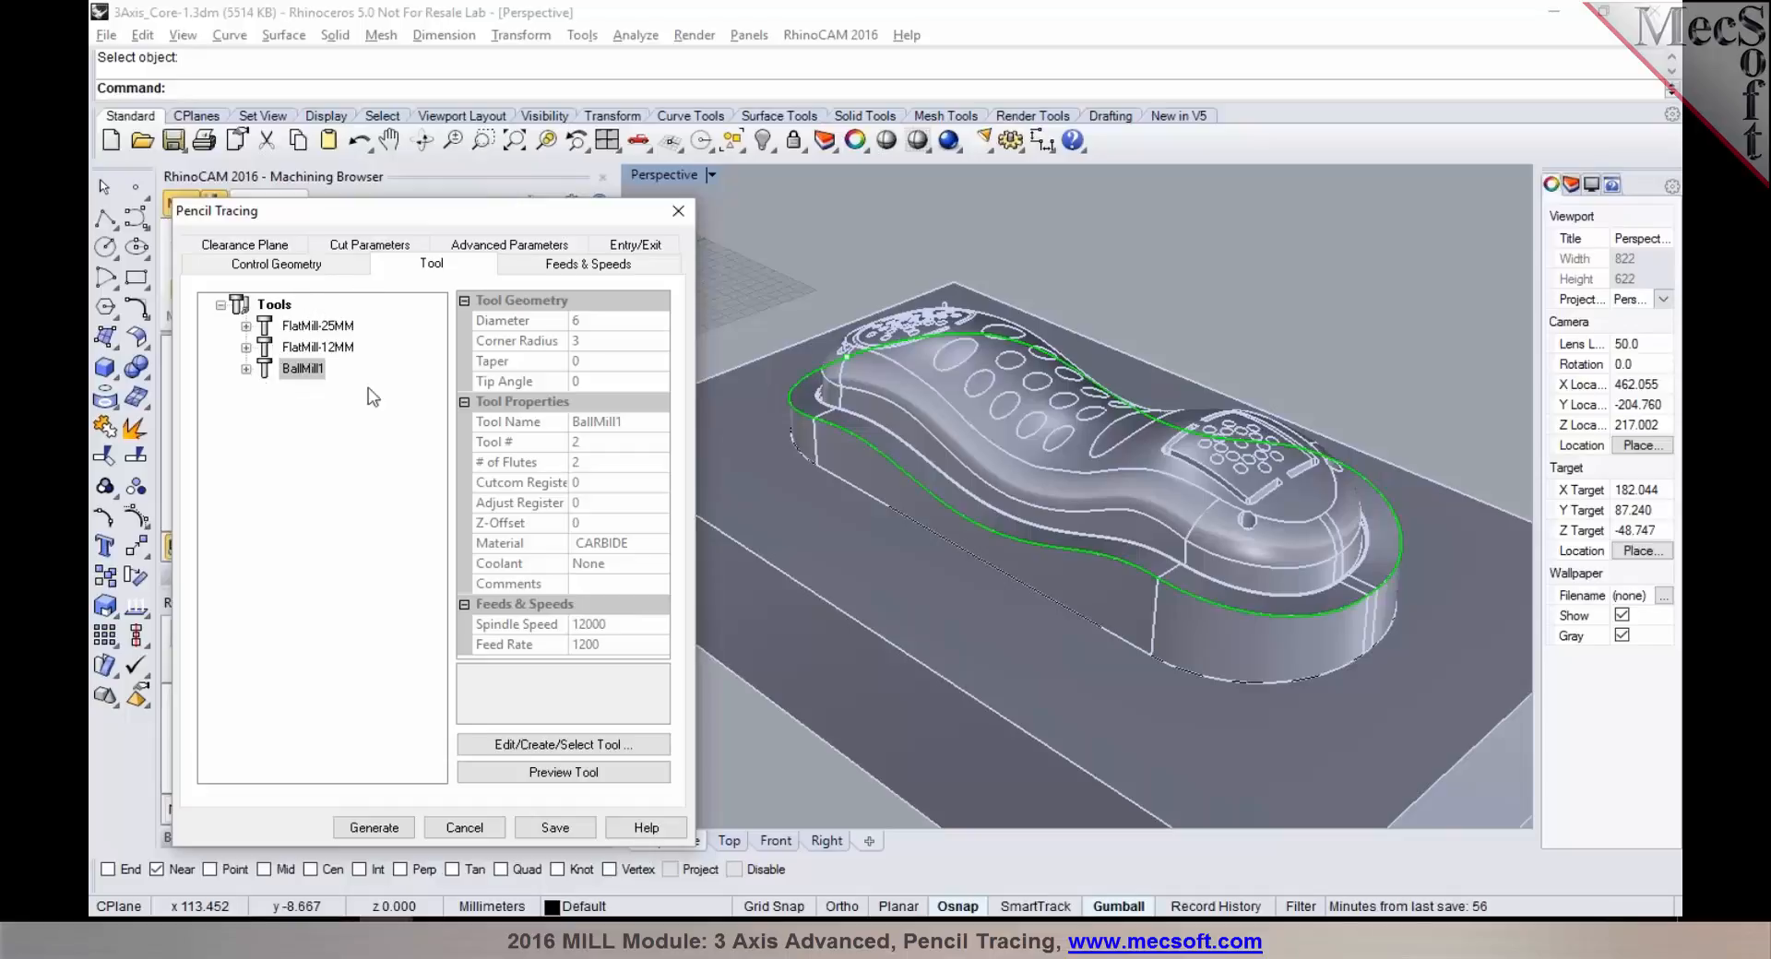
mouse_move(407, 435)
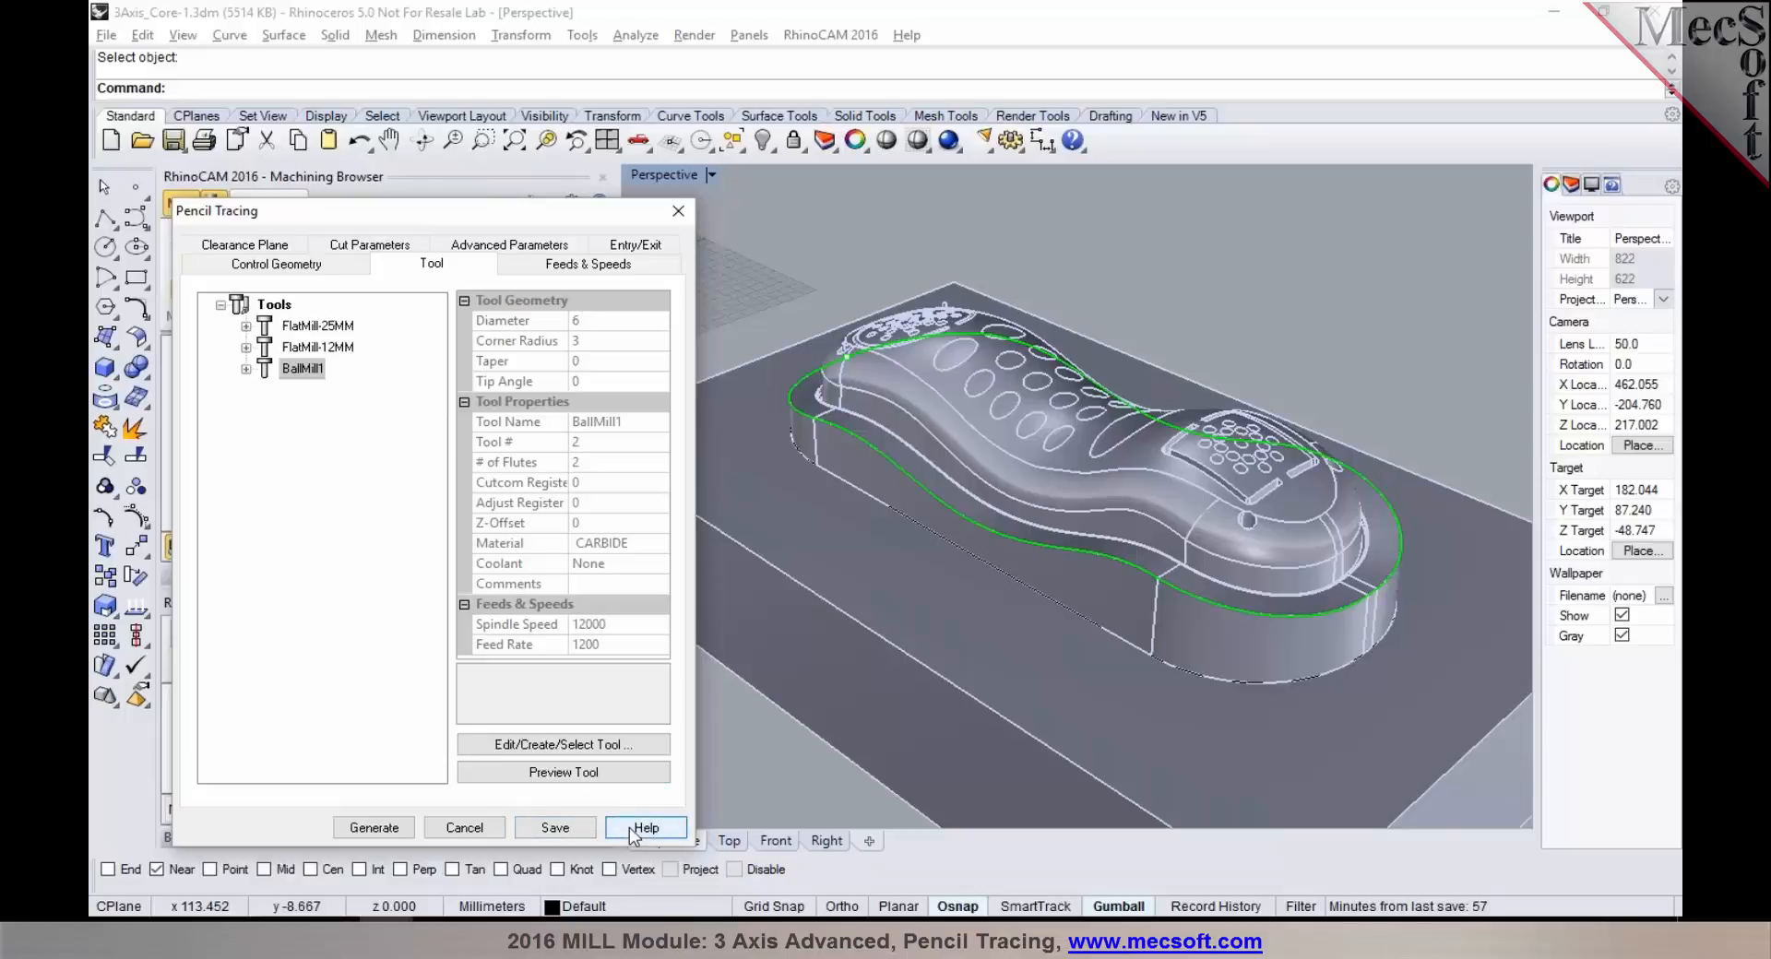
Step: Read the Advanced Cut Parameters help topic down to Maximum Included Angle
left_click(645, 827)
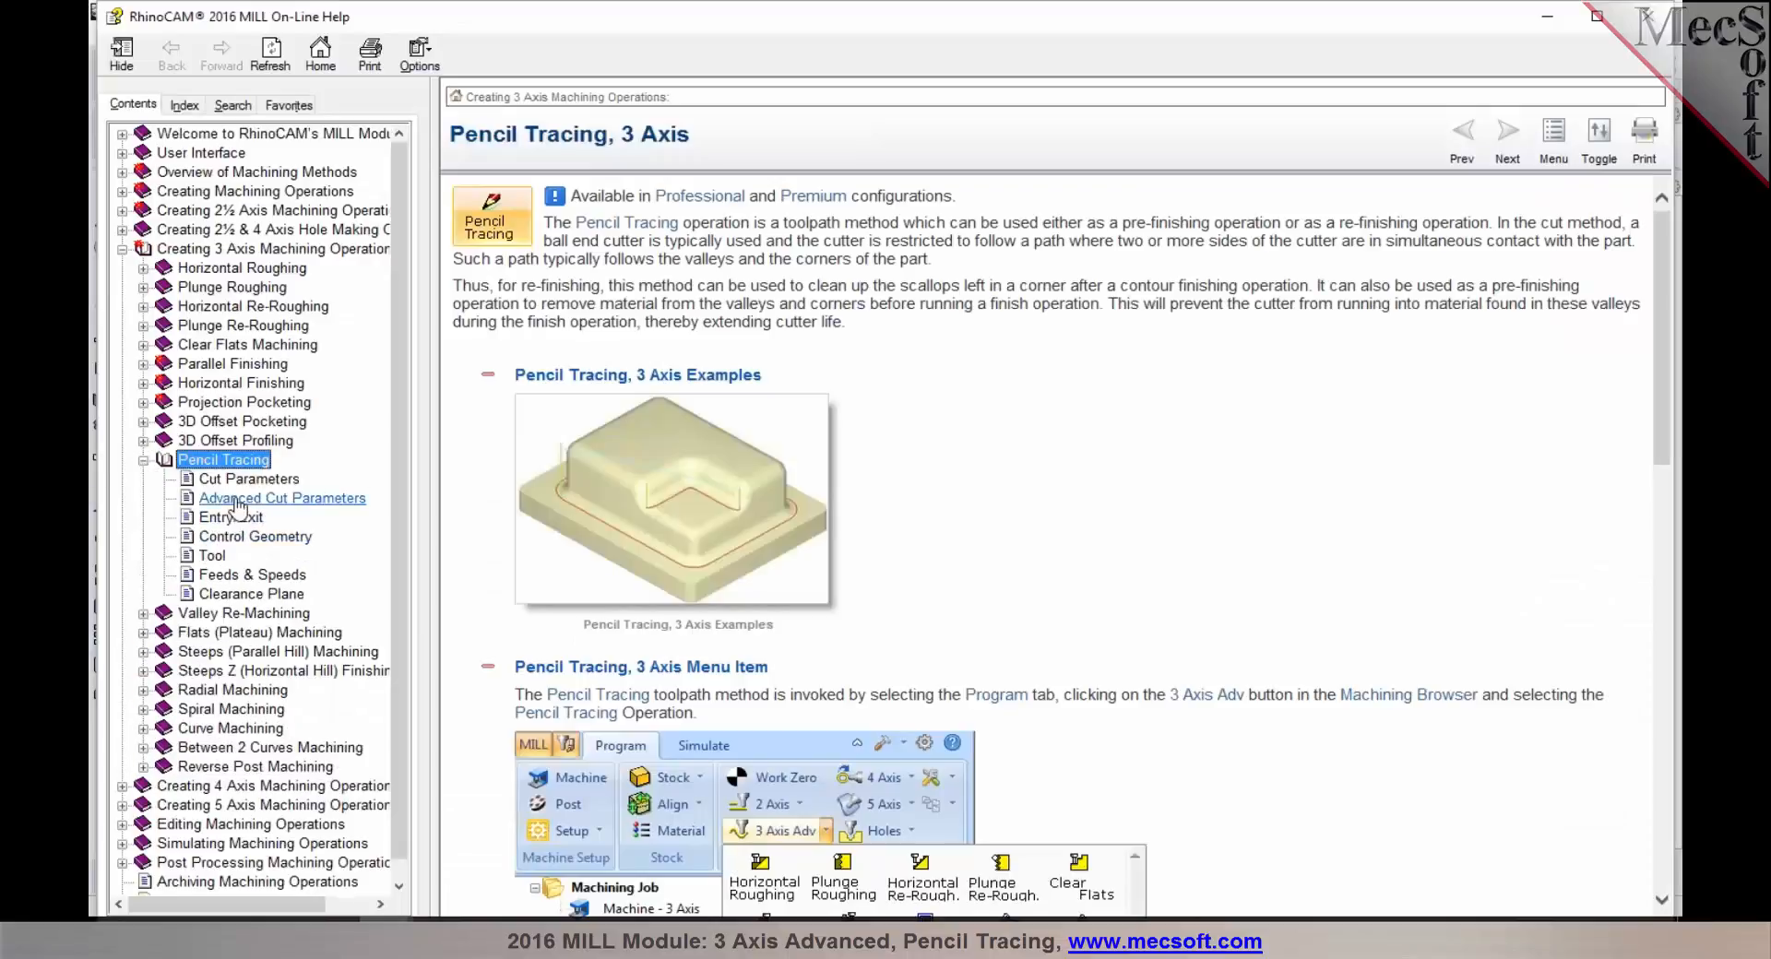
left_click(282, 498)
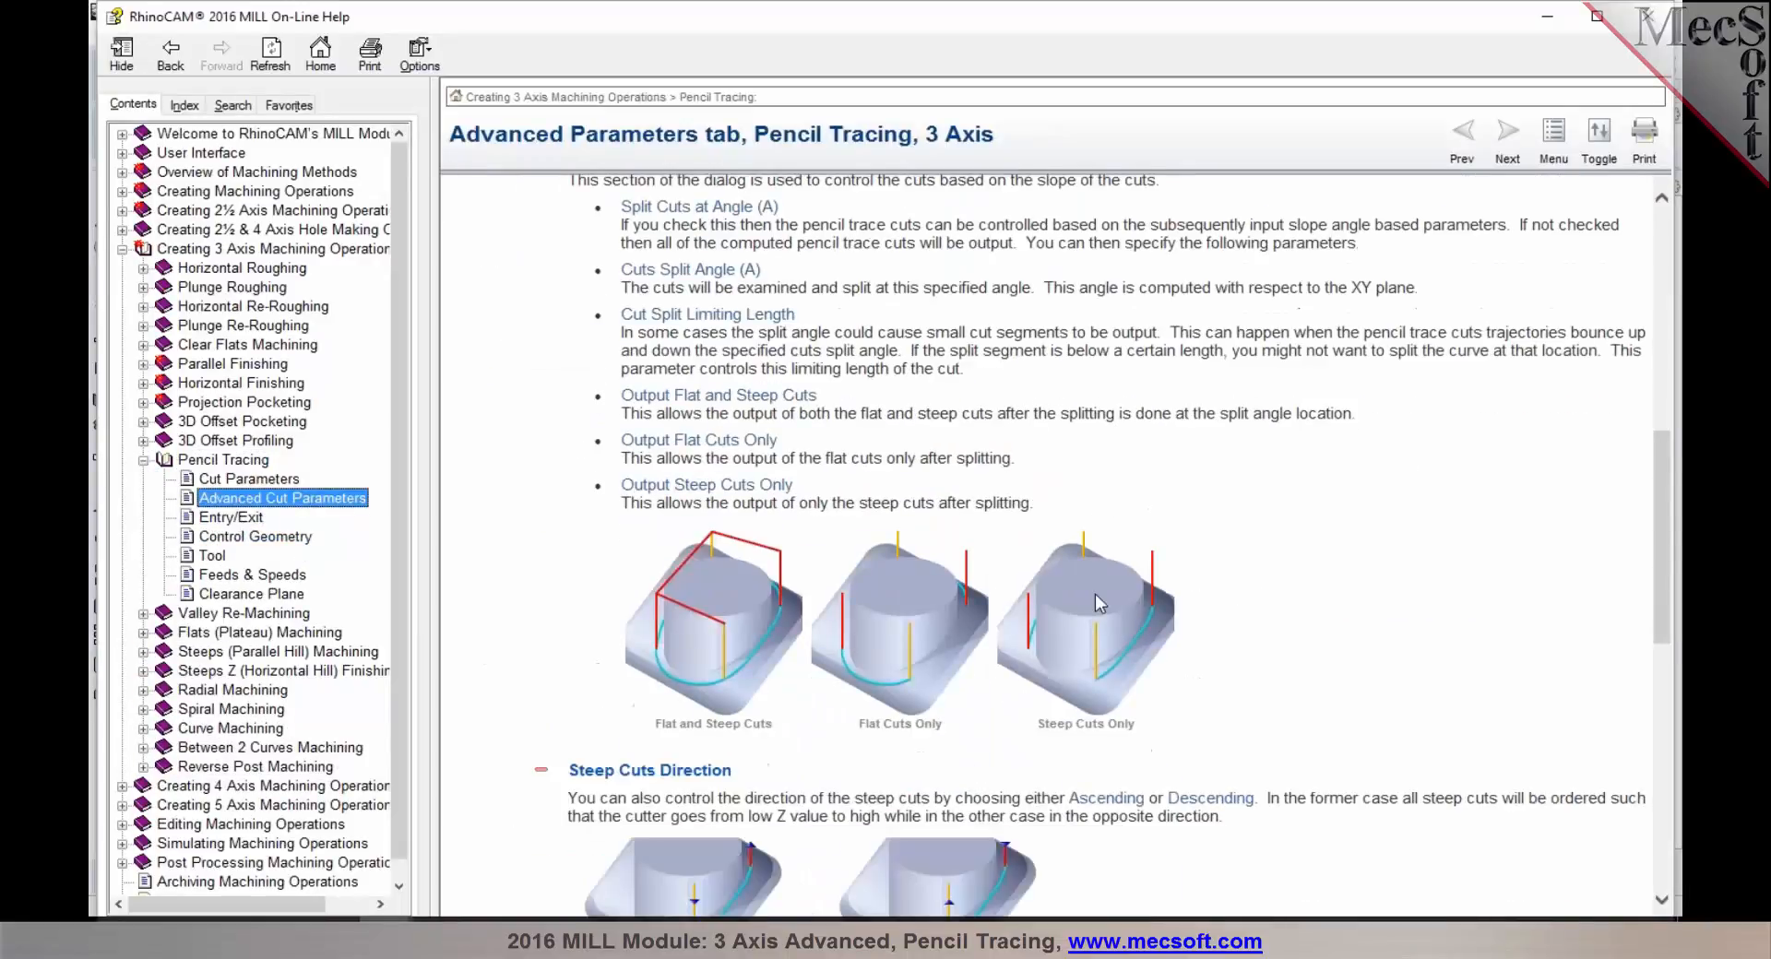
scroll("down", 3)
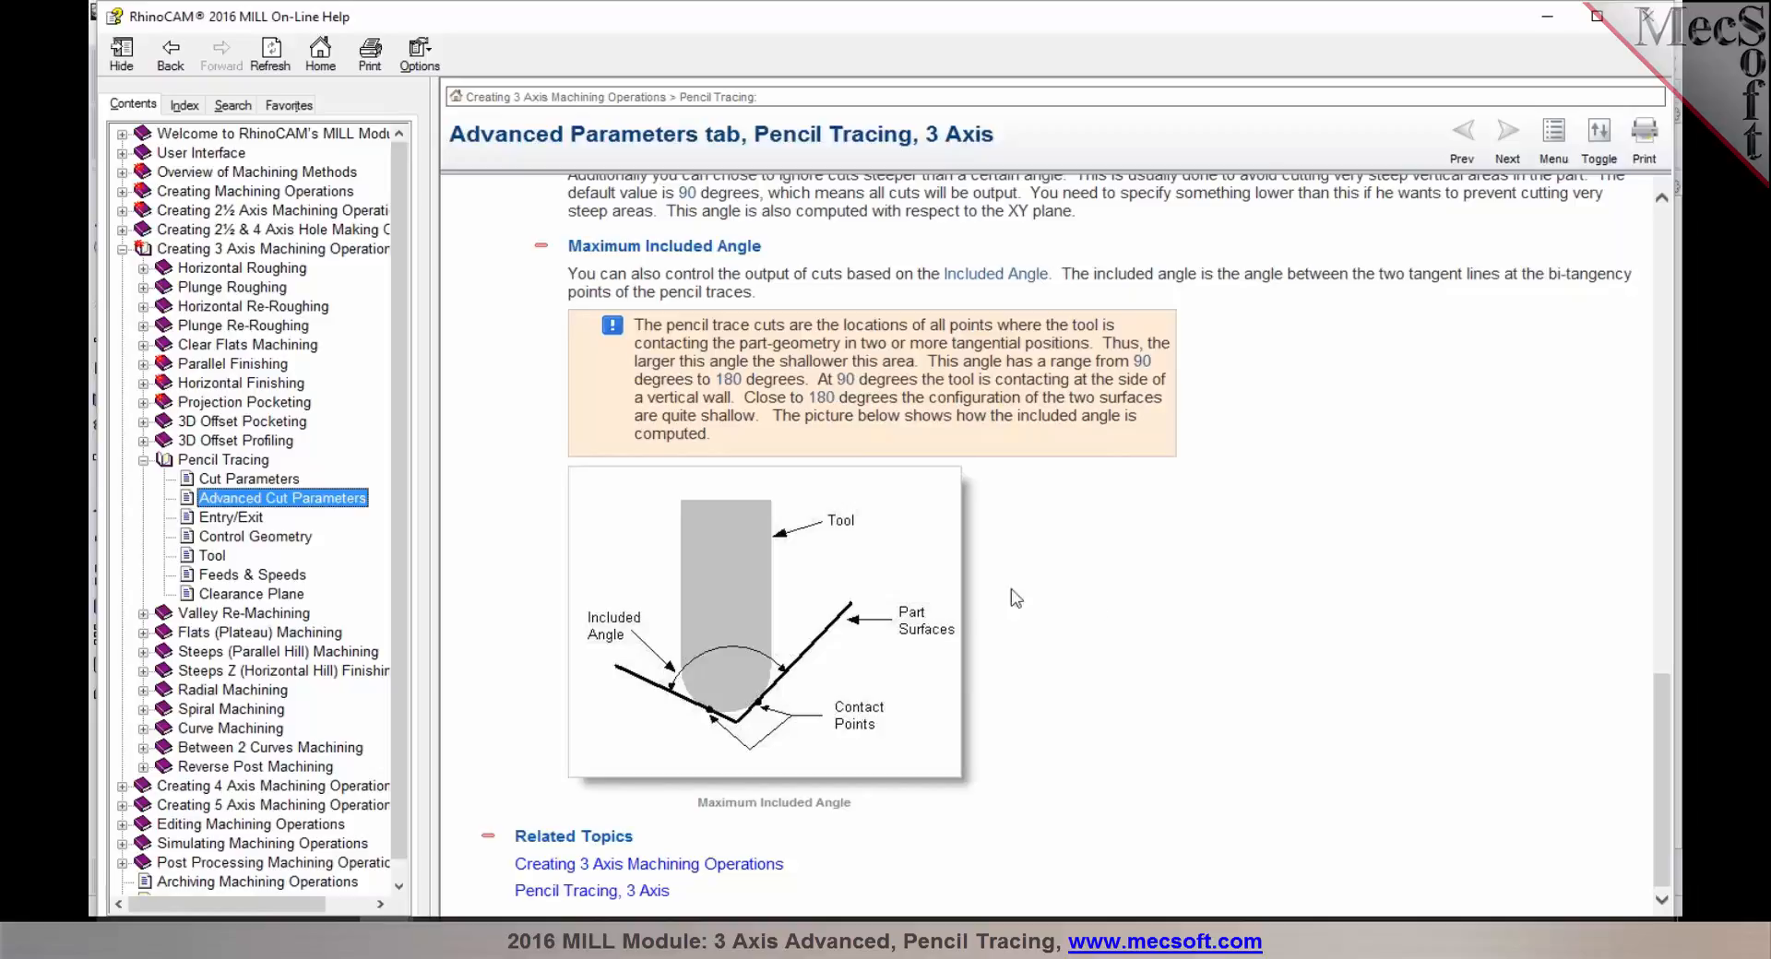
mouse_move(689, 719)
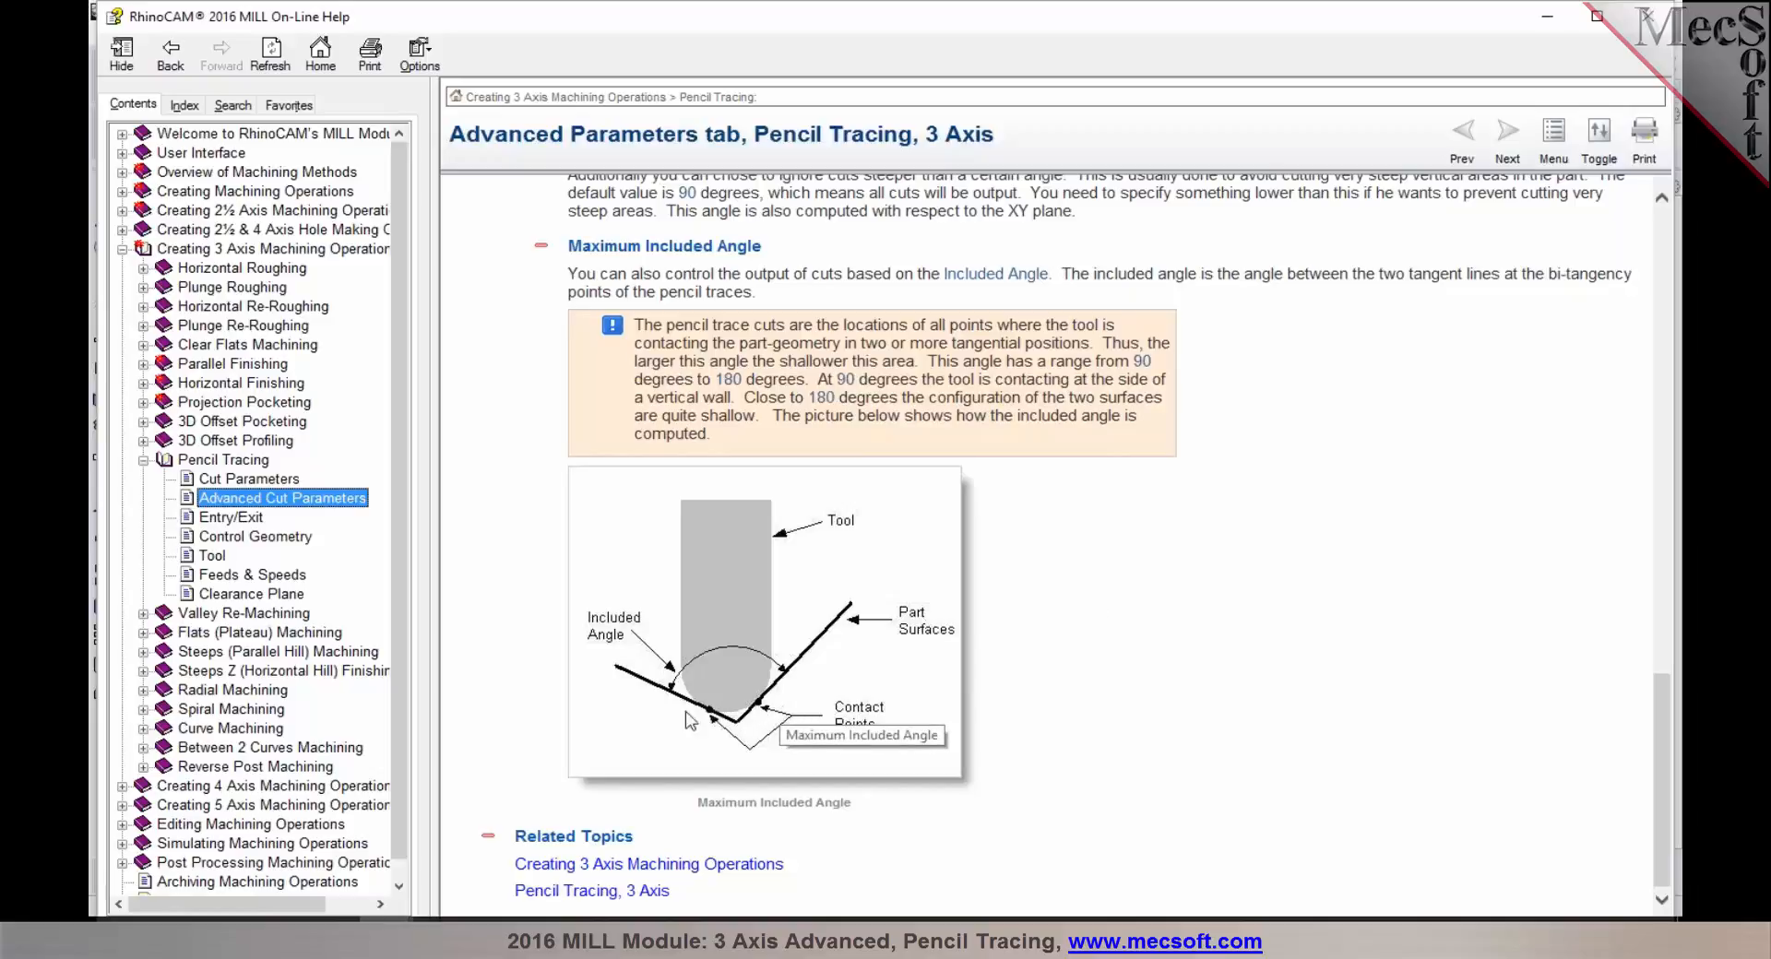
mouse_move(1382, 729)
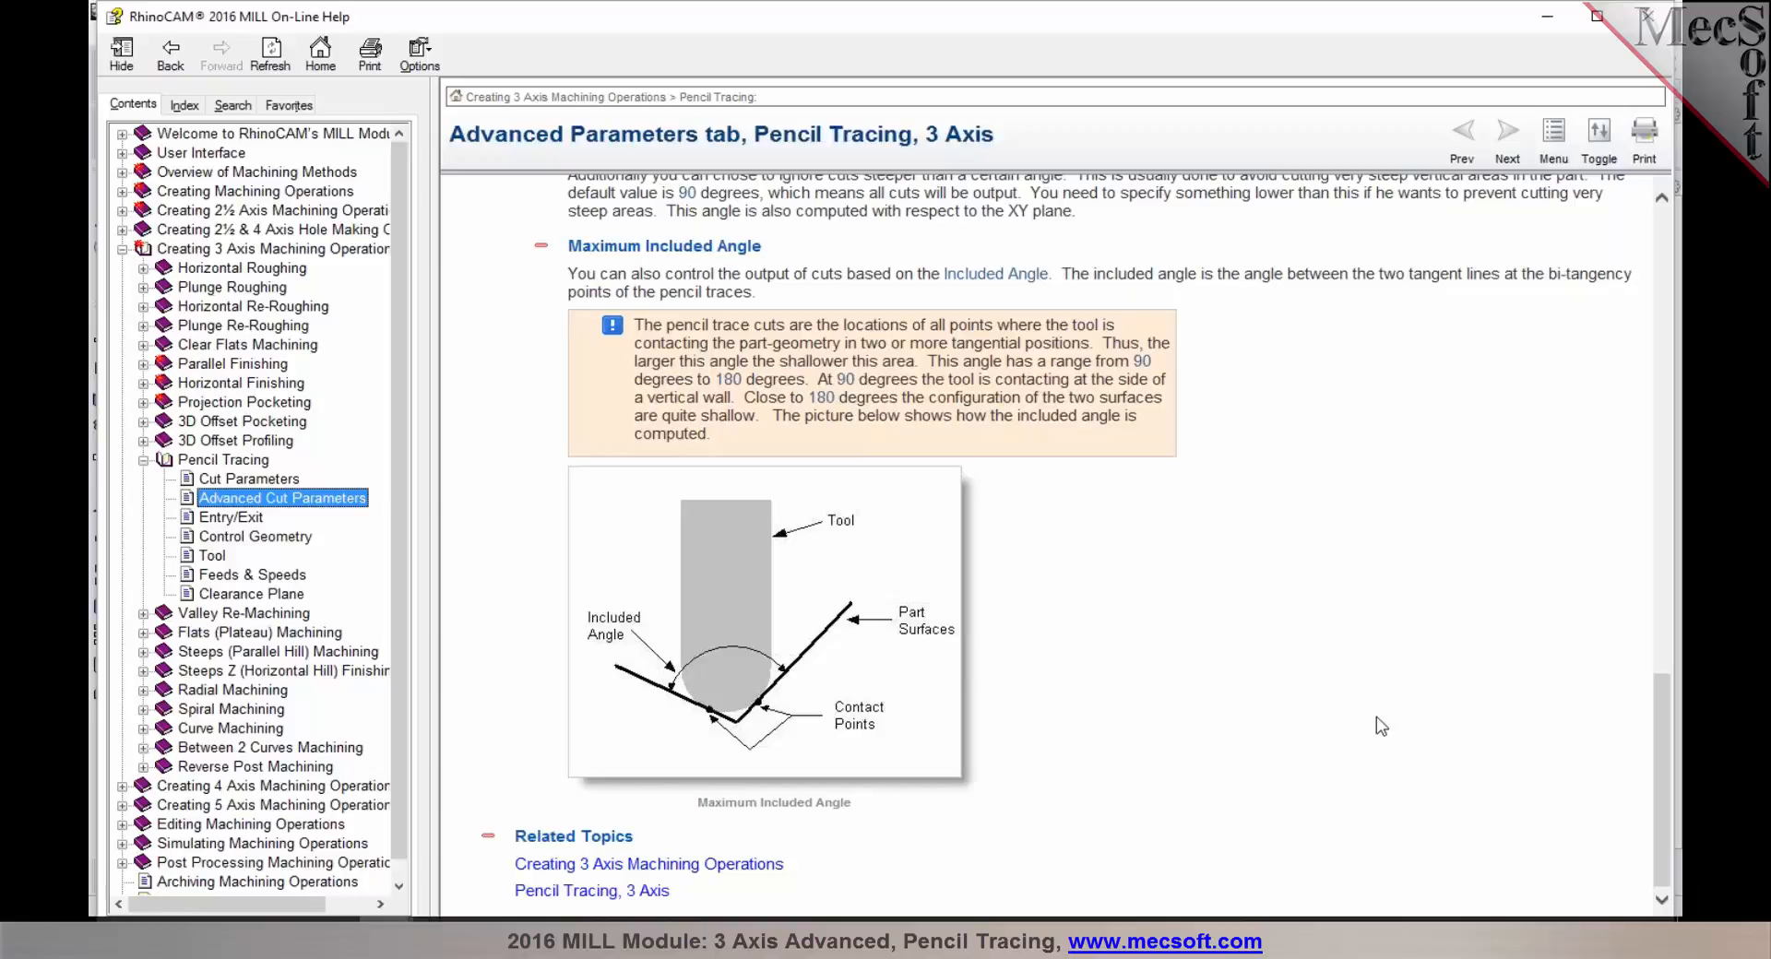
mouse_move(1518, 315)
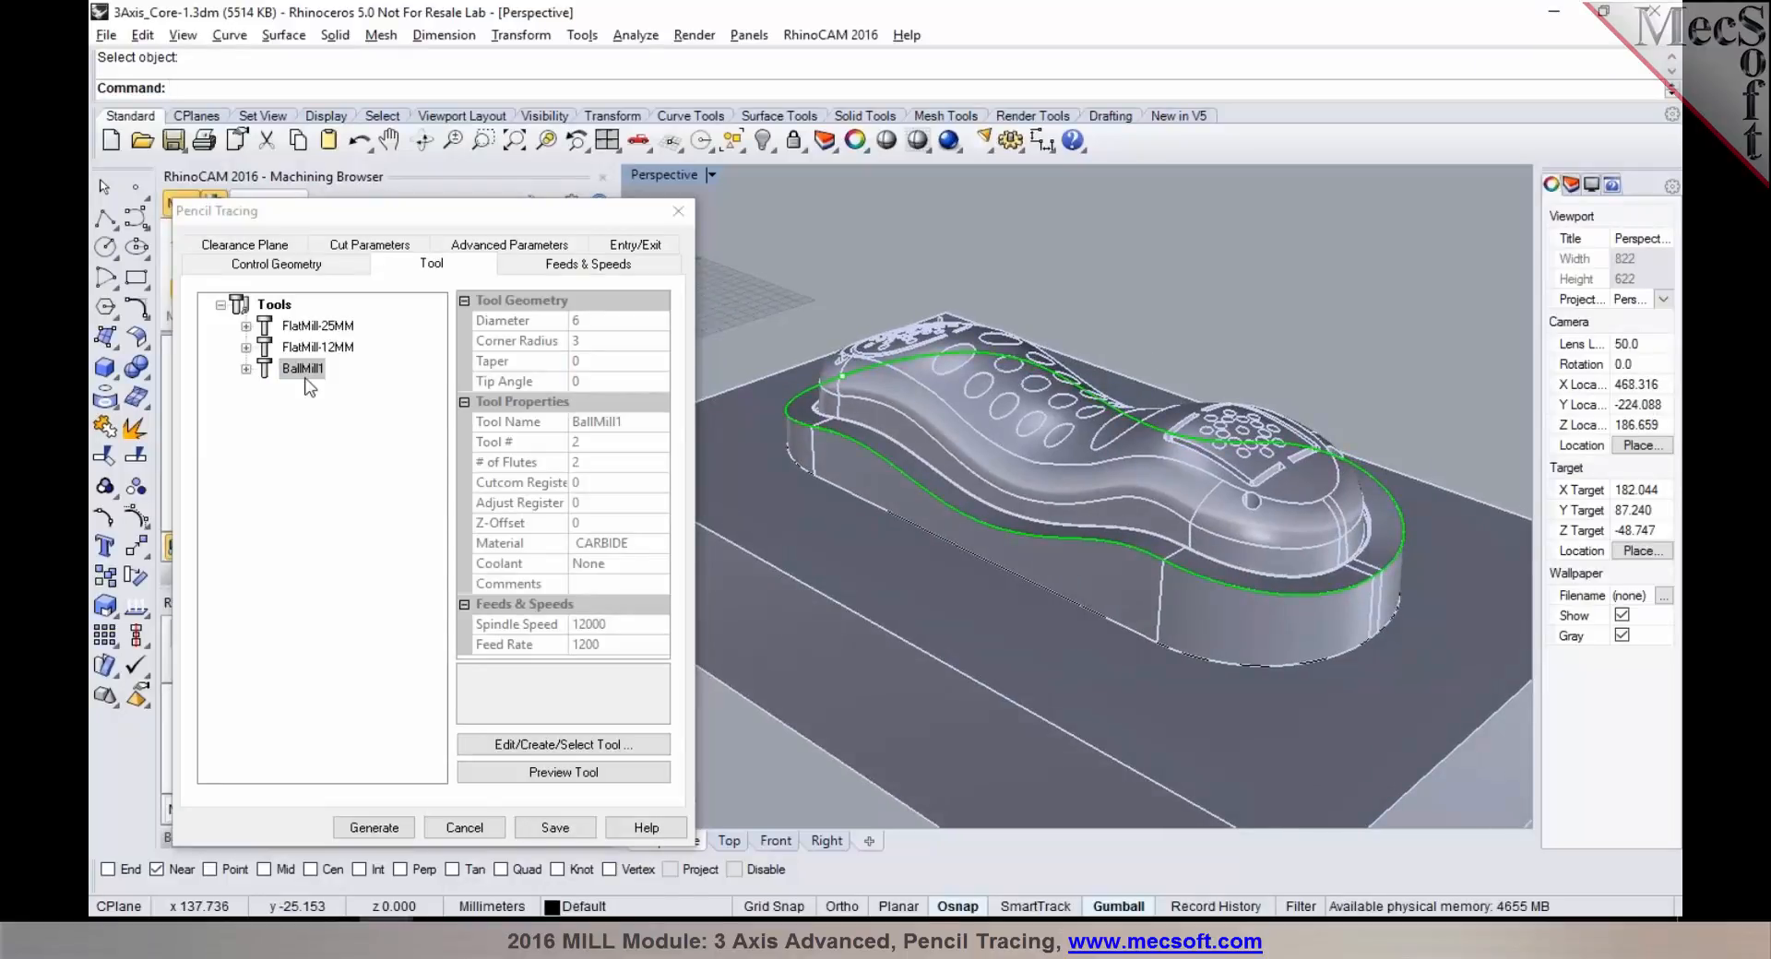
mouse_move(357, 254)
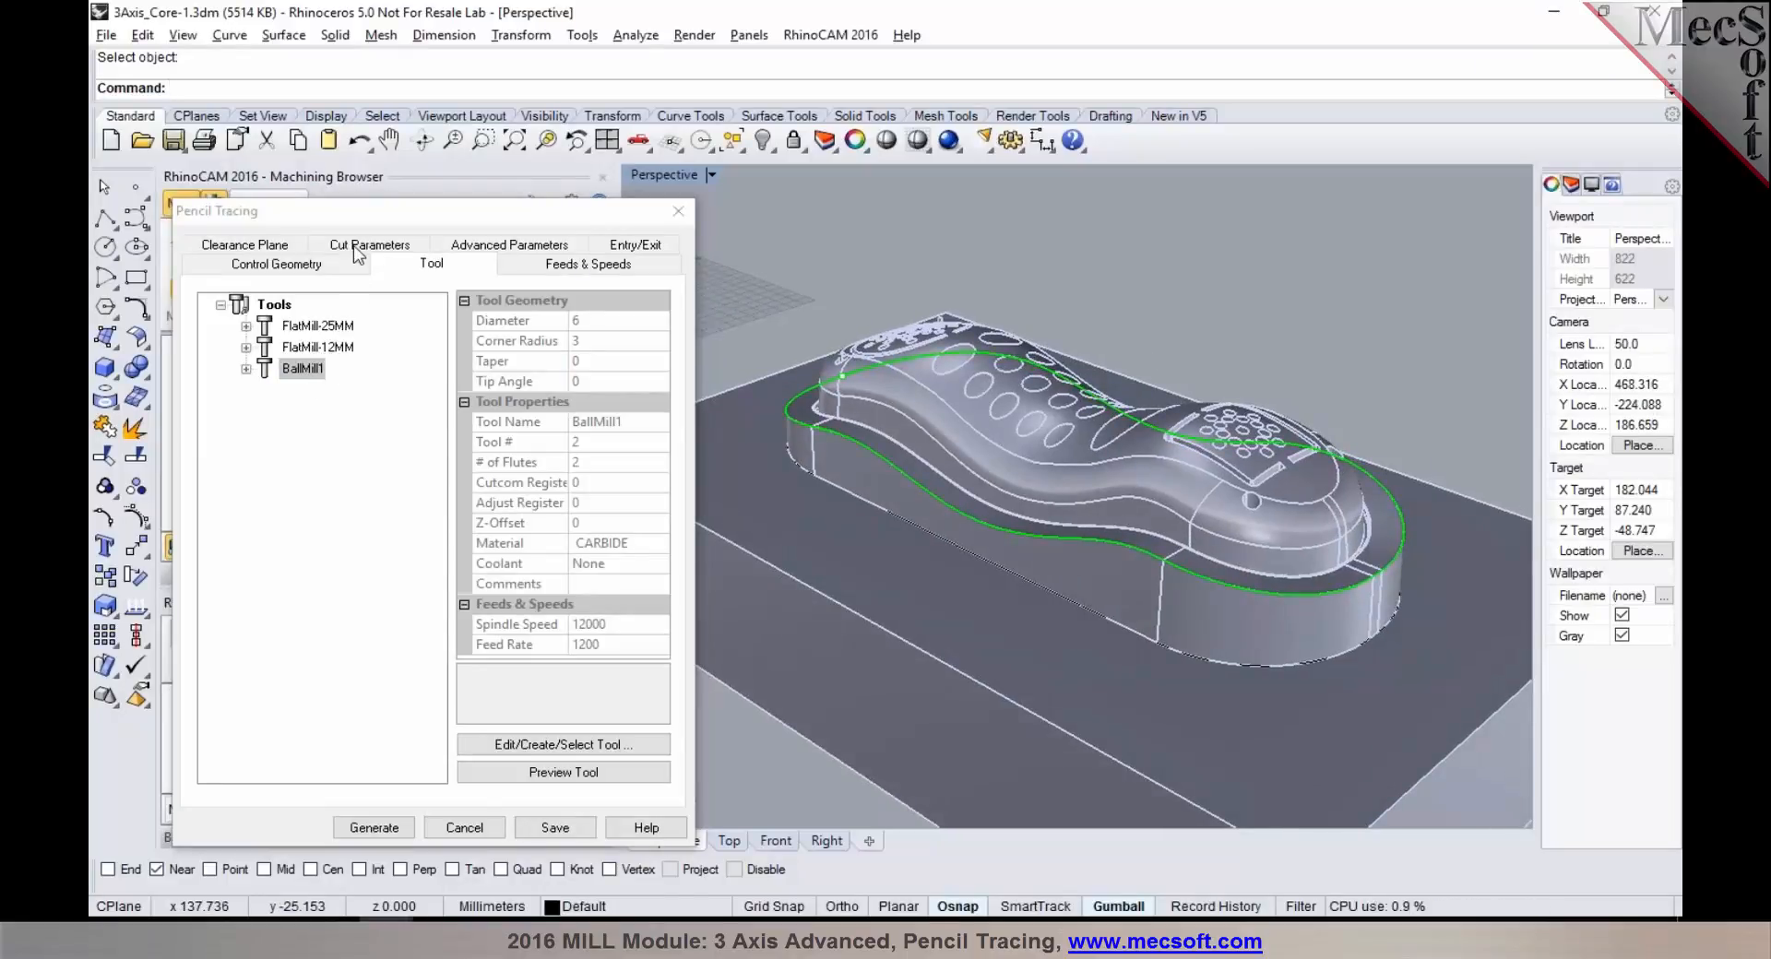
Step: Show the Cut Parameters with 0.03 tolerances and zero stock, keeping Climb direction
left_click(368, 262)
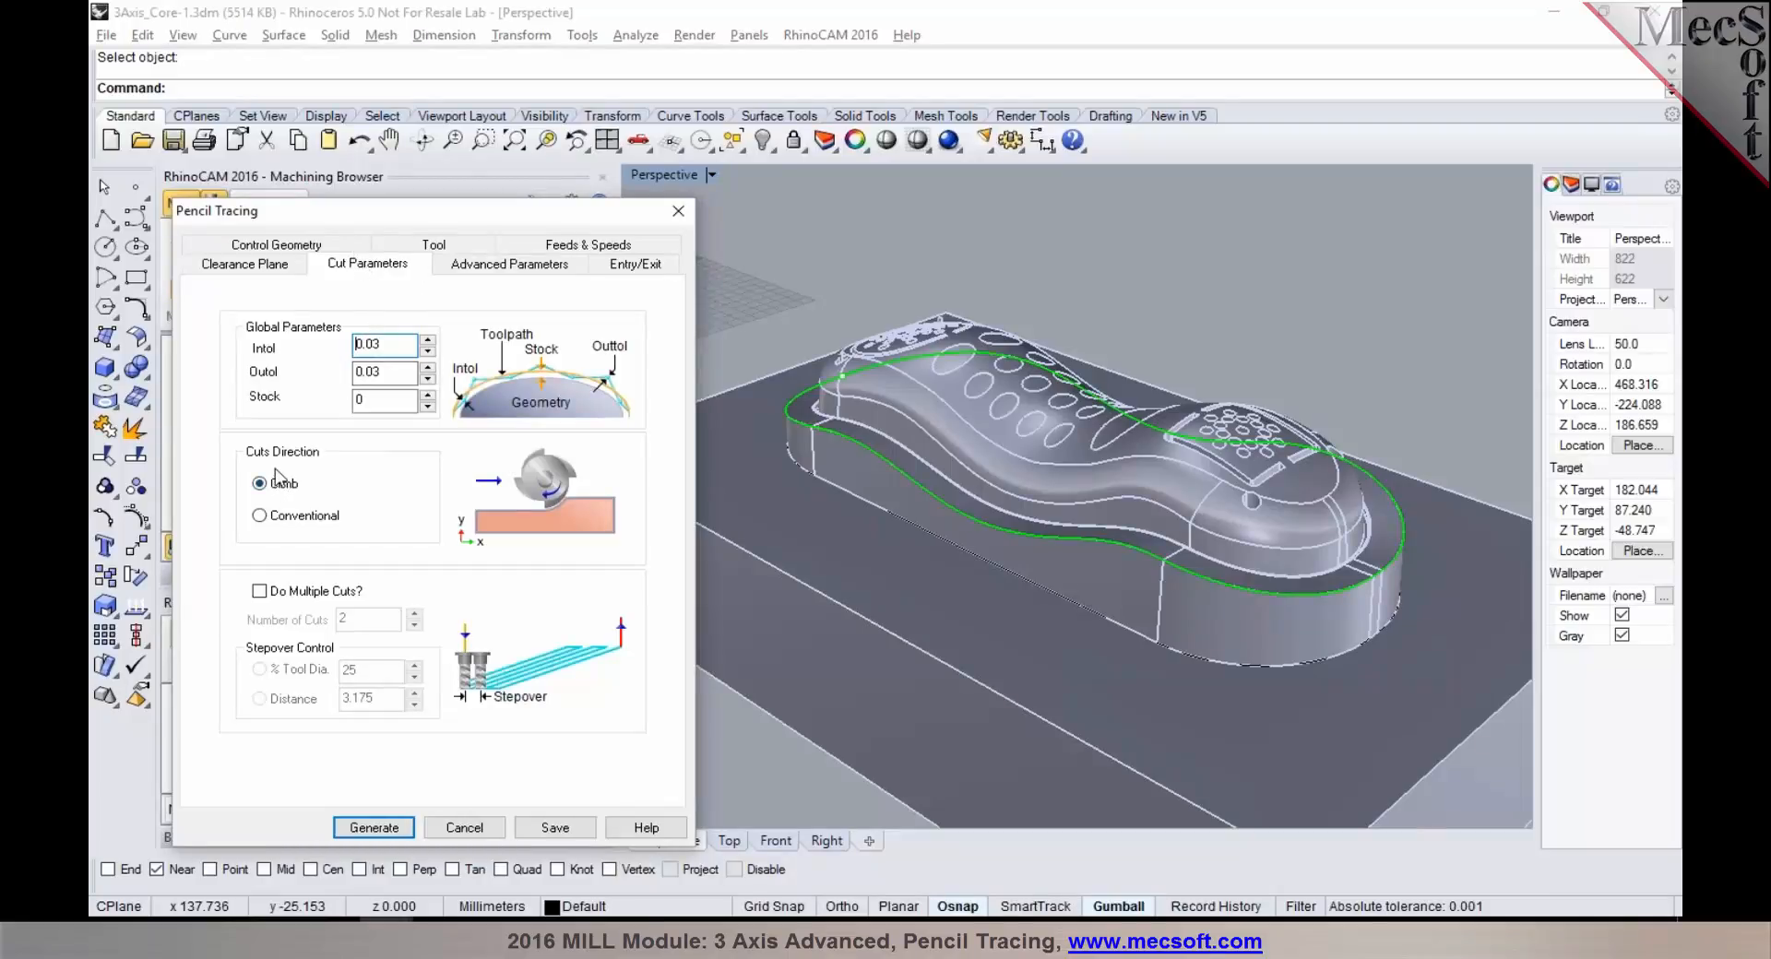
left_click(260, 484)
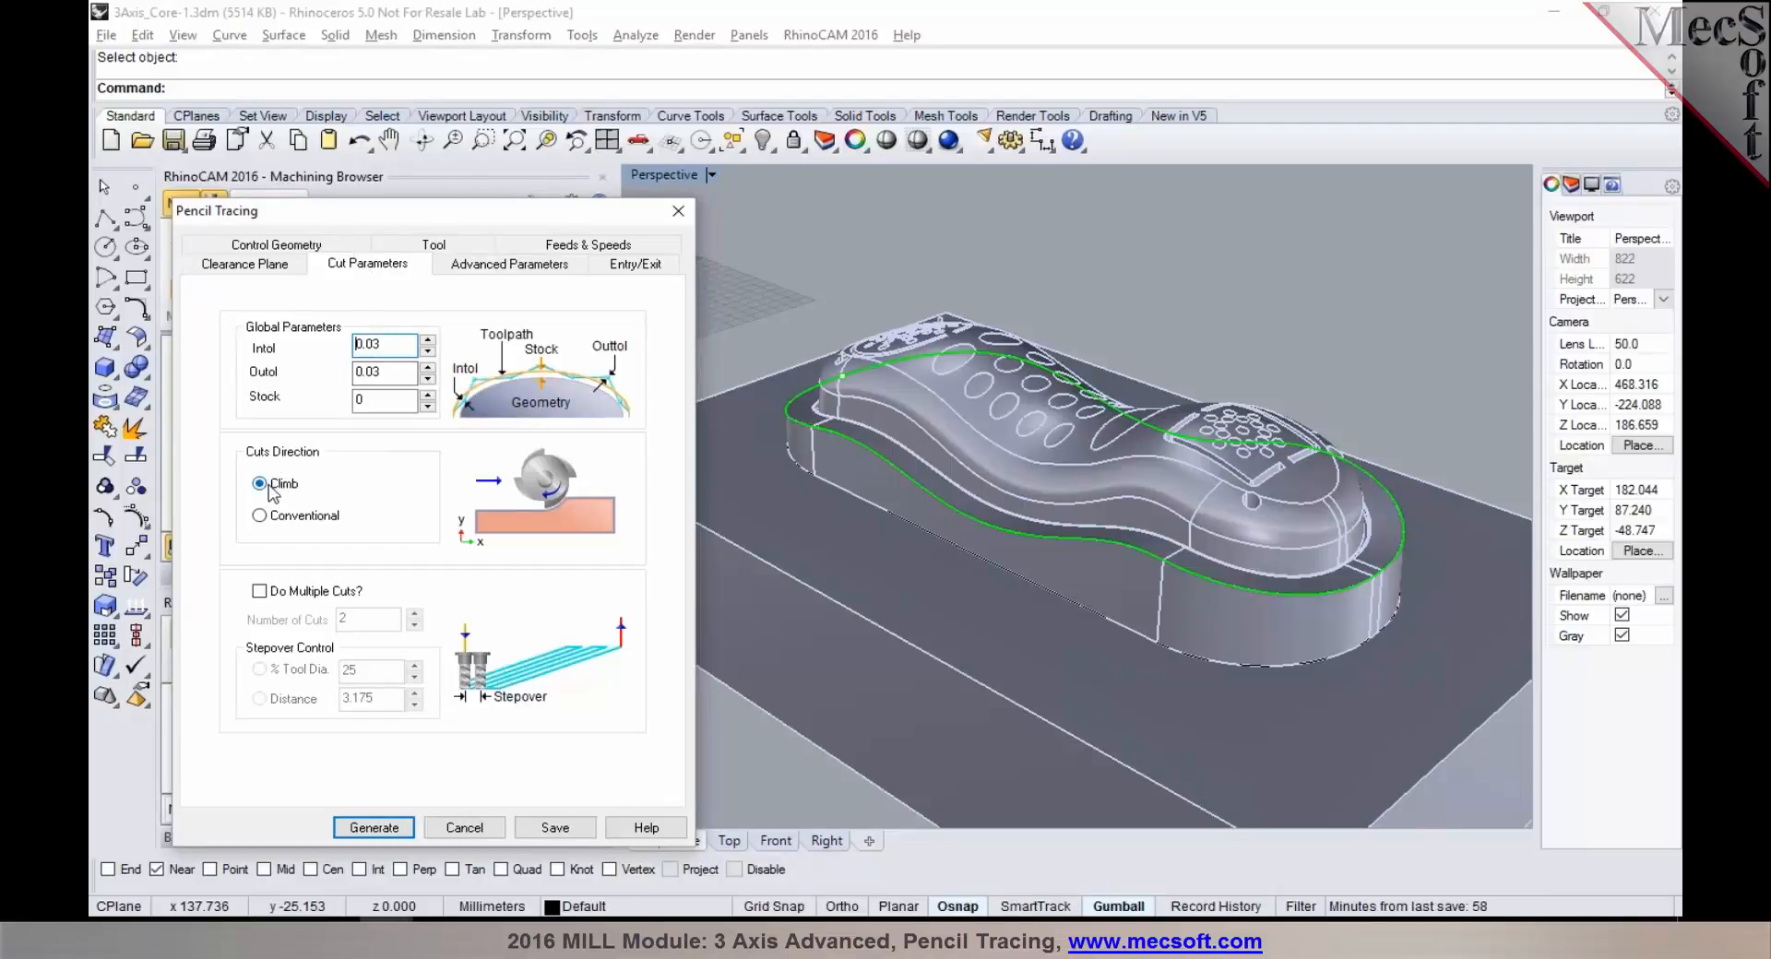
mouse_move(283, 519)
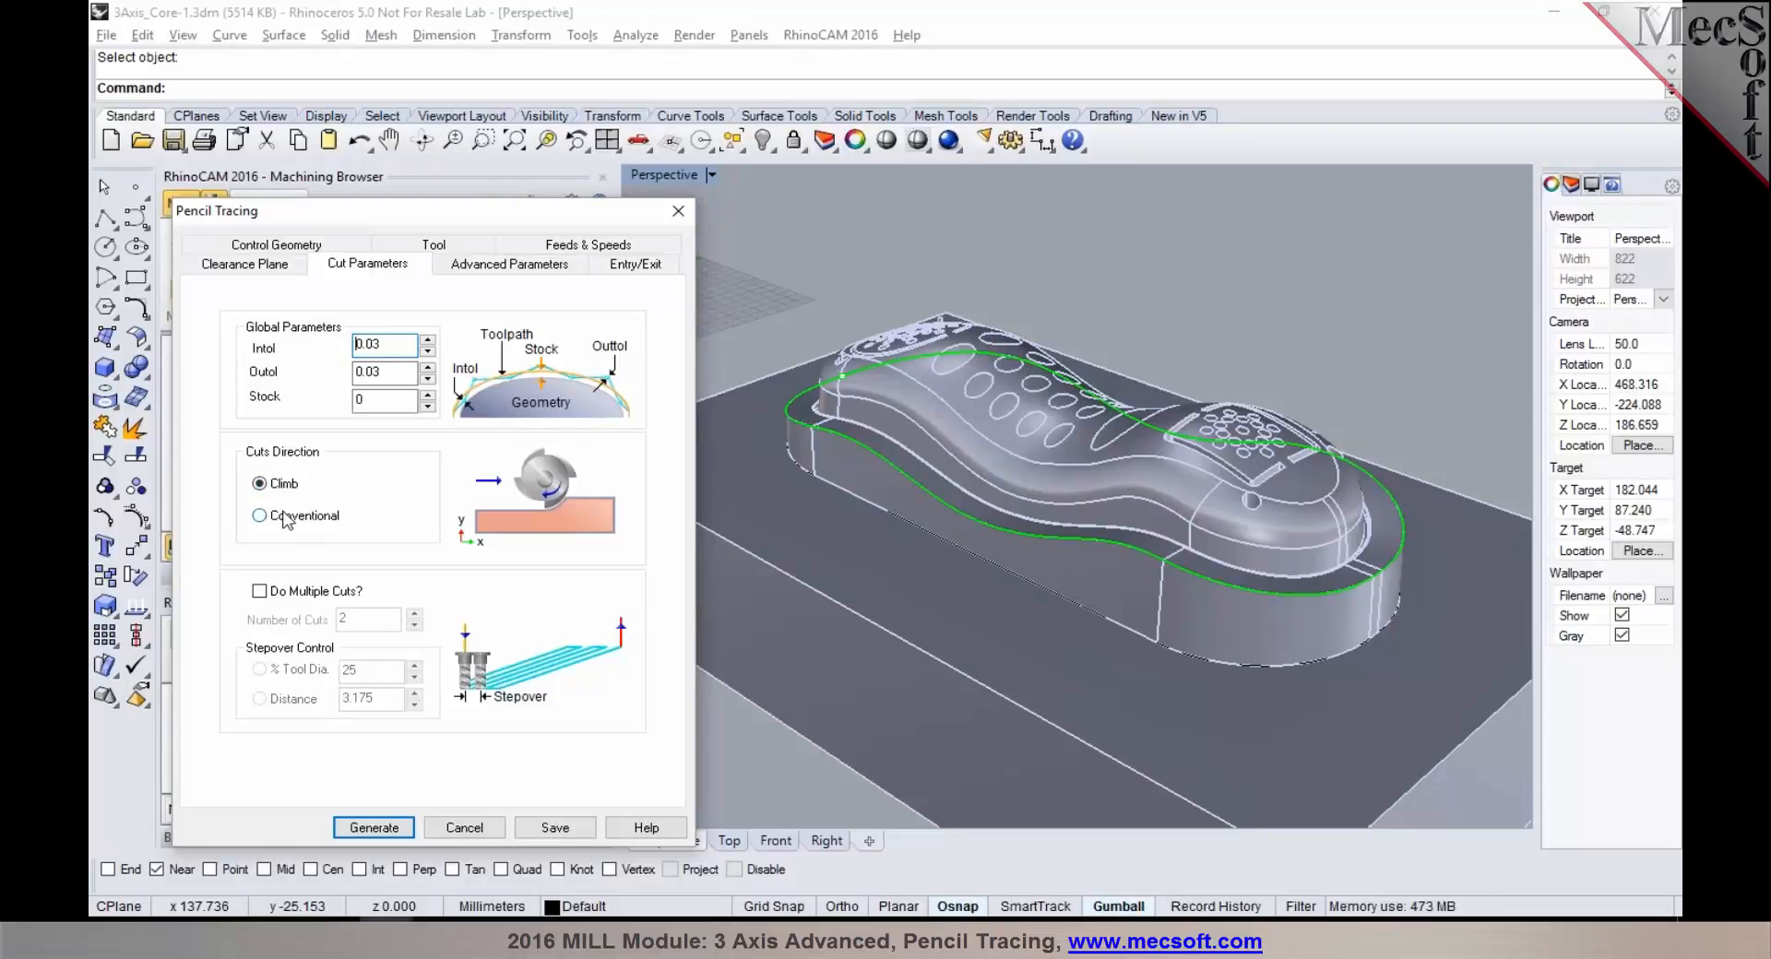
left_click(260, 484)
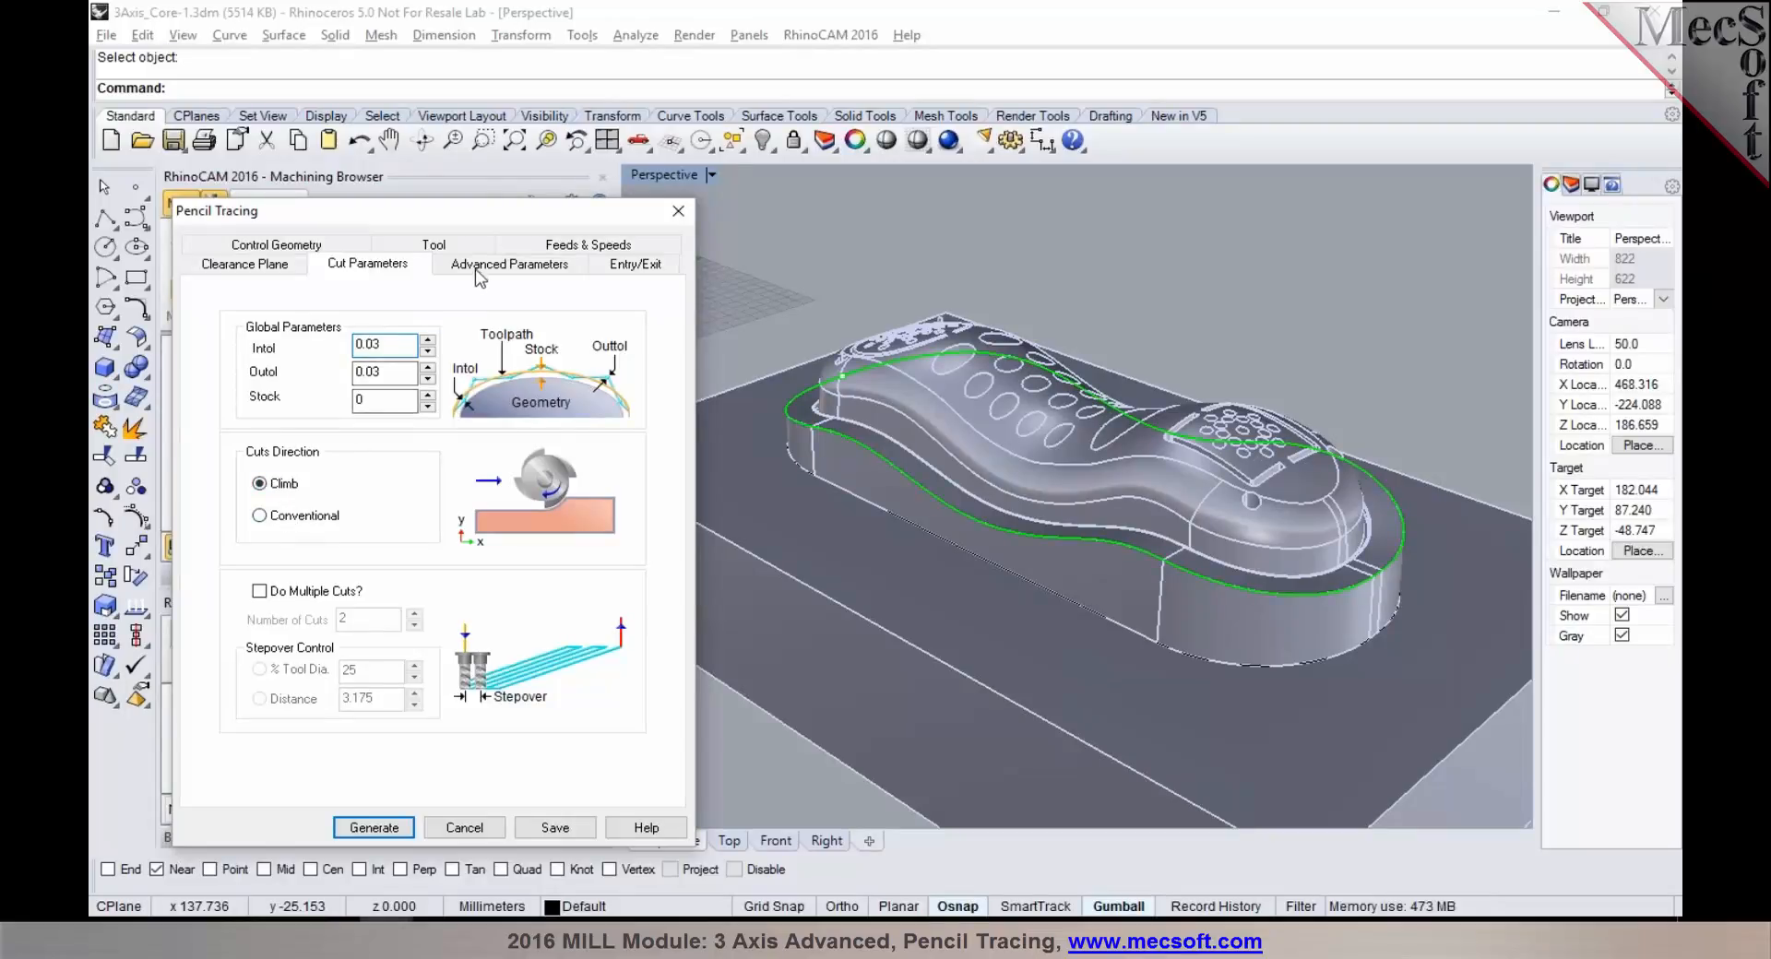
Step: Try Flat Cuts Only and Steep Cuts Only, then restore Flat & Steep Cuts at 45° split
left_click(507, 263)
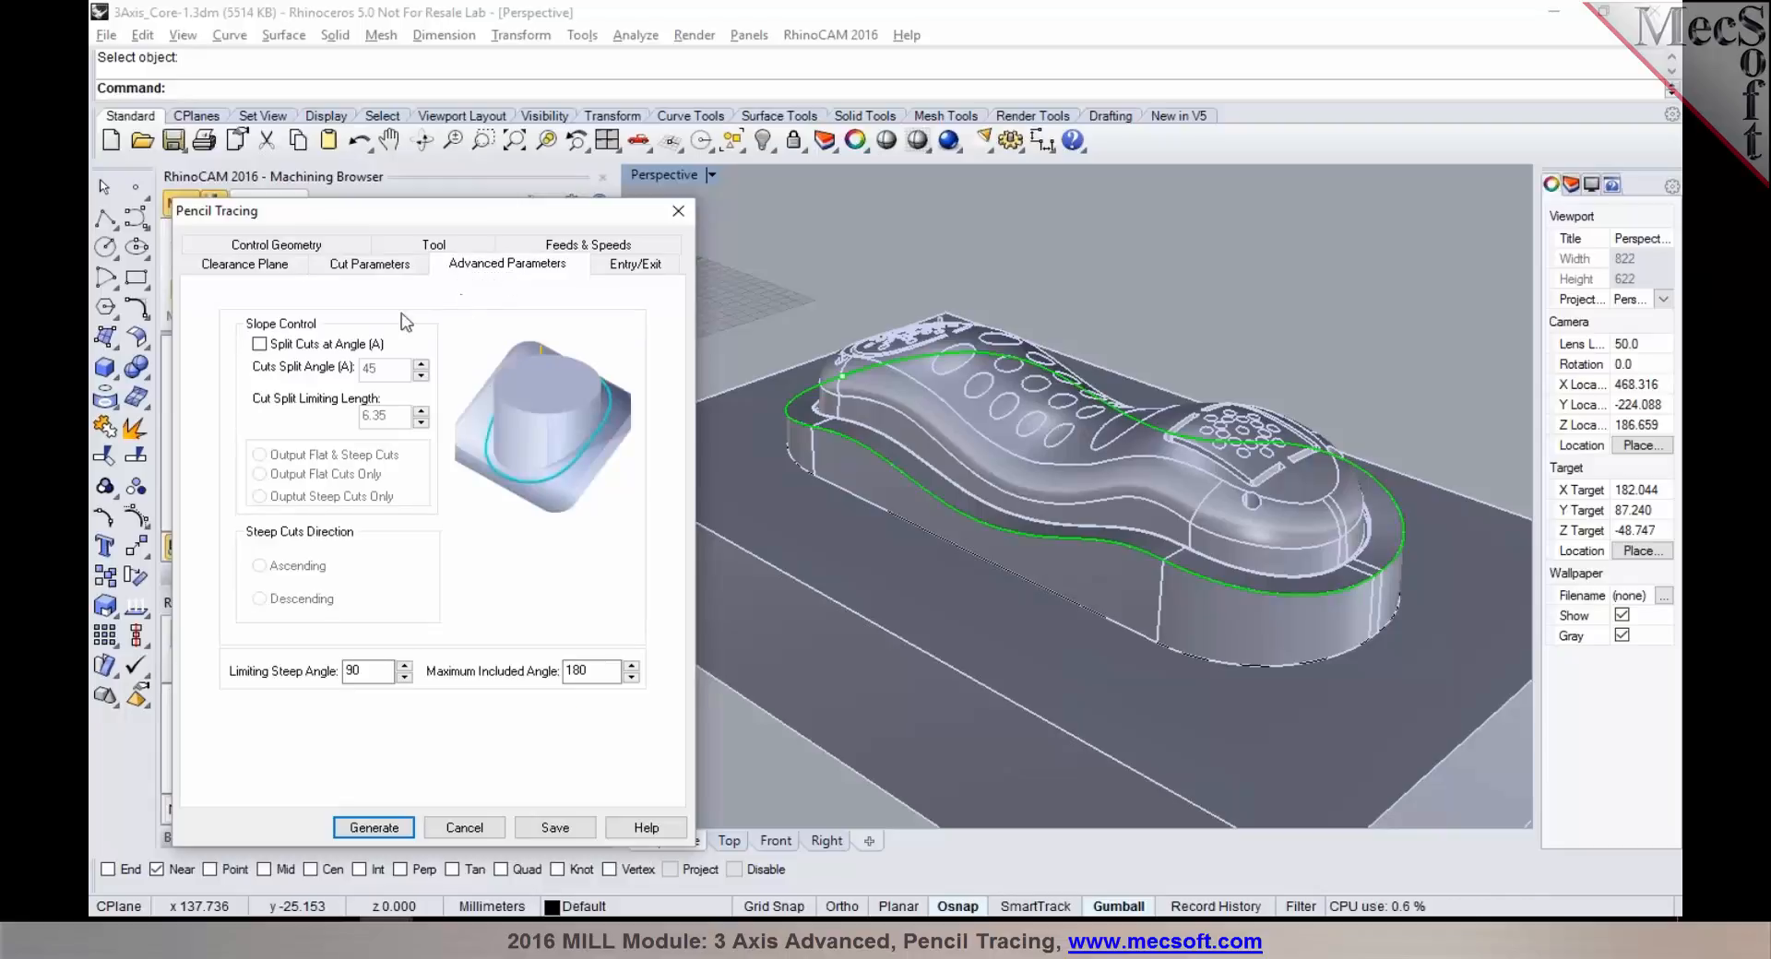
left_click(258, 343)
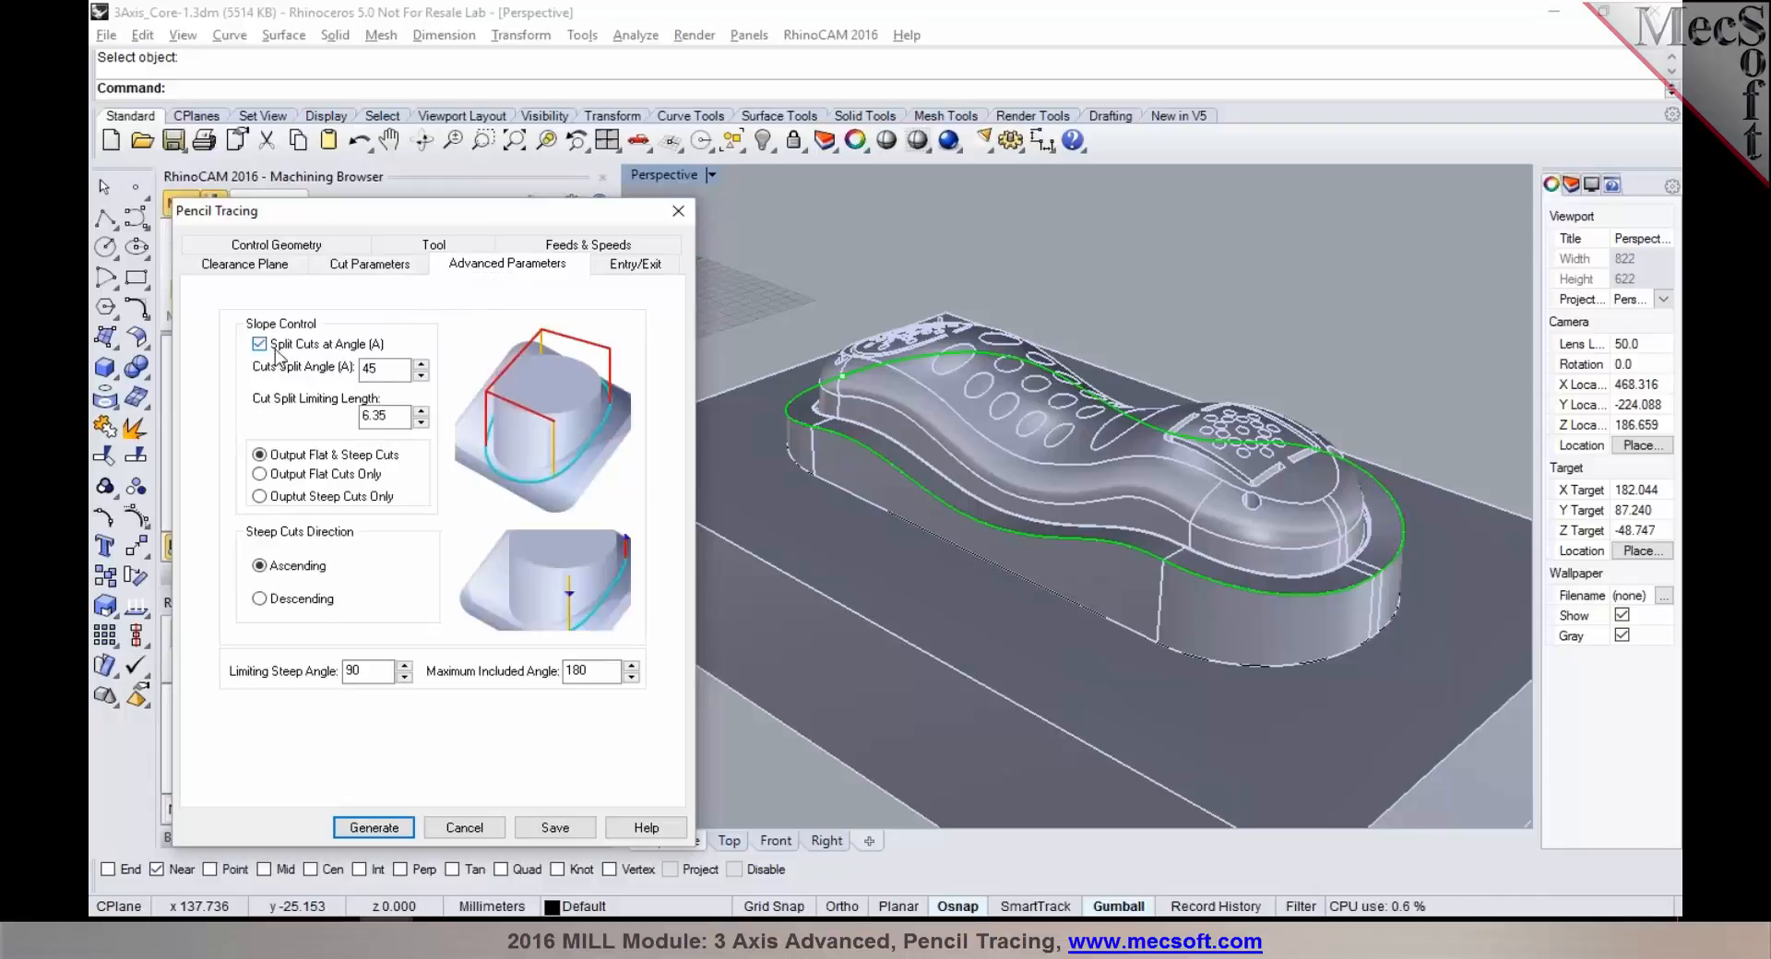
left_click(260, 473)
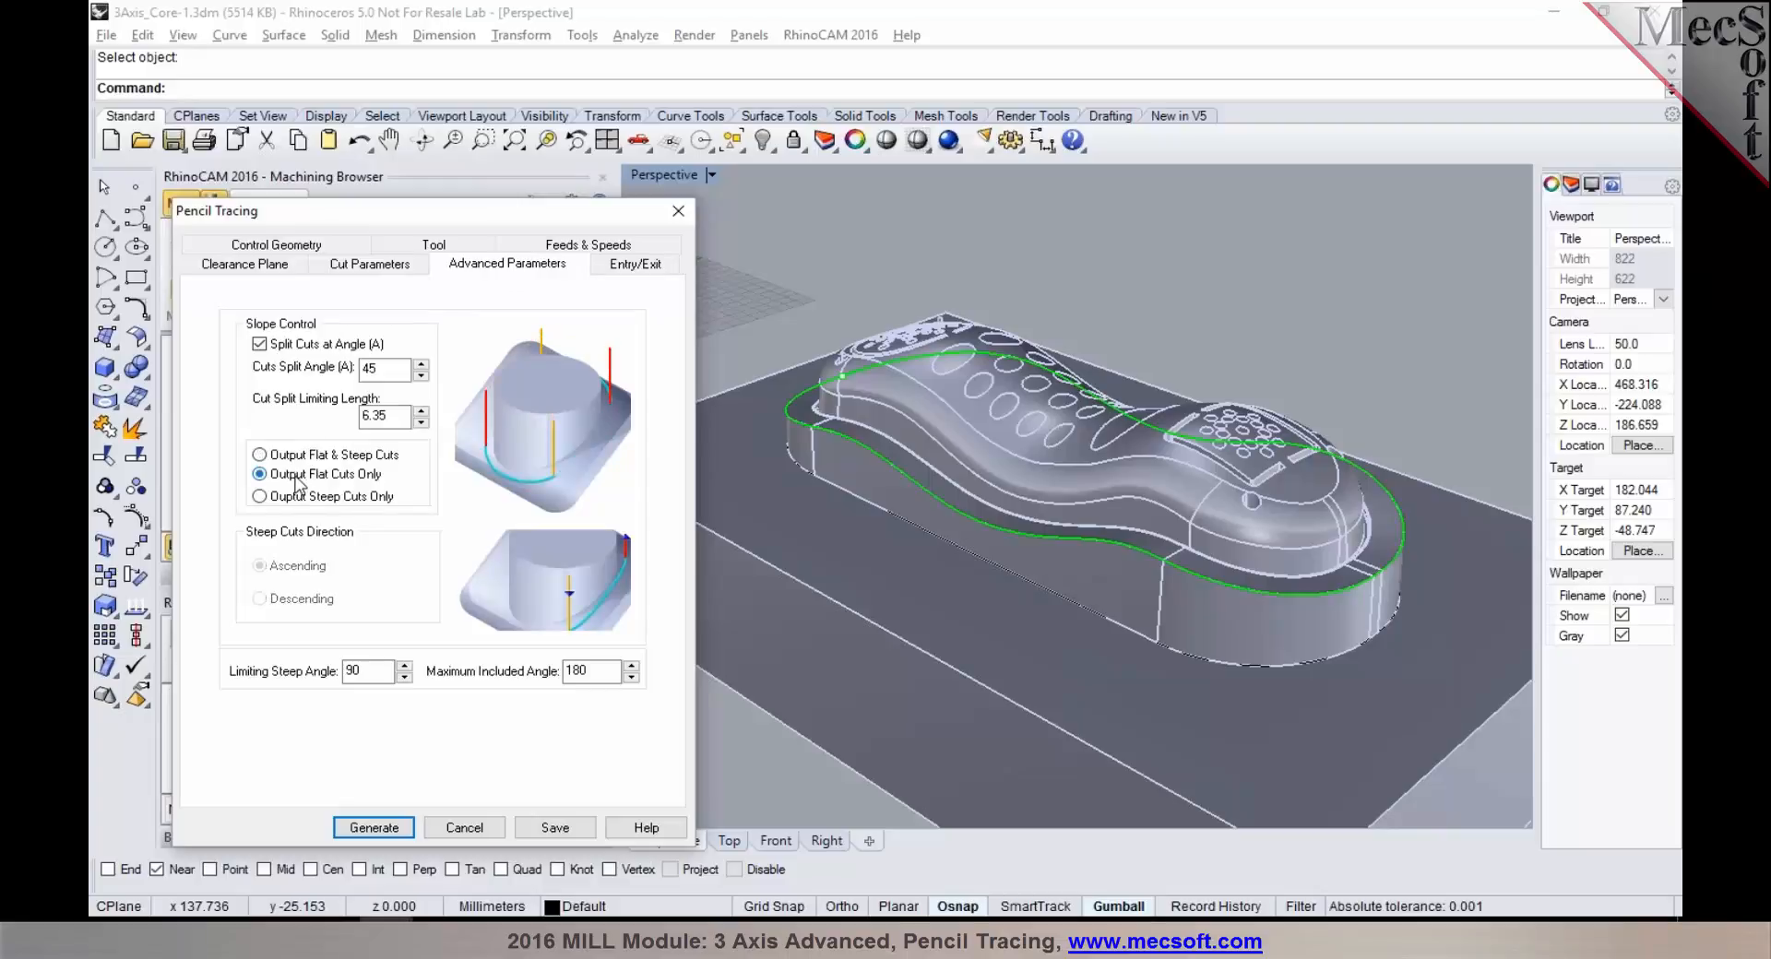
left_click(260, 473)
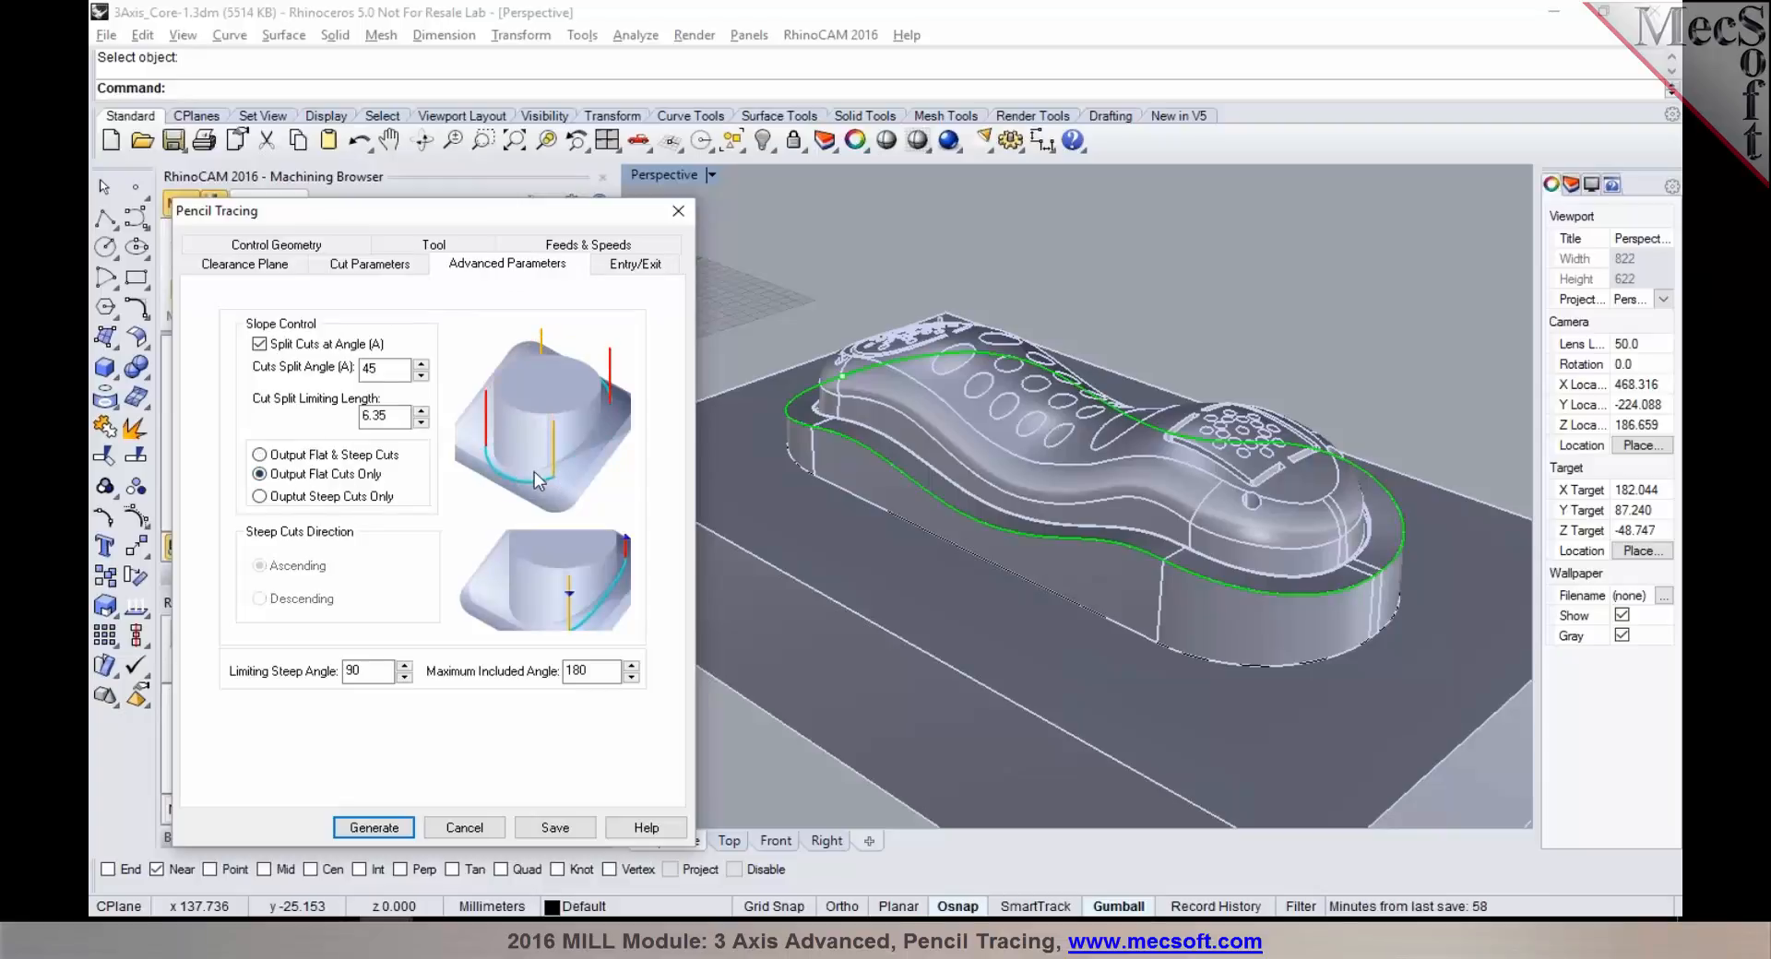
left_click(260, 496)
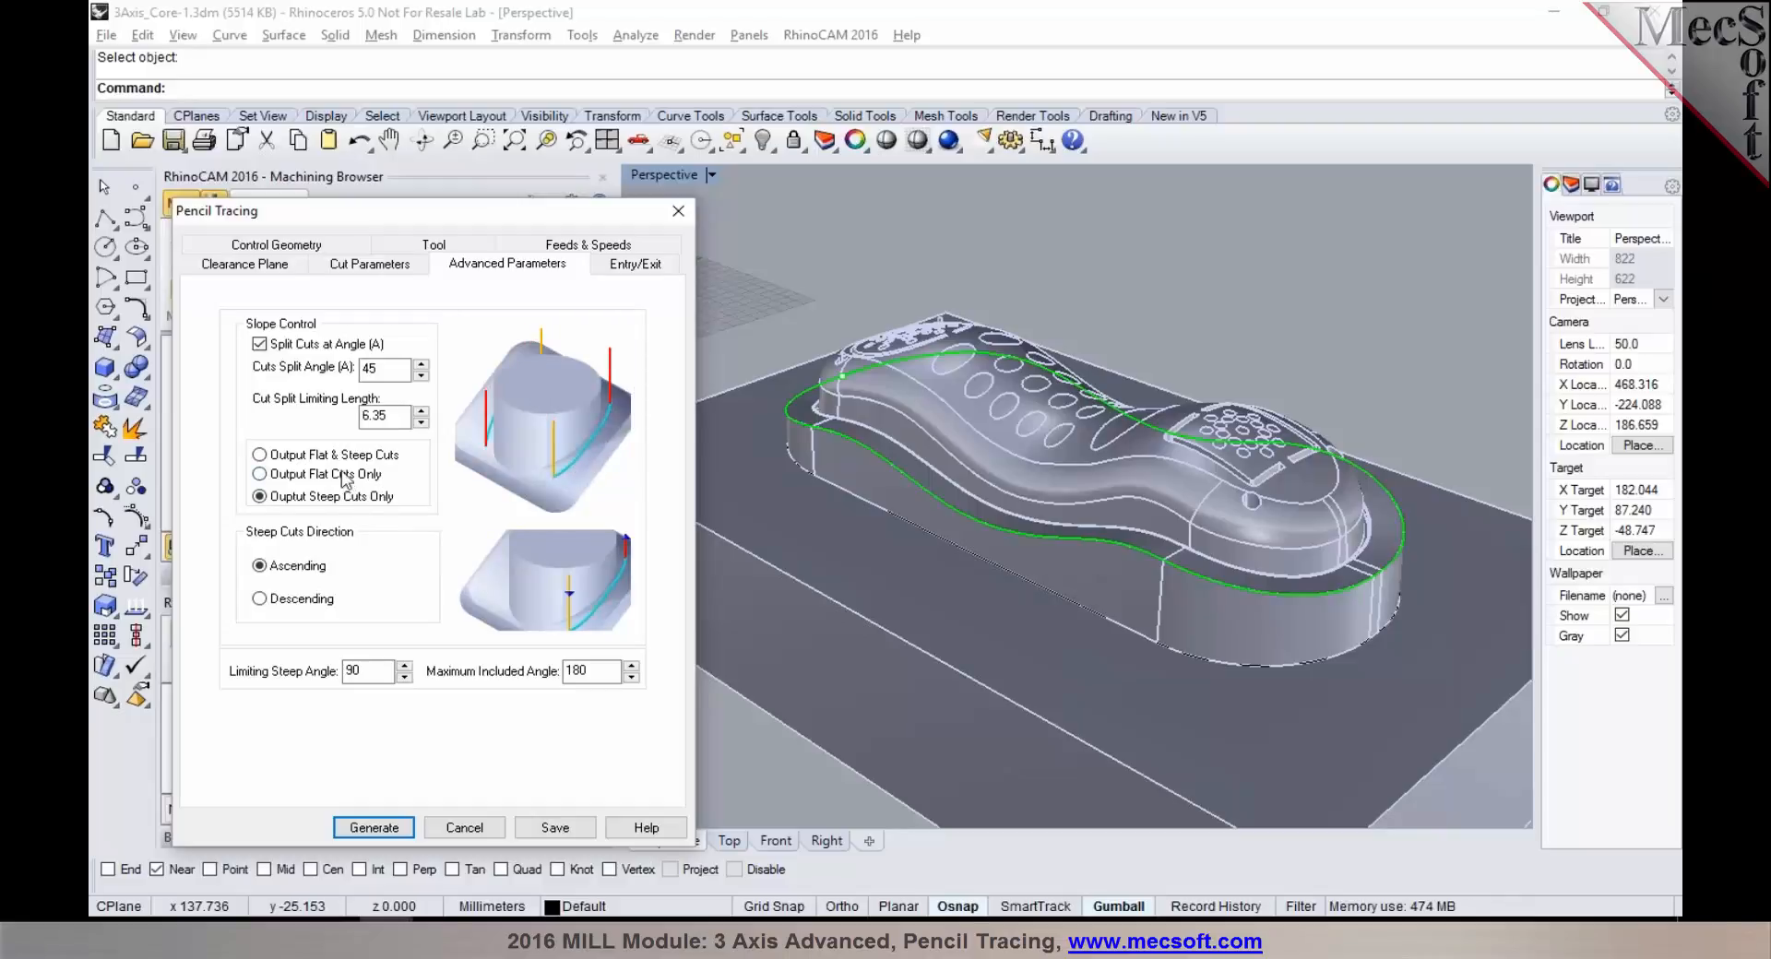
left_click(260, 454)
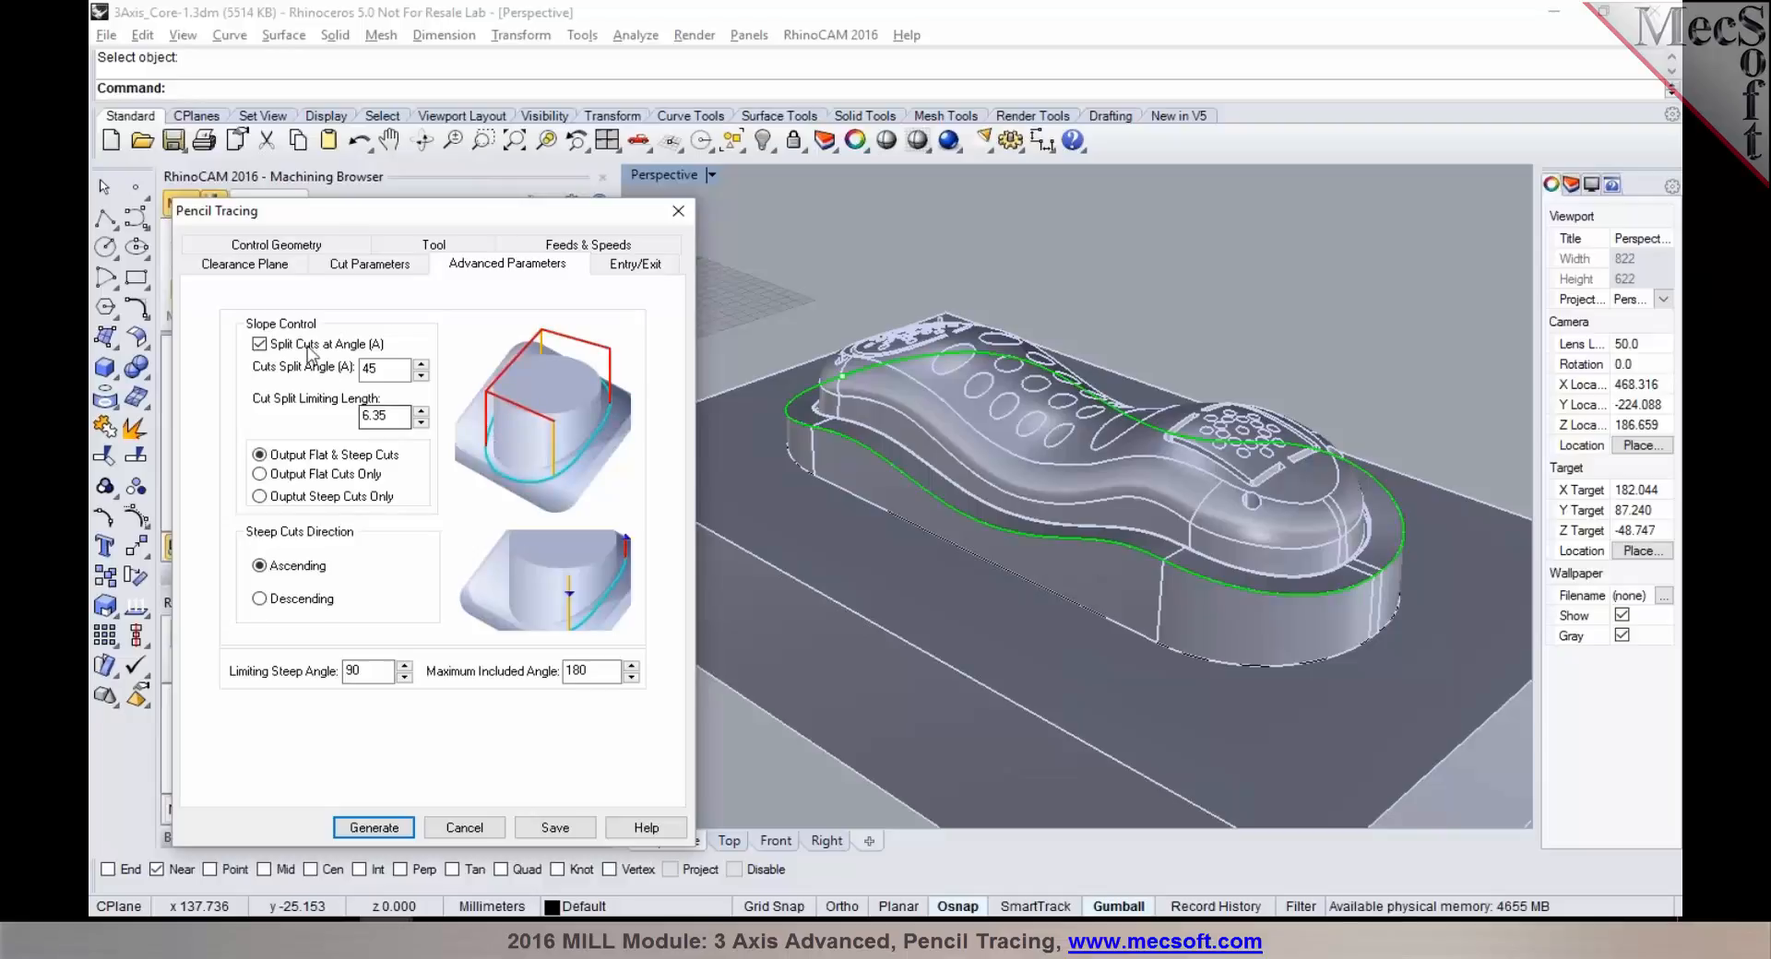
left_click(383, 369)
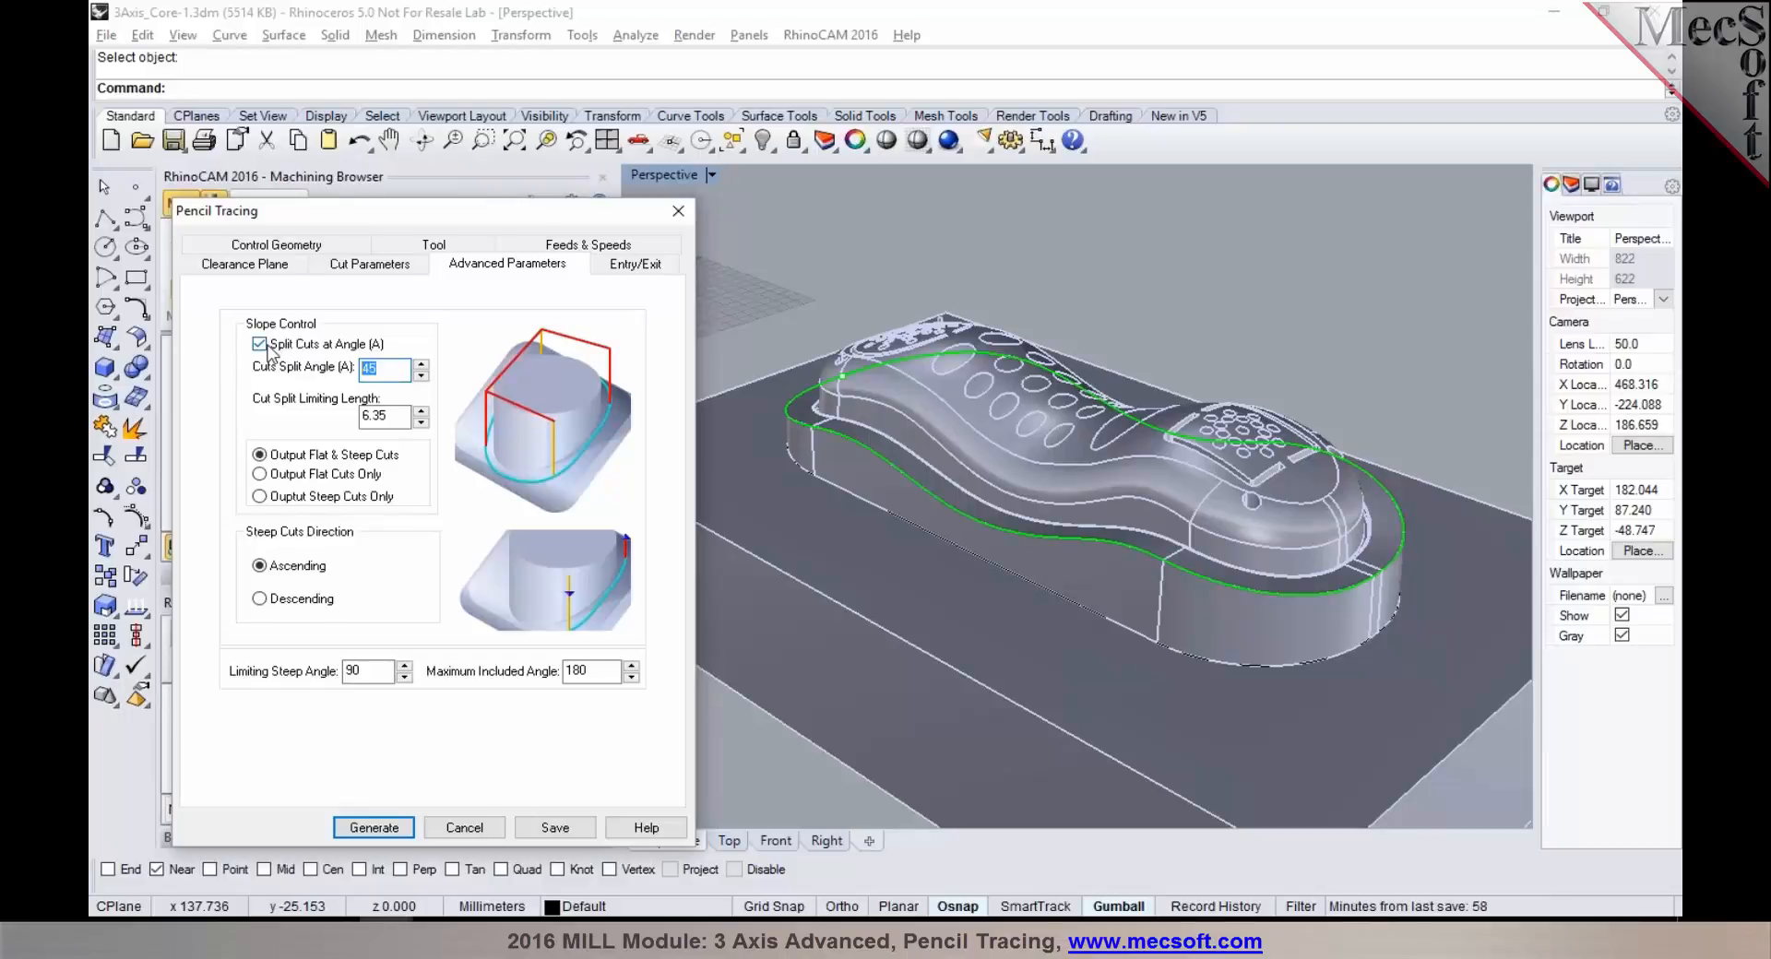
left_click(367, 263)
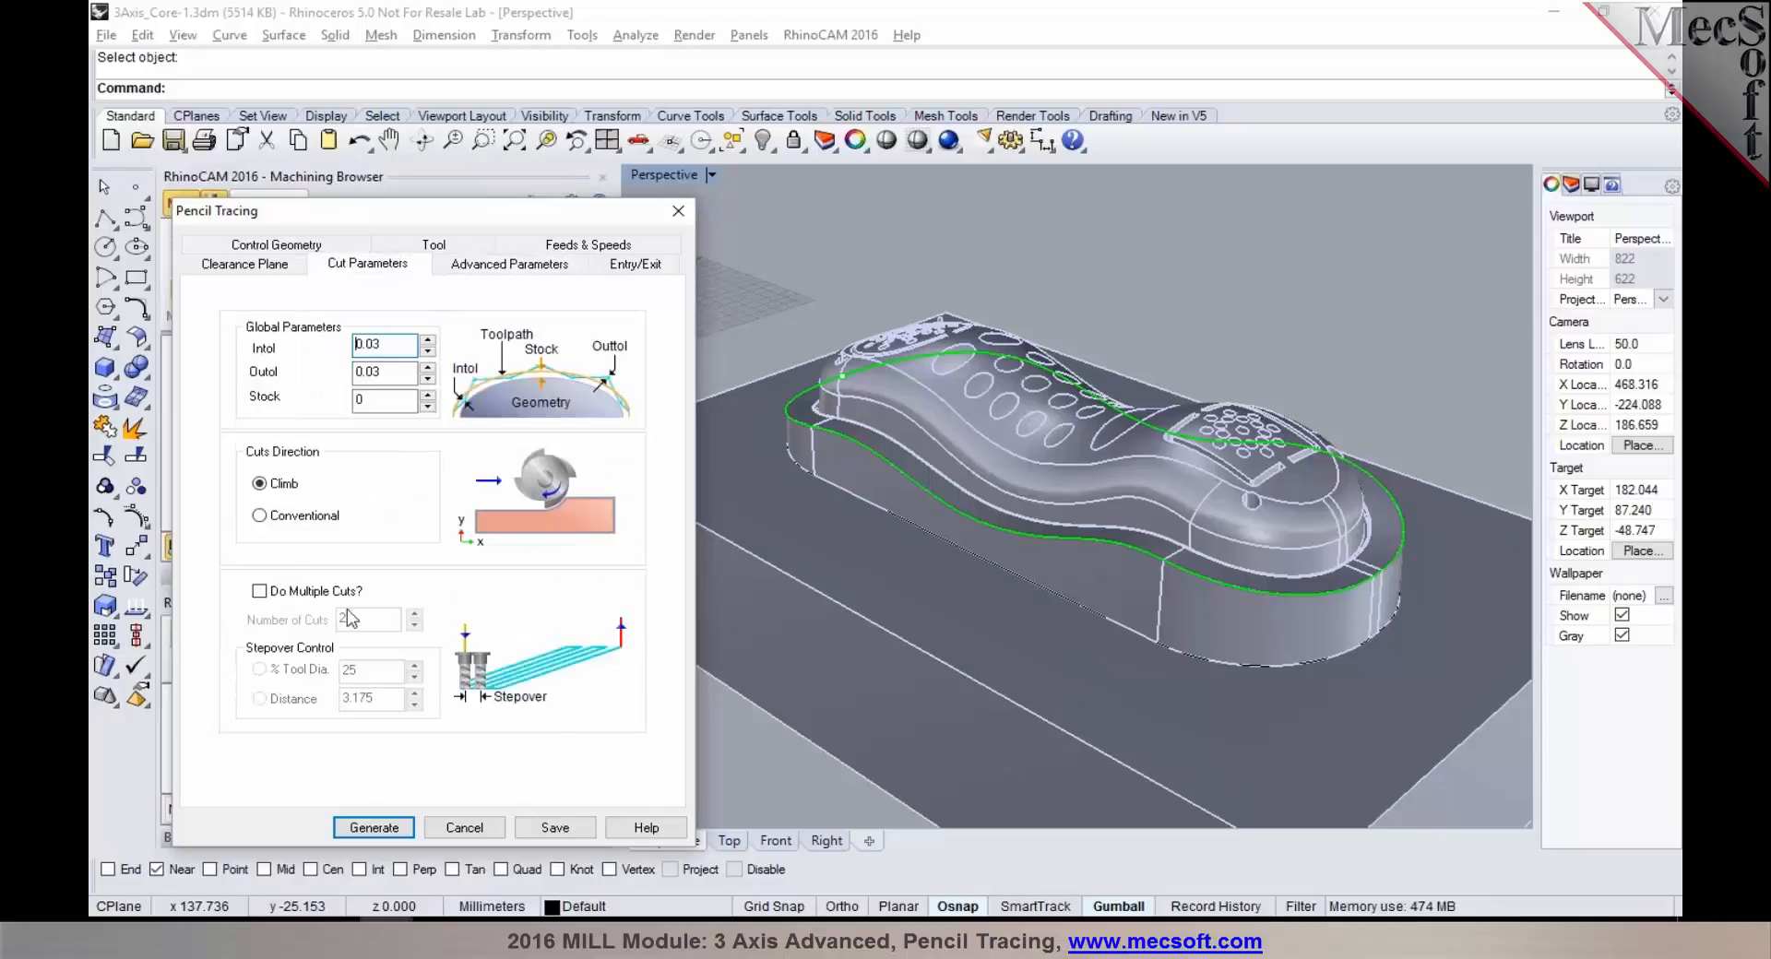
Step: Generate the Pencil Tracing toolpath, producing 1686 GOTO moves
left_click(373, 827)
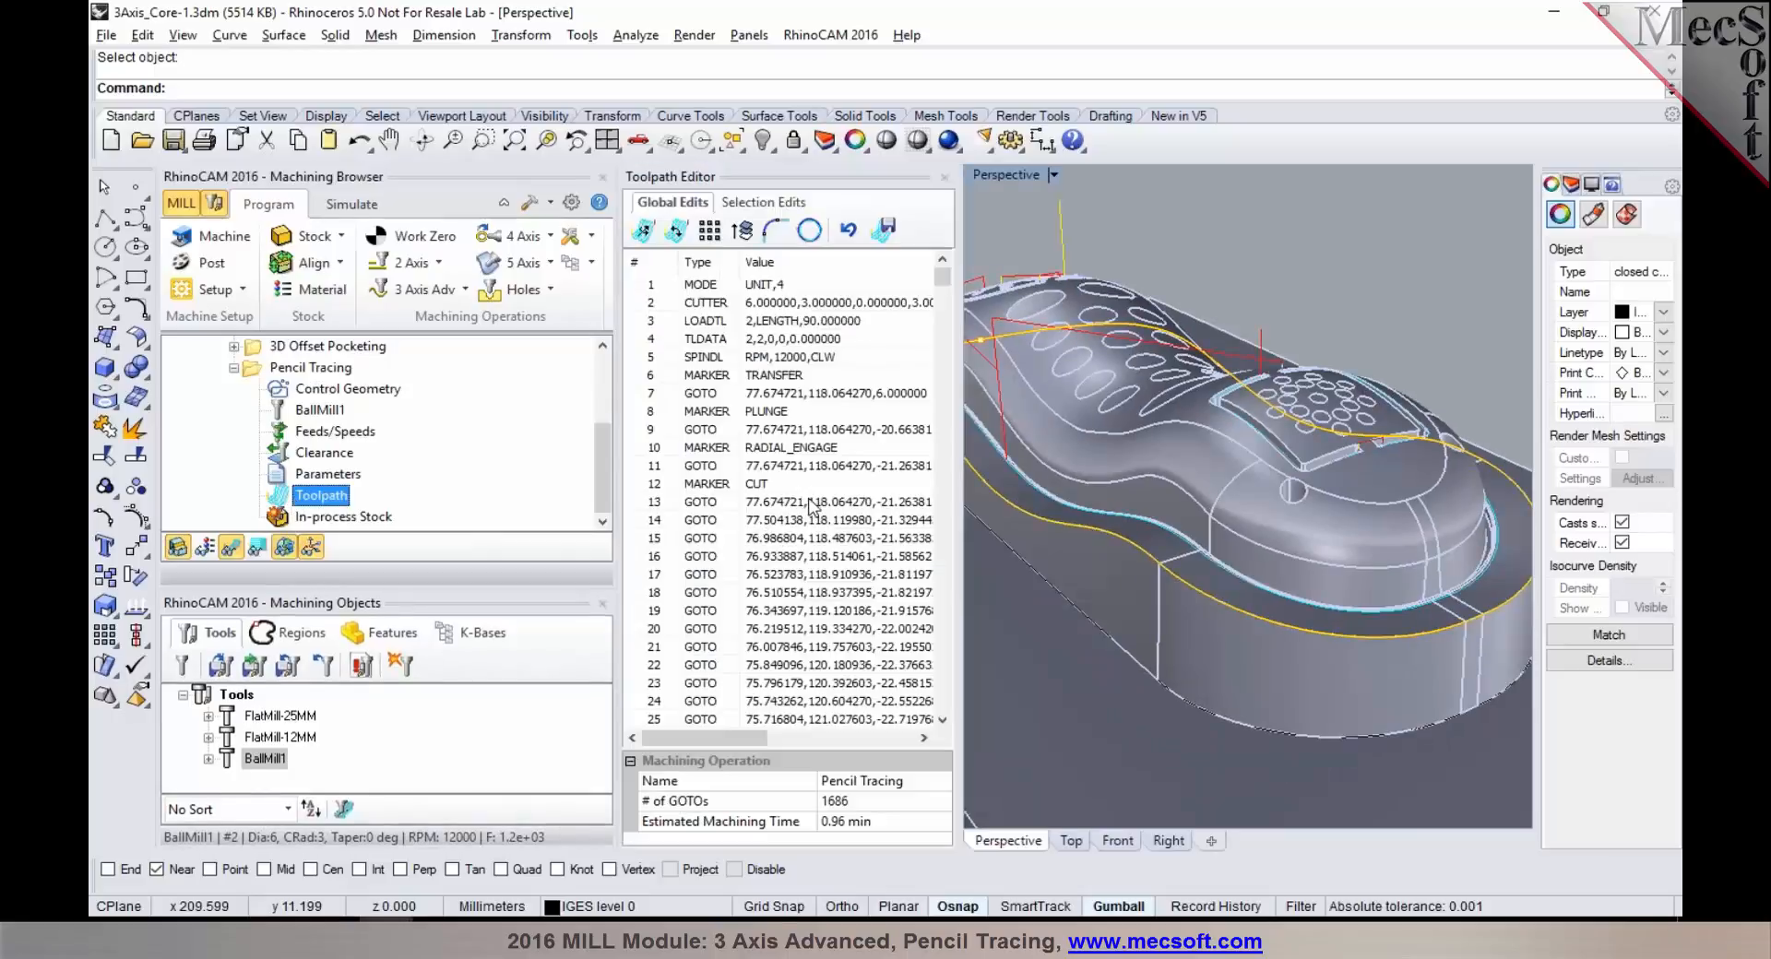
Step: Show the tool at a chosen move, then zoom and orbit along the valley pass
left_click(835, 501)
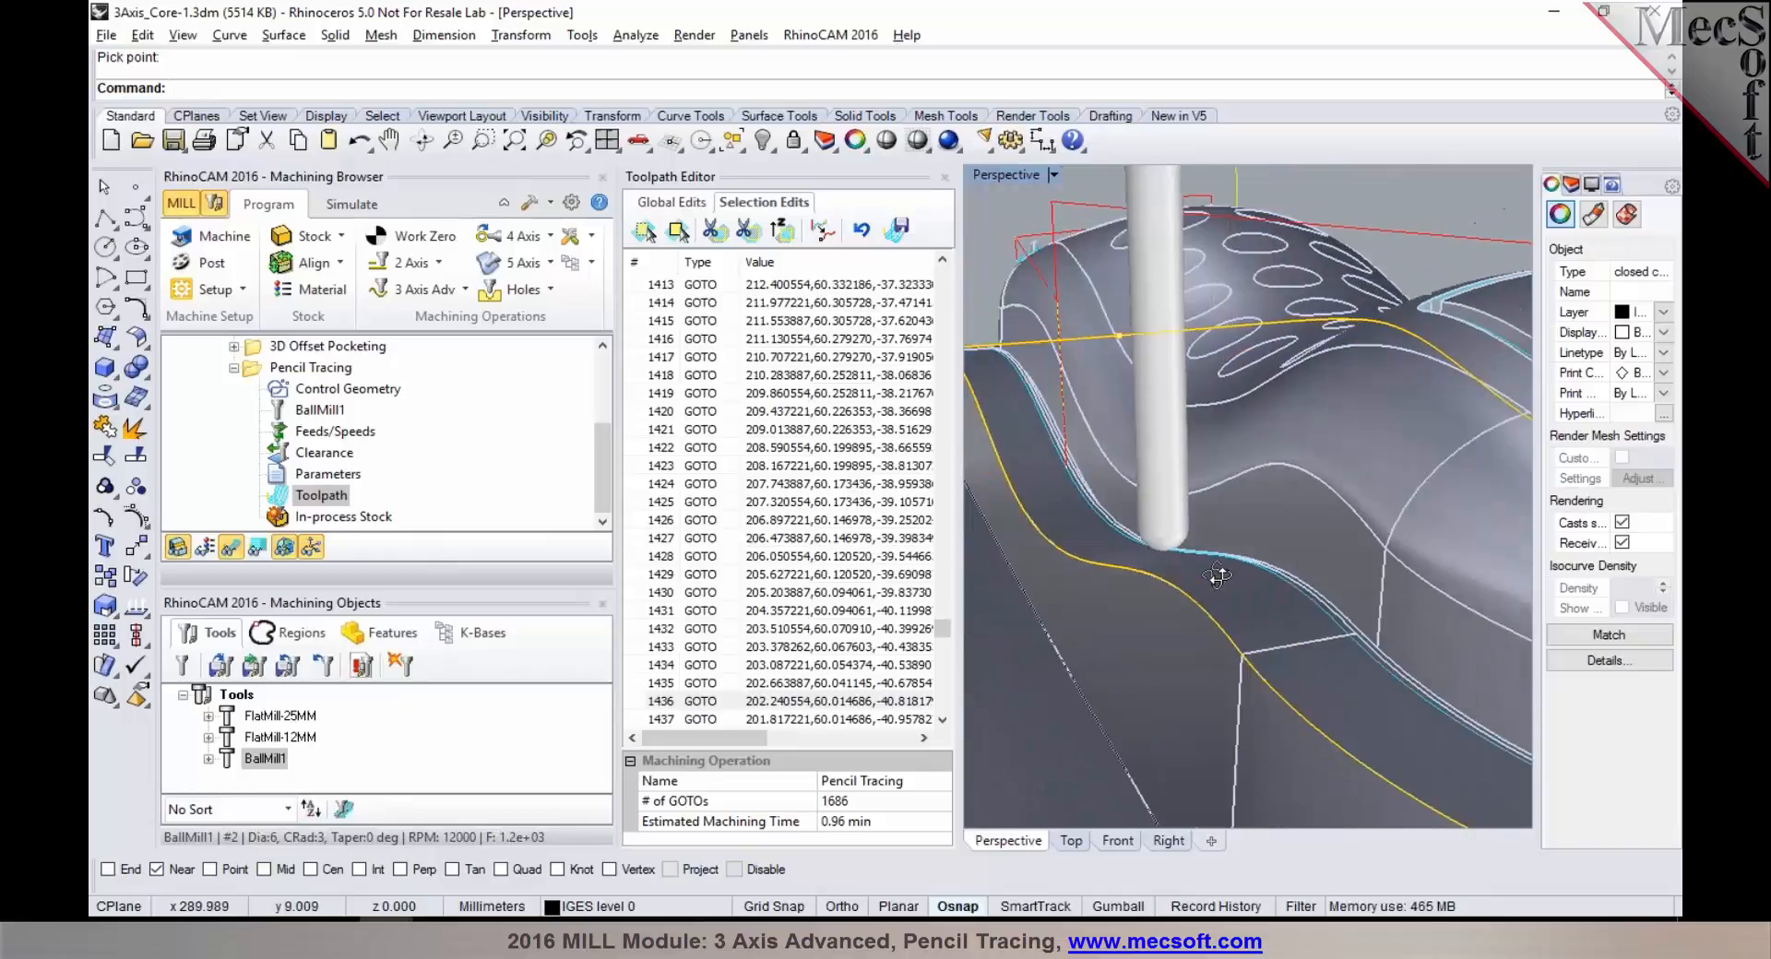
left_click_drag(1214, 576, 1242, 582)
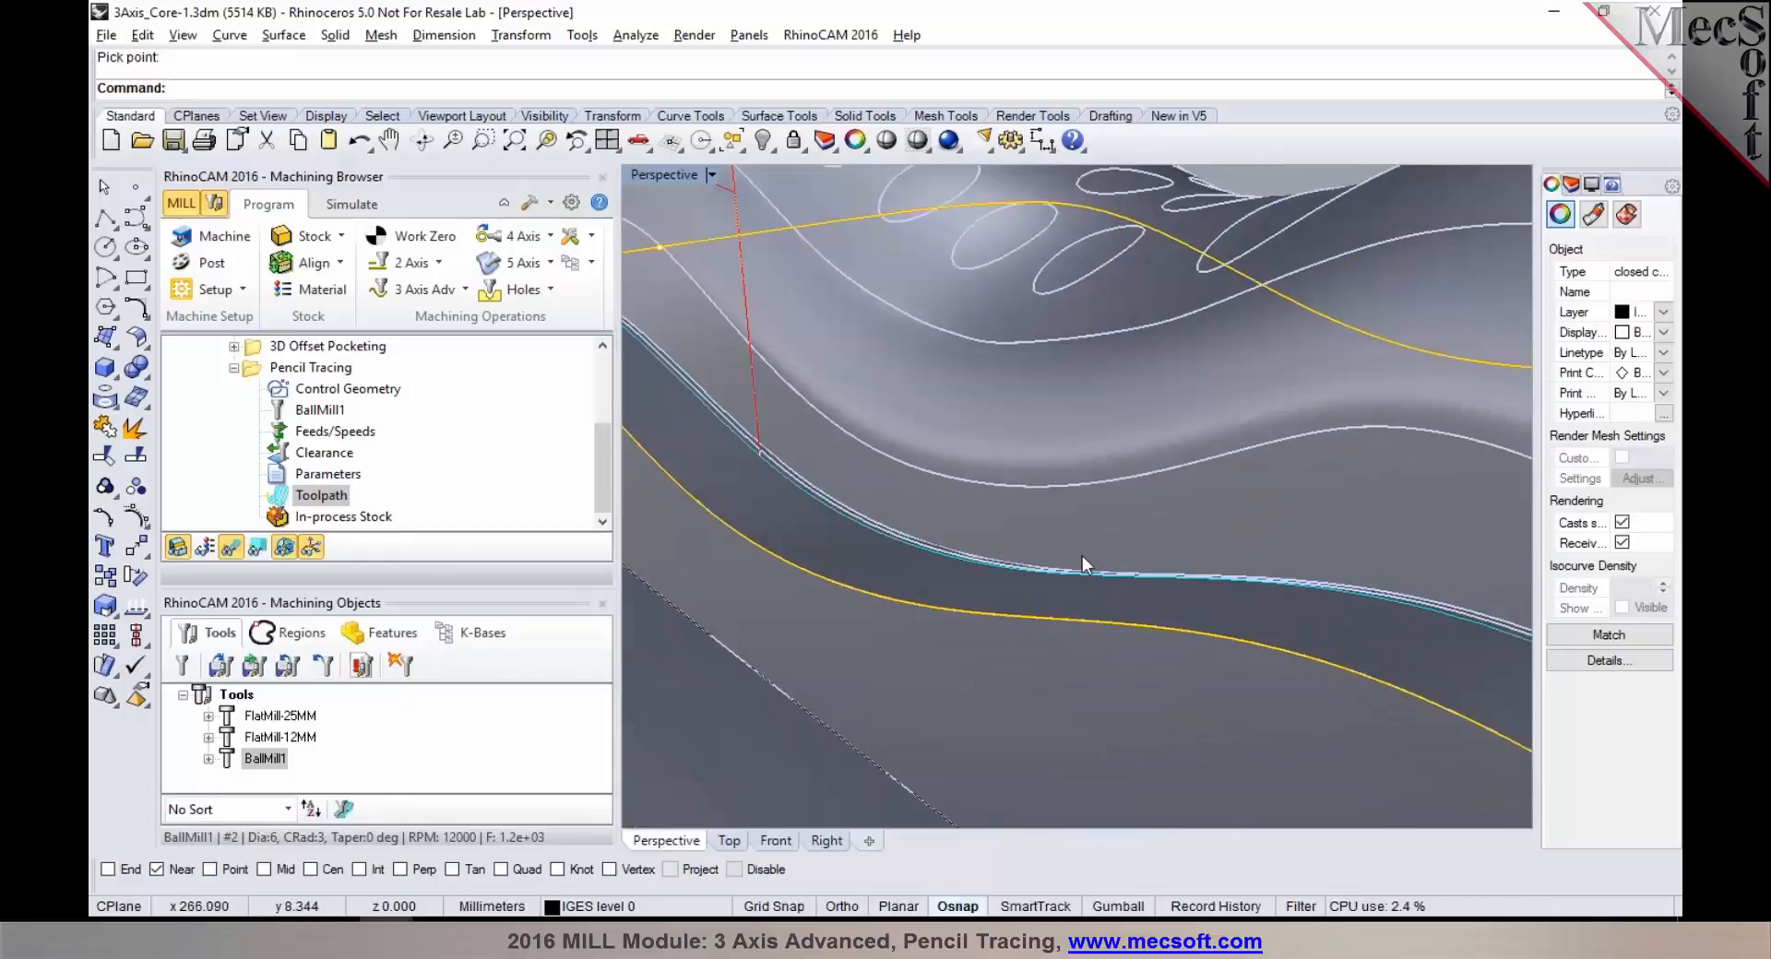
left_click_drag(1084, 564, 859, 497)
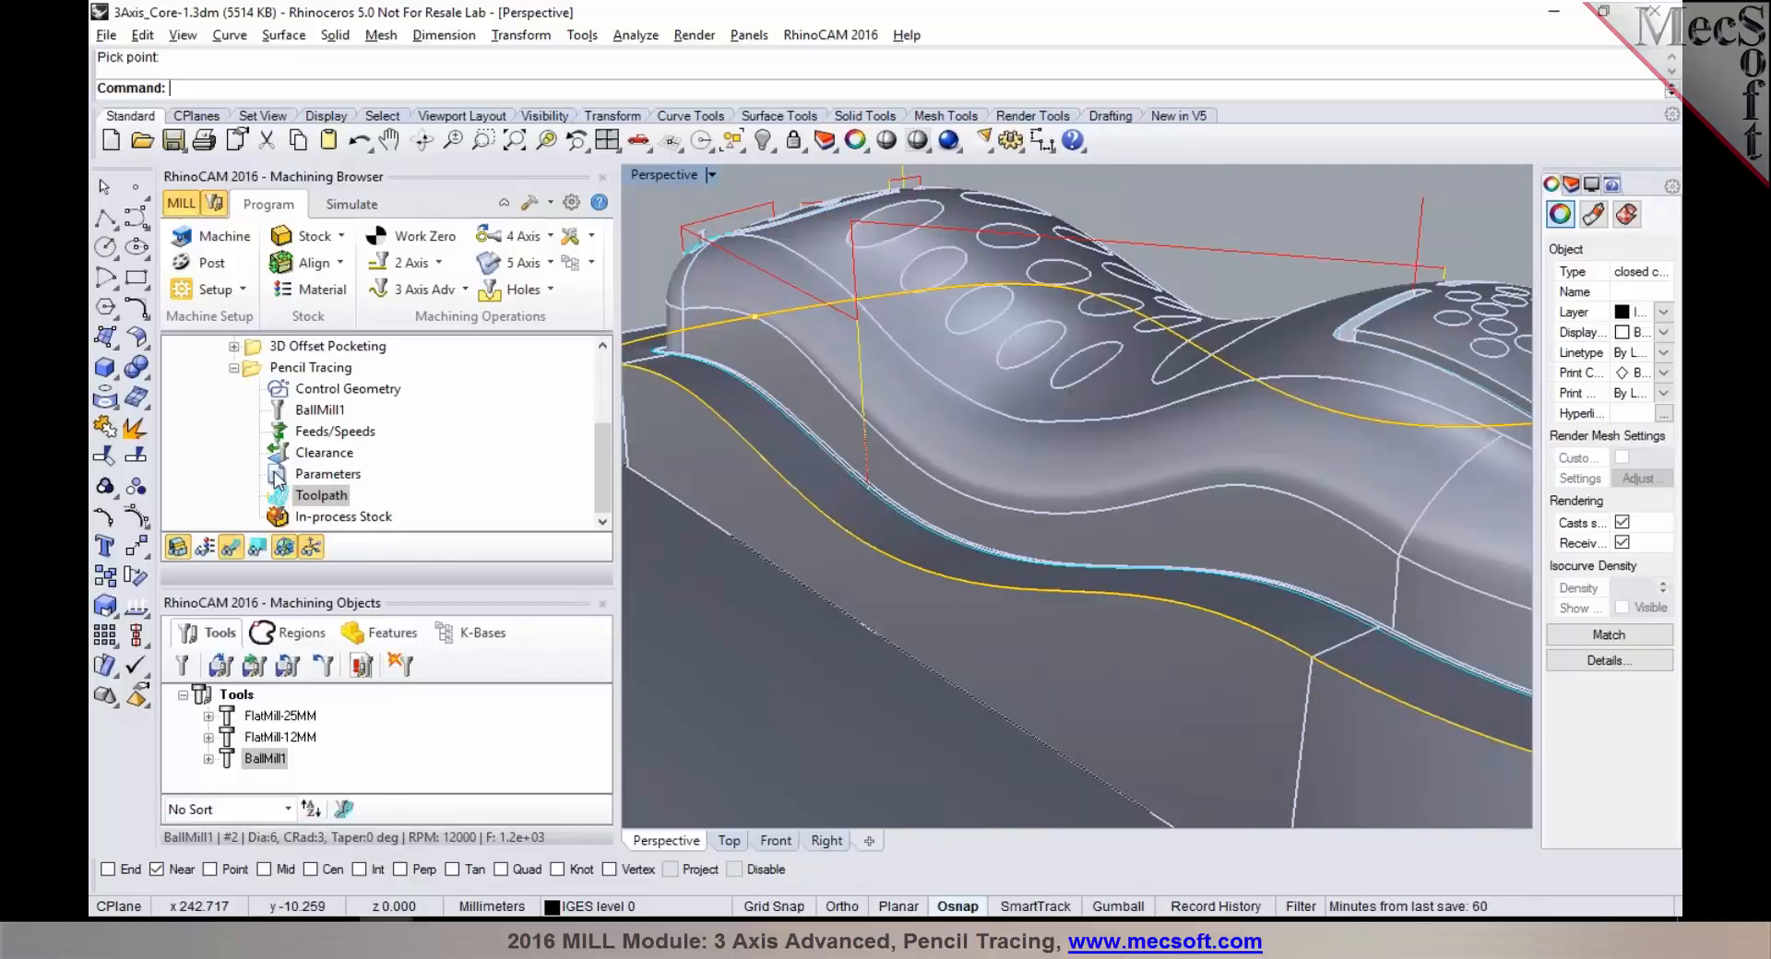
Step: Enable Do Multiple Cuts with 1 cut at 20% tool diameter and regenerate
double_click(328, 473)
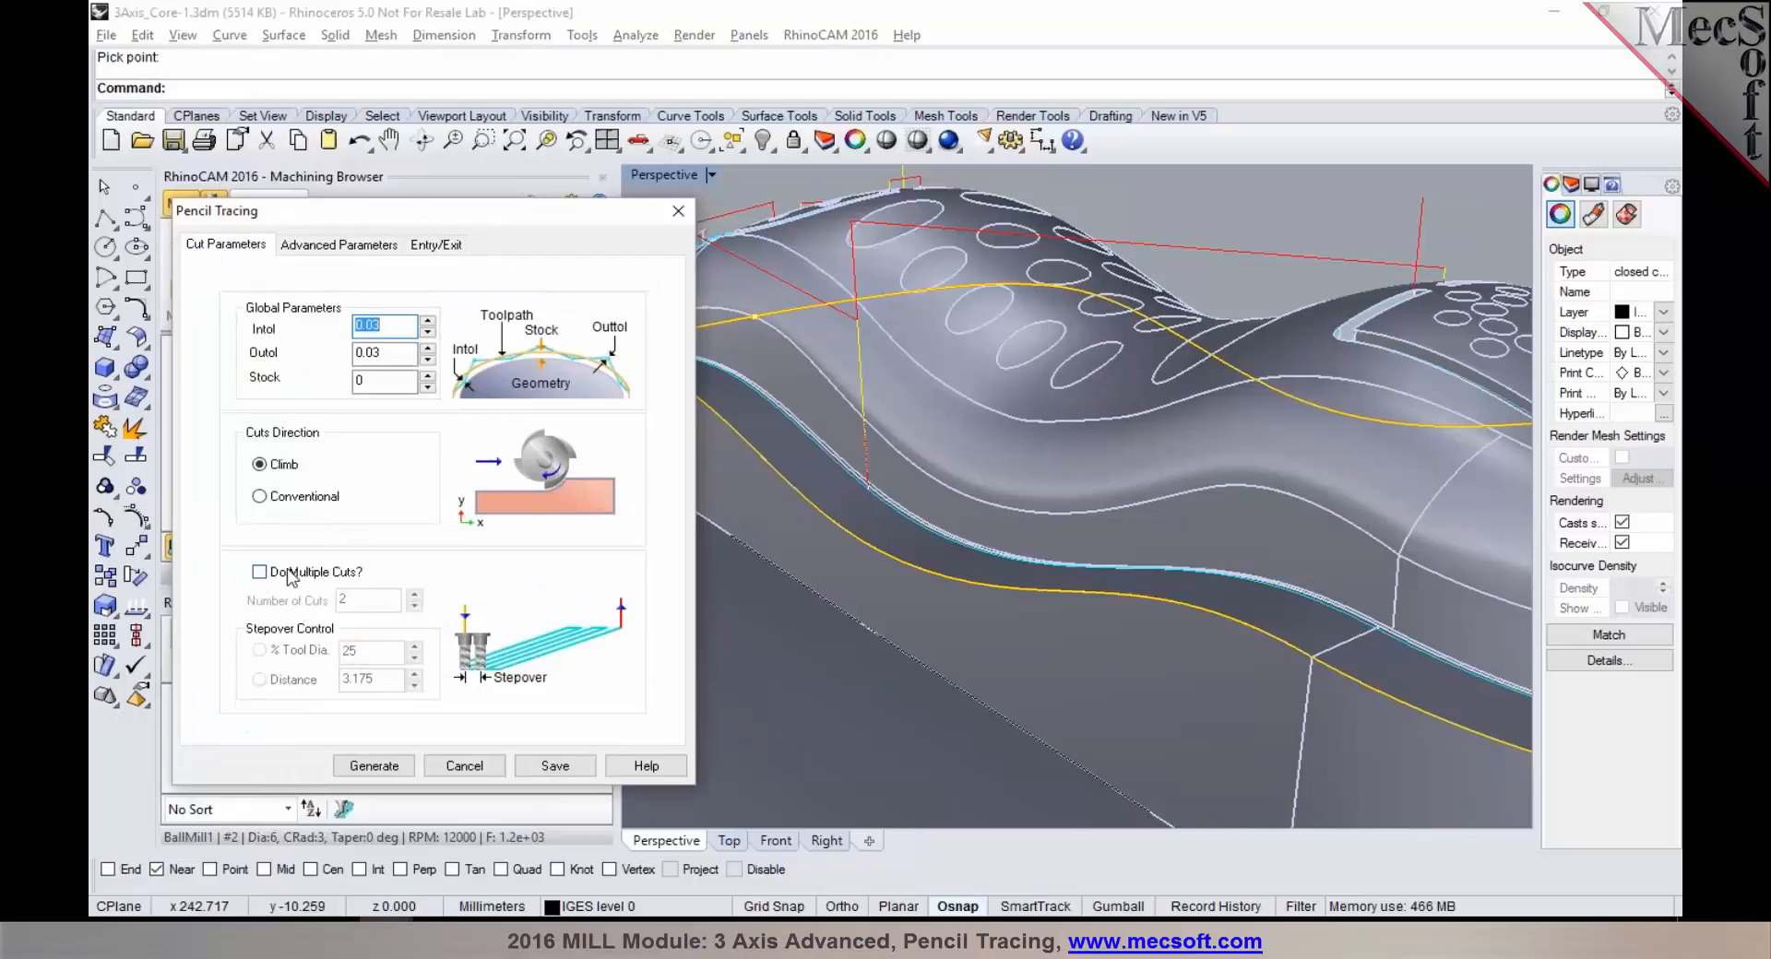
left_click(258, 572)
type("1")
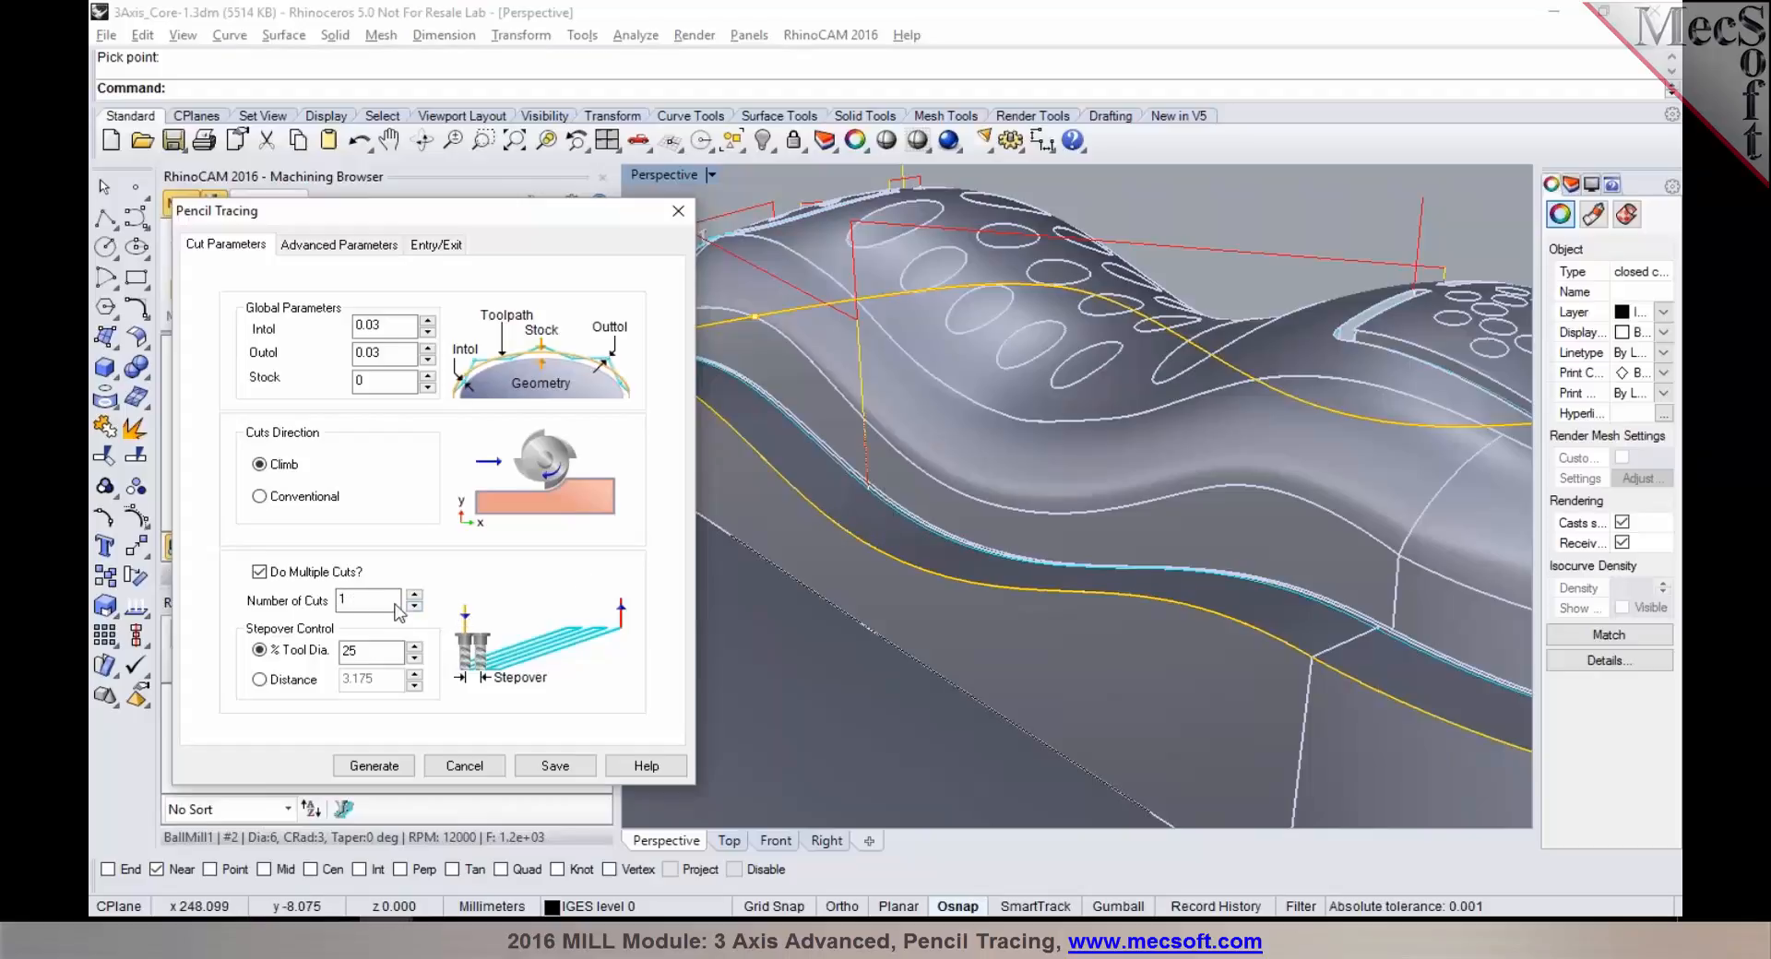
mouse_move(918, 526)
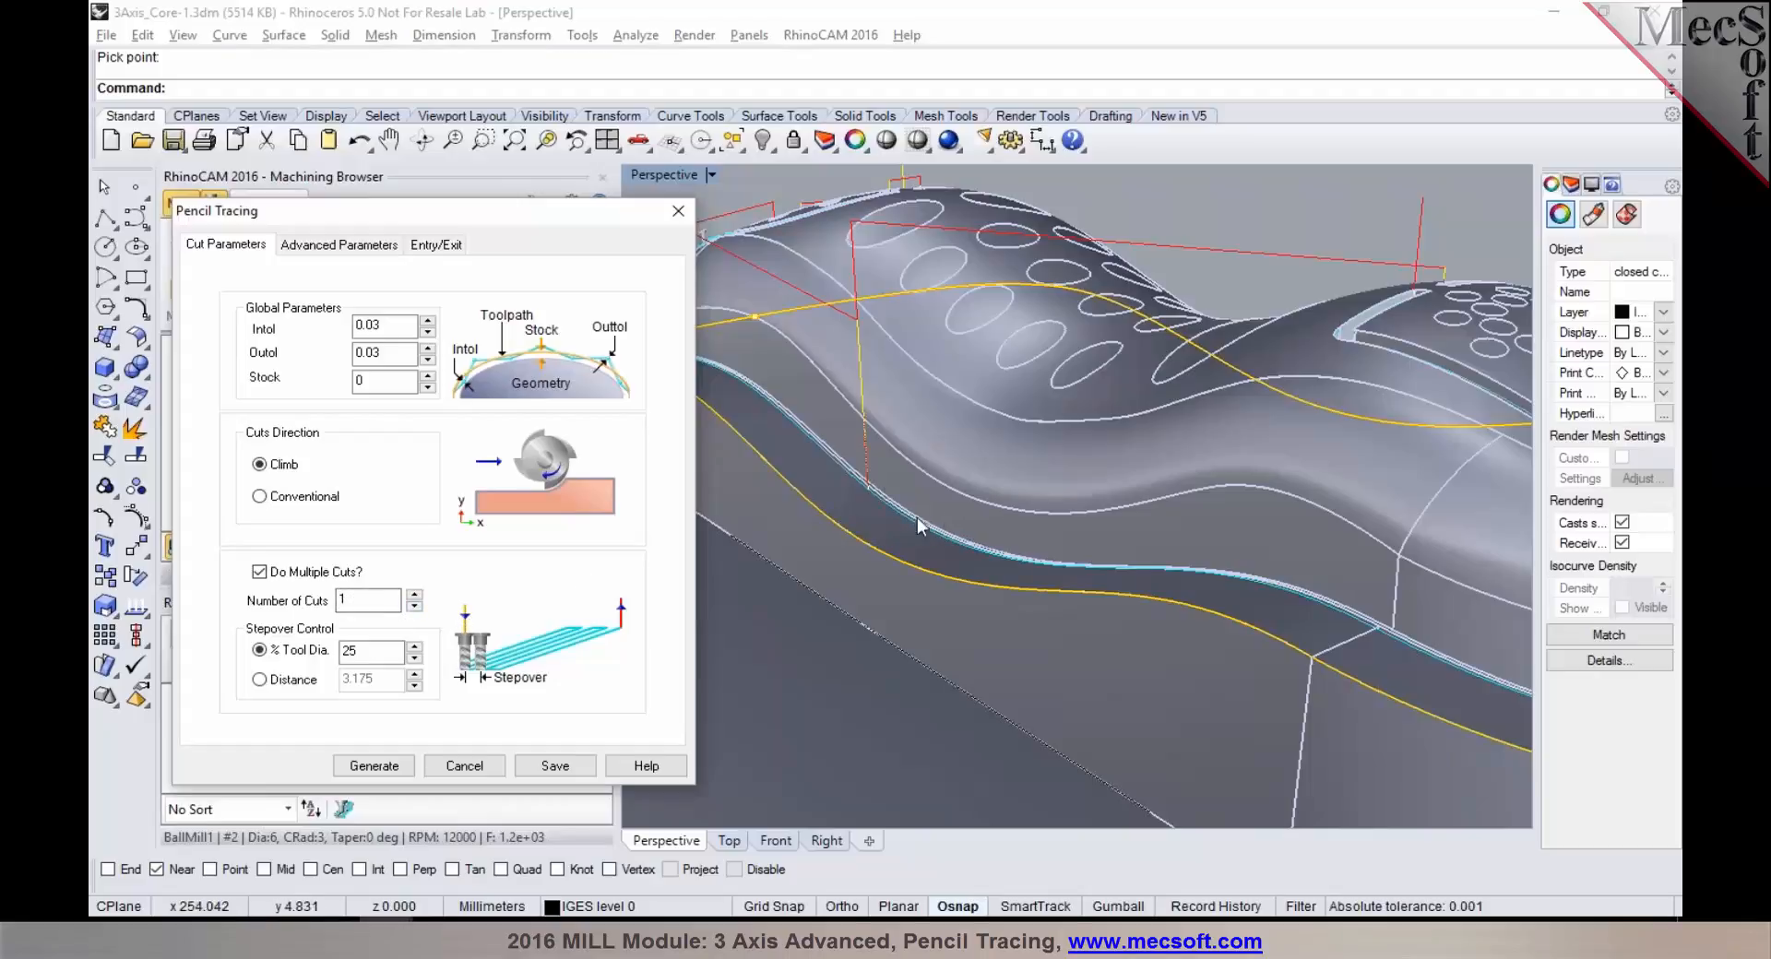
mouse_move(926, 511)
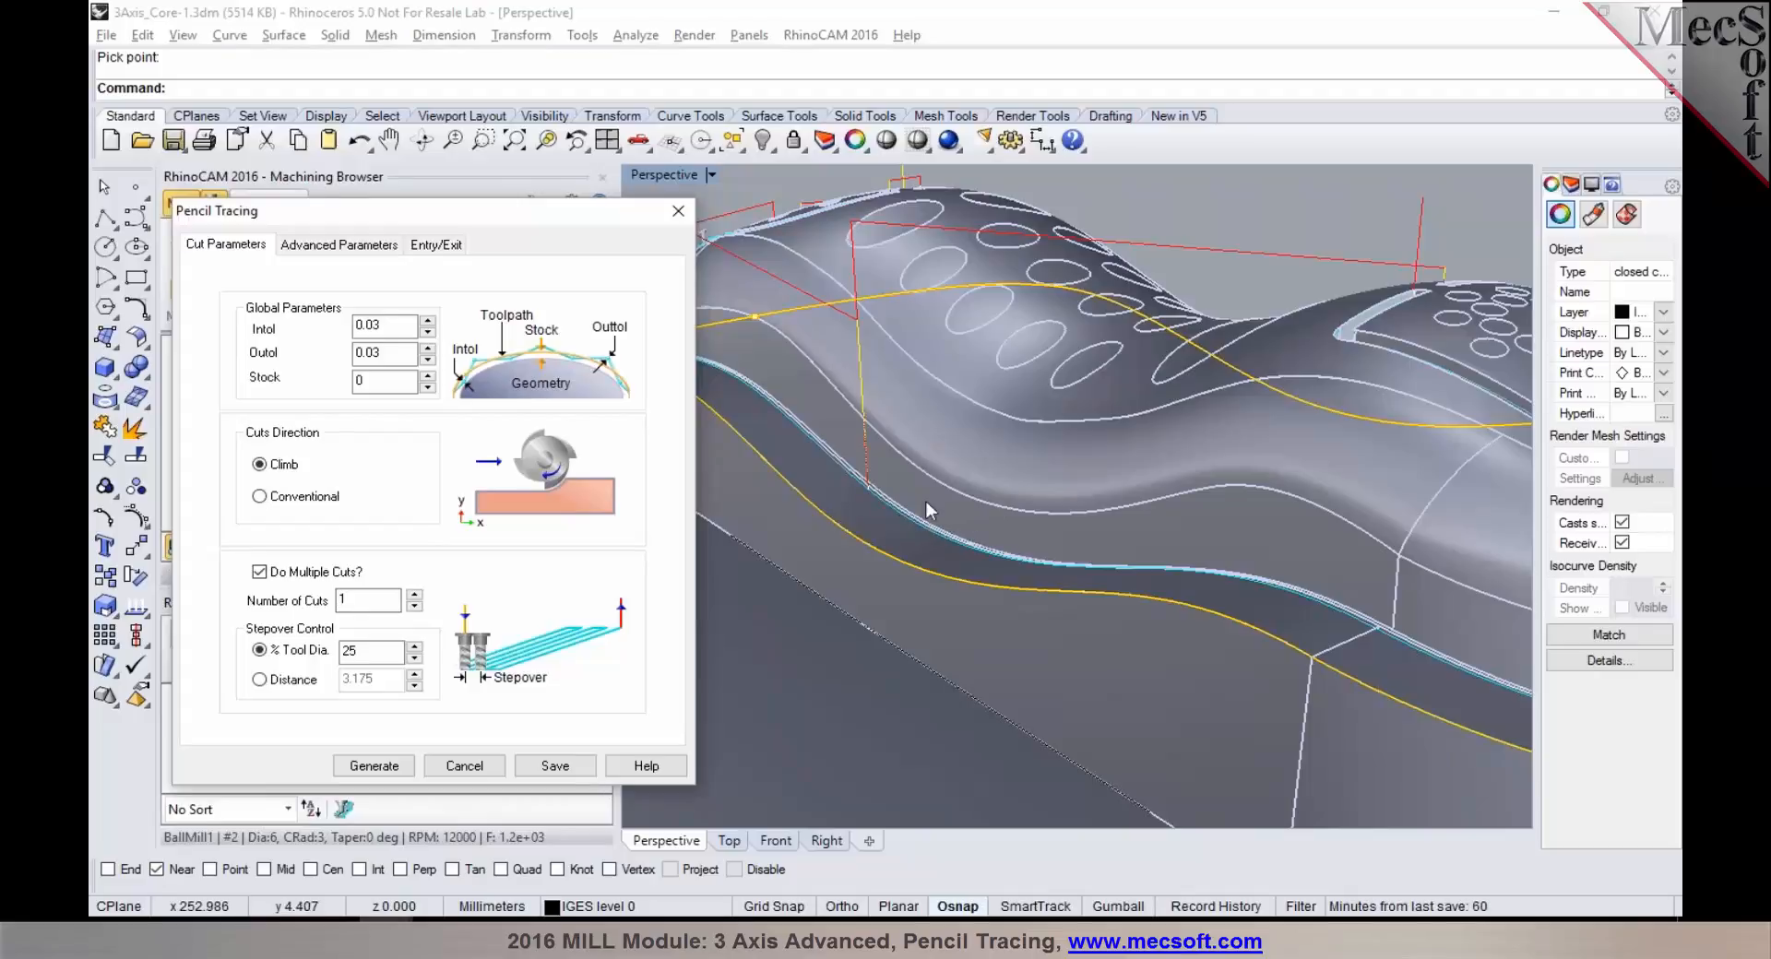
mouse_move(933, 506)
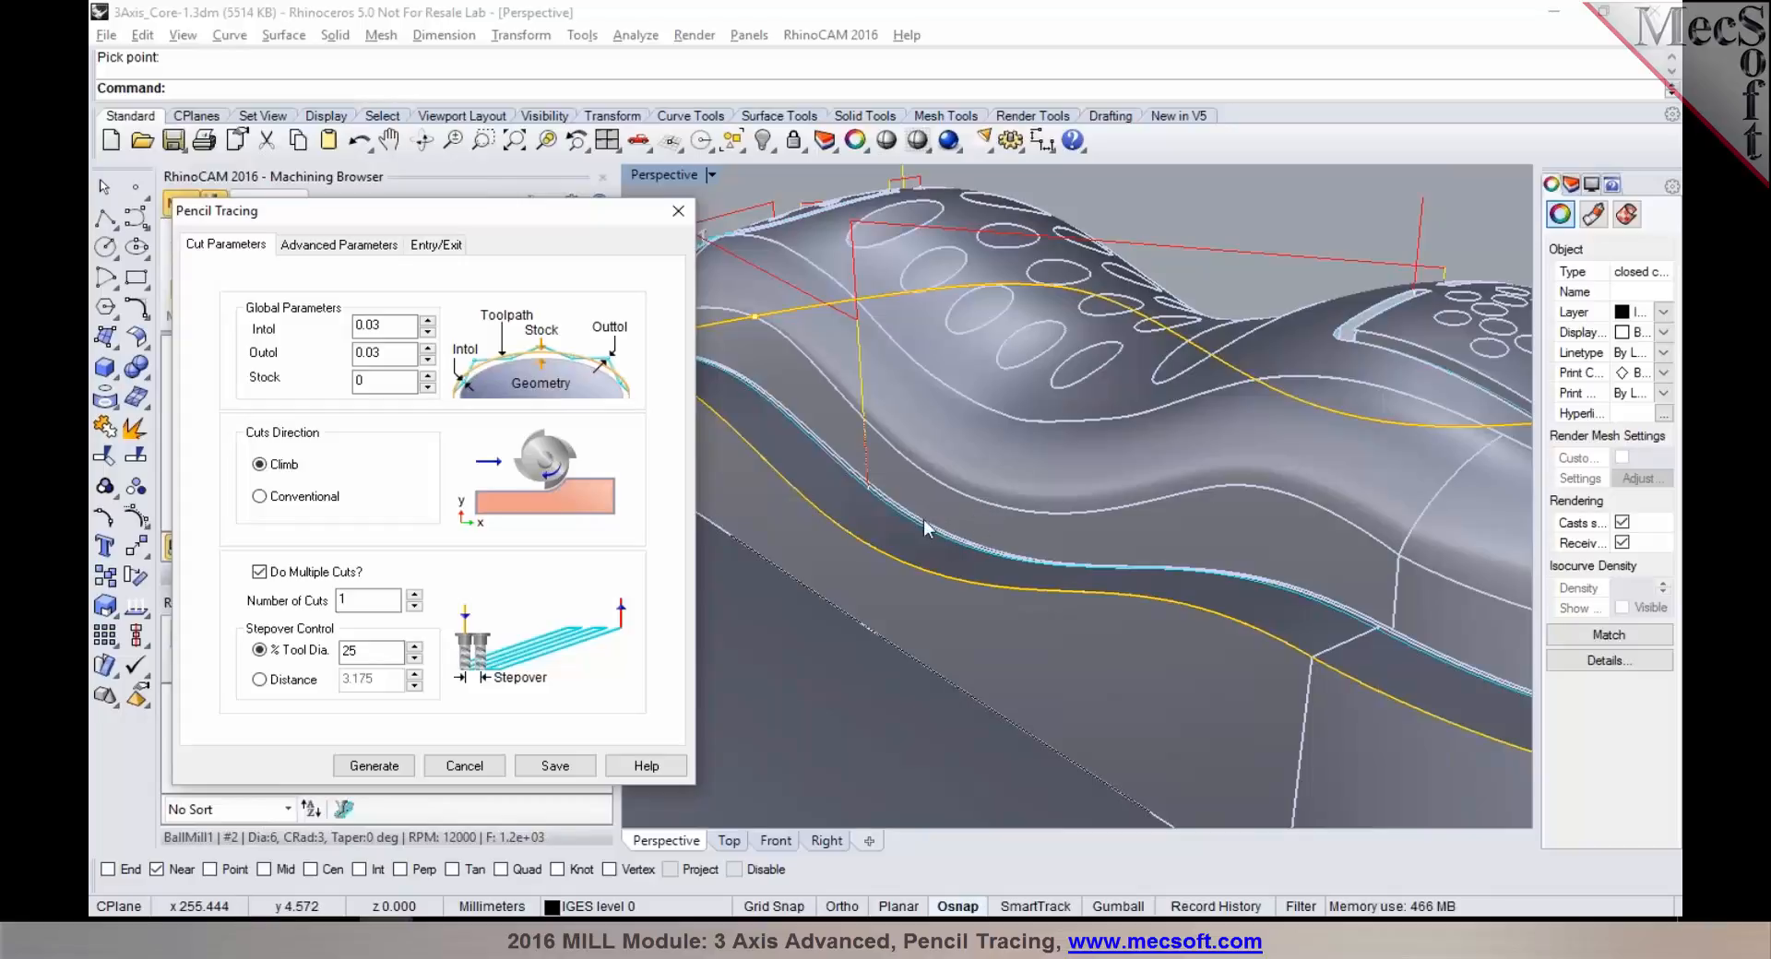
left_click(368, 599)
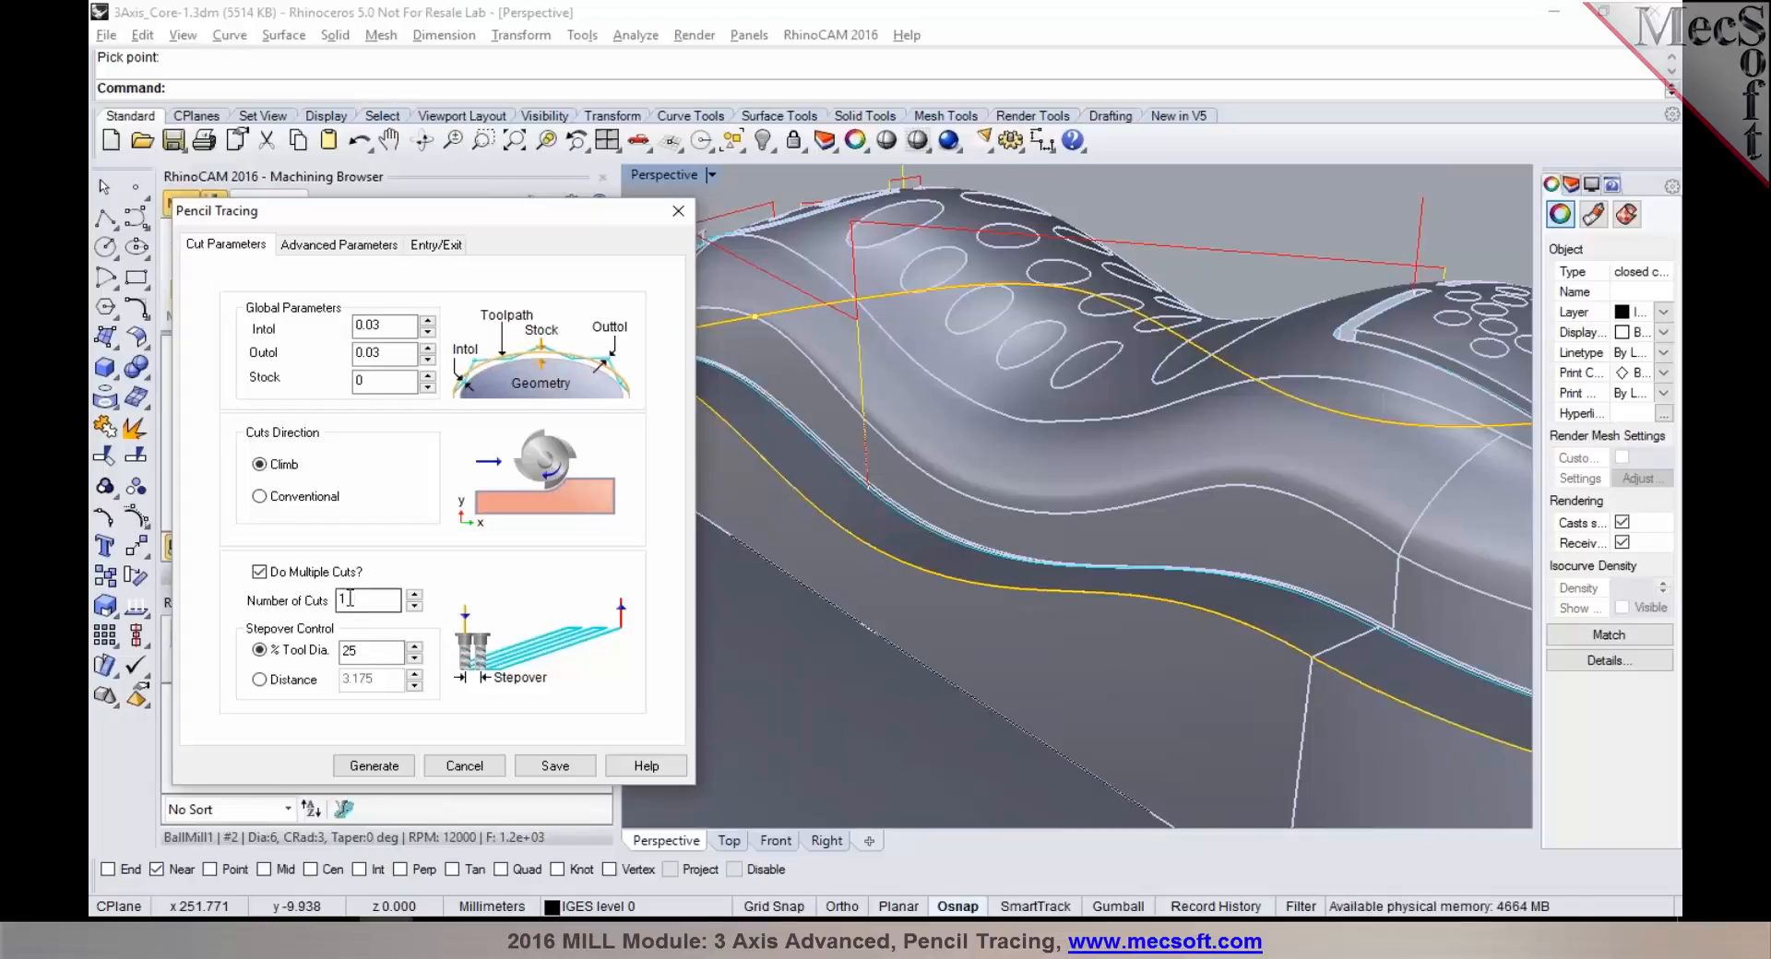
left_click(371, 652)
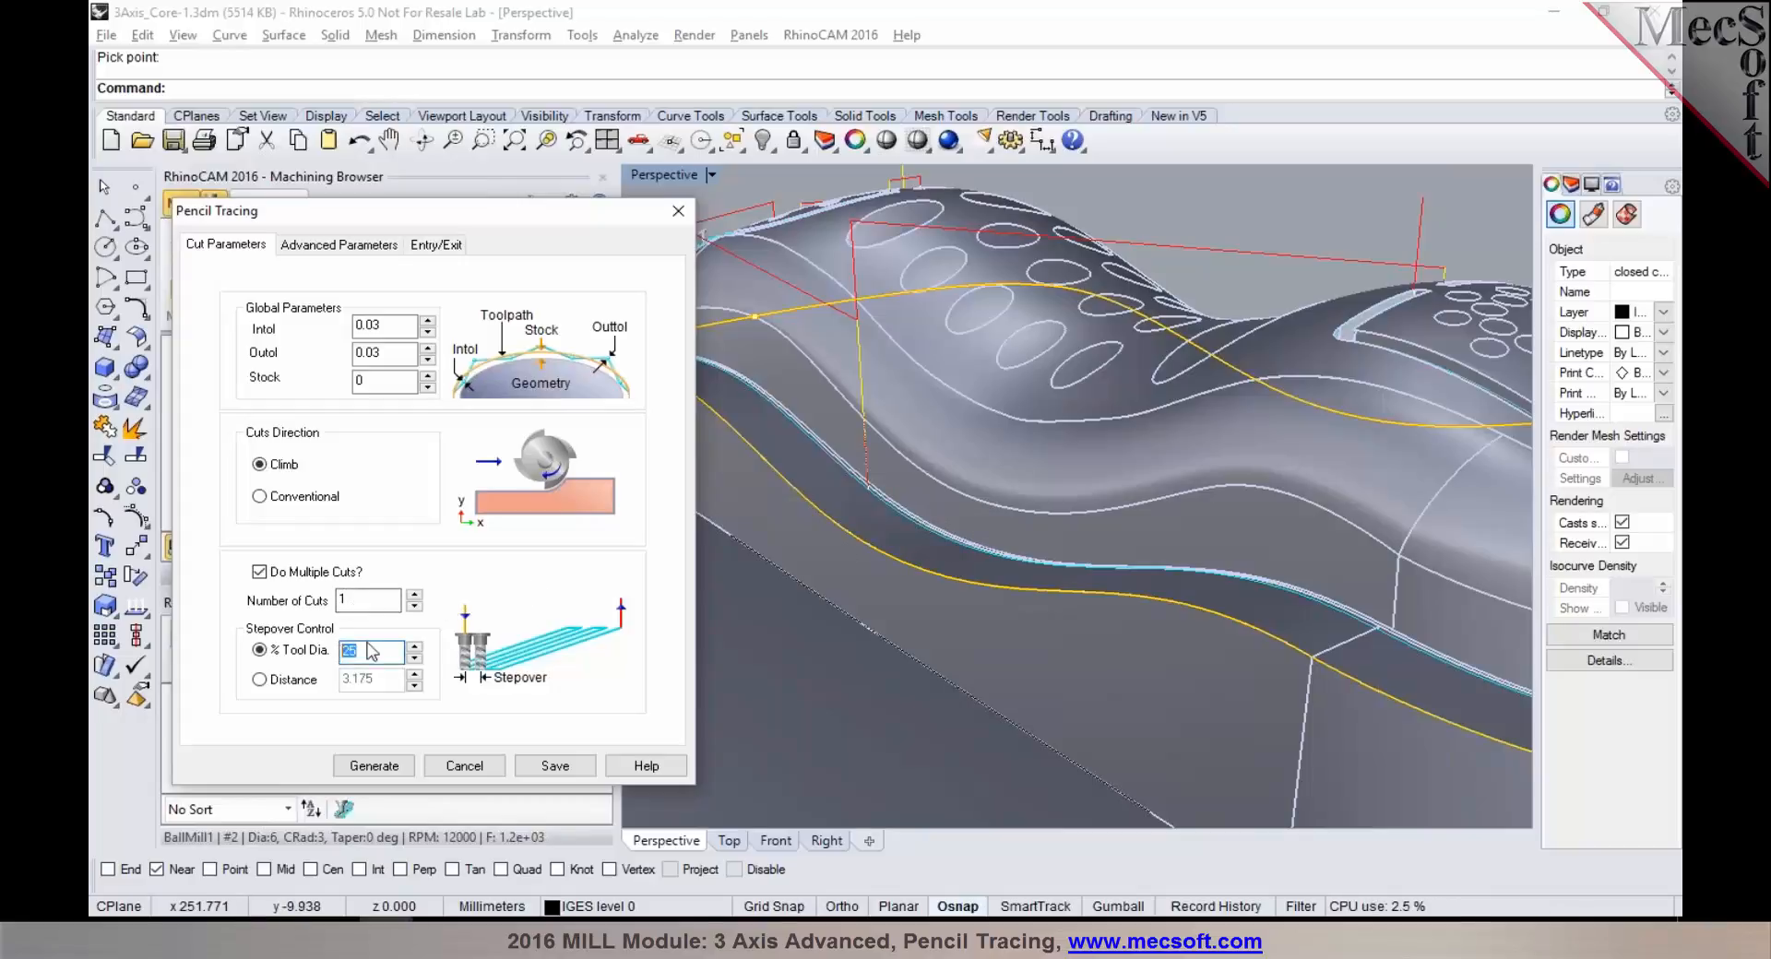
type("20")
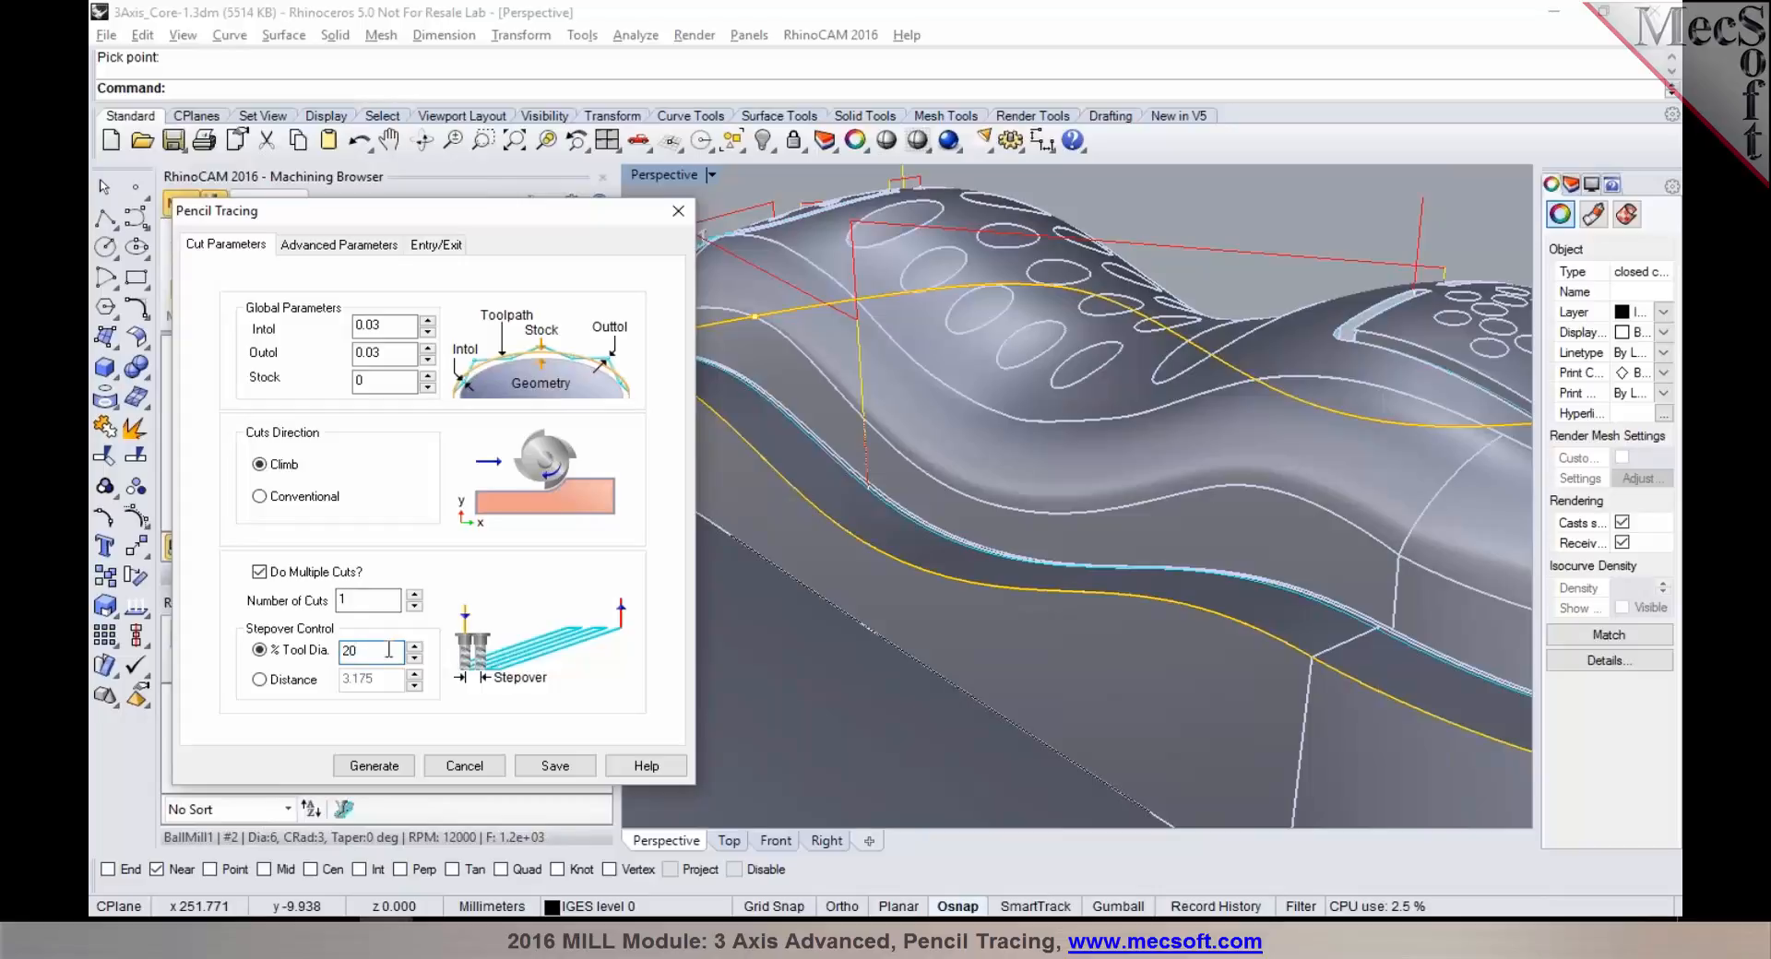
left_click(373, 767)
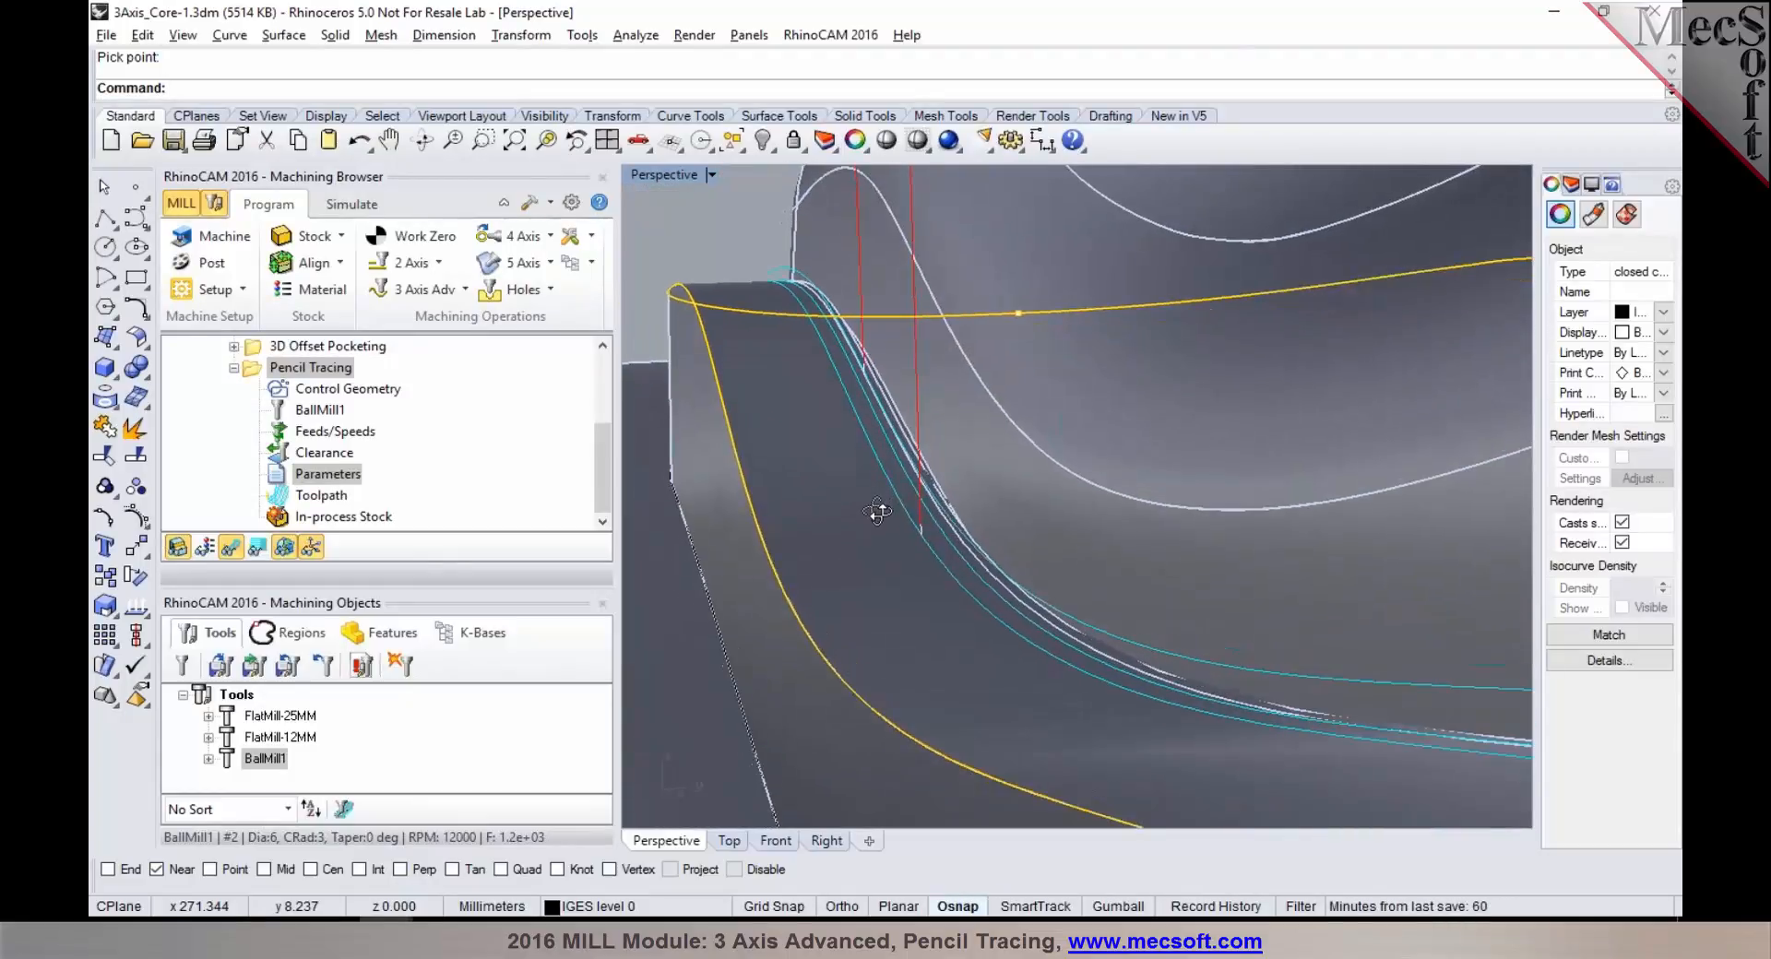
left_click_drag(877, 512, 1016, 531)
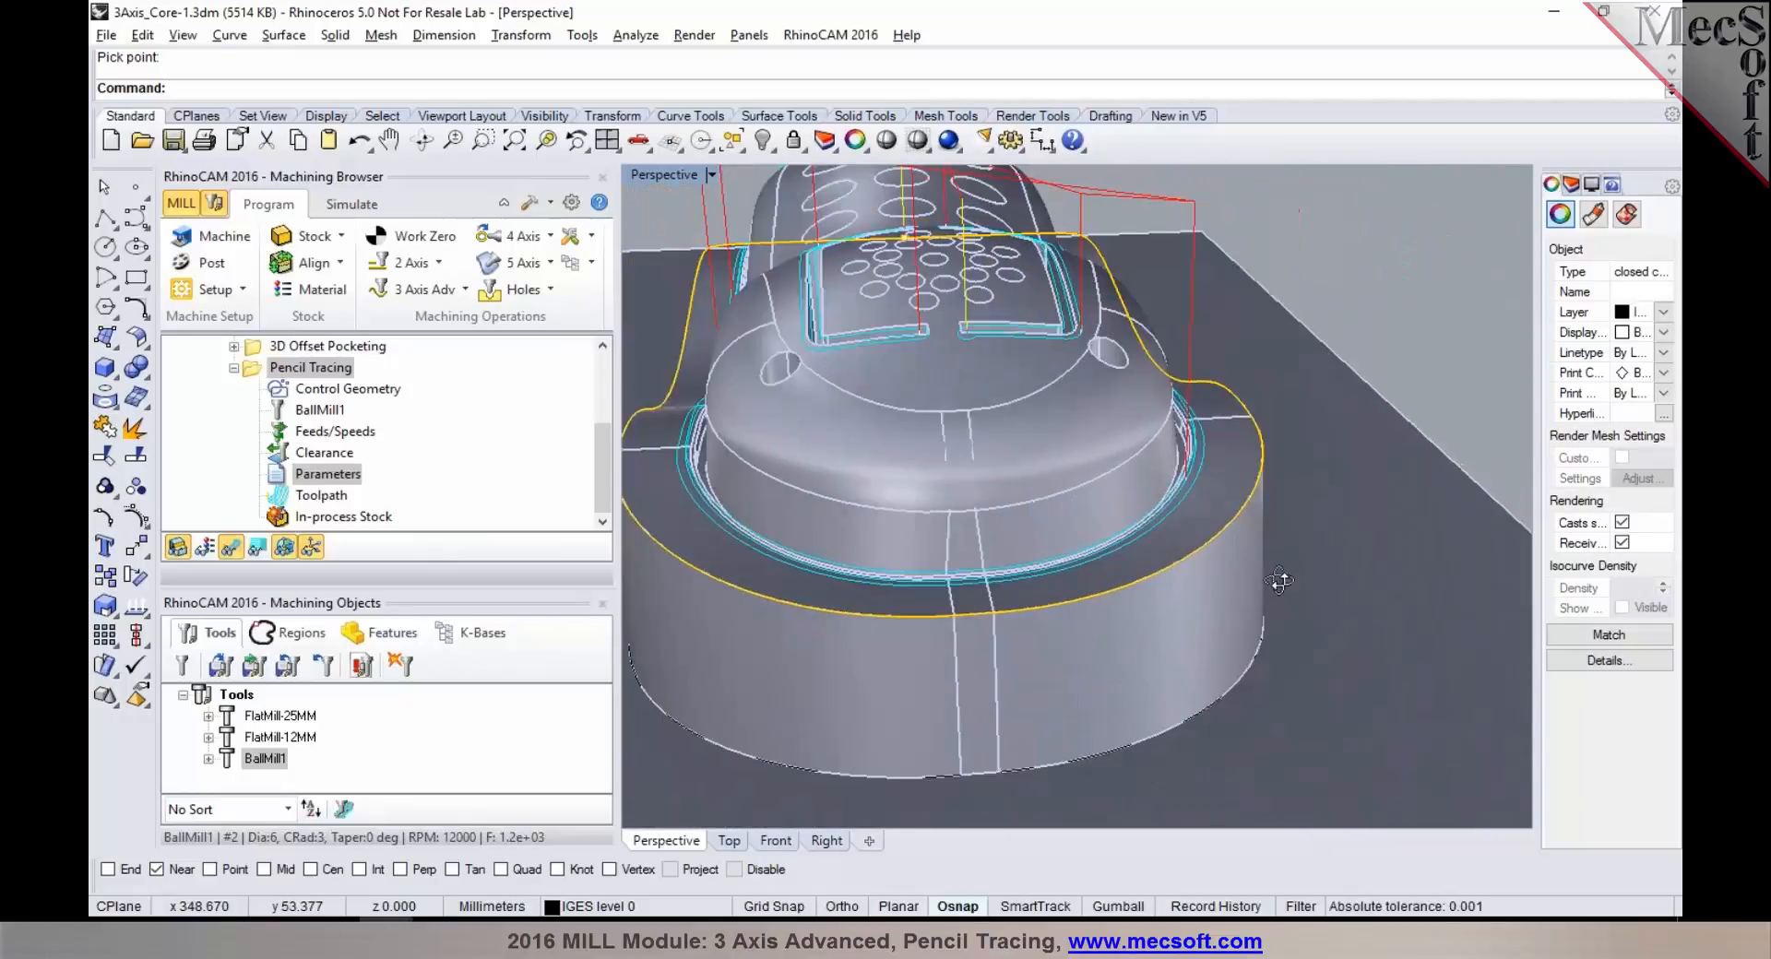
left_click_drag(1277, 582, 1474, 610)
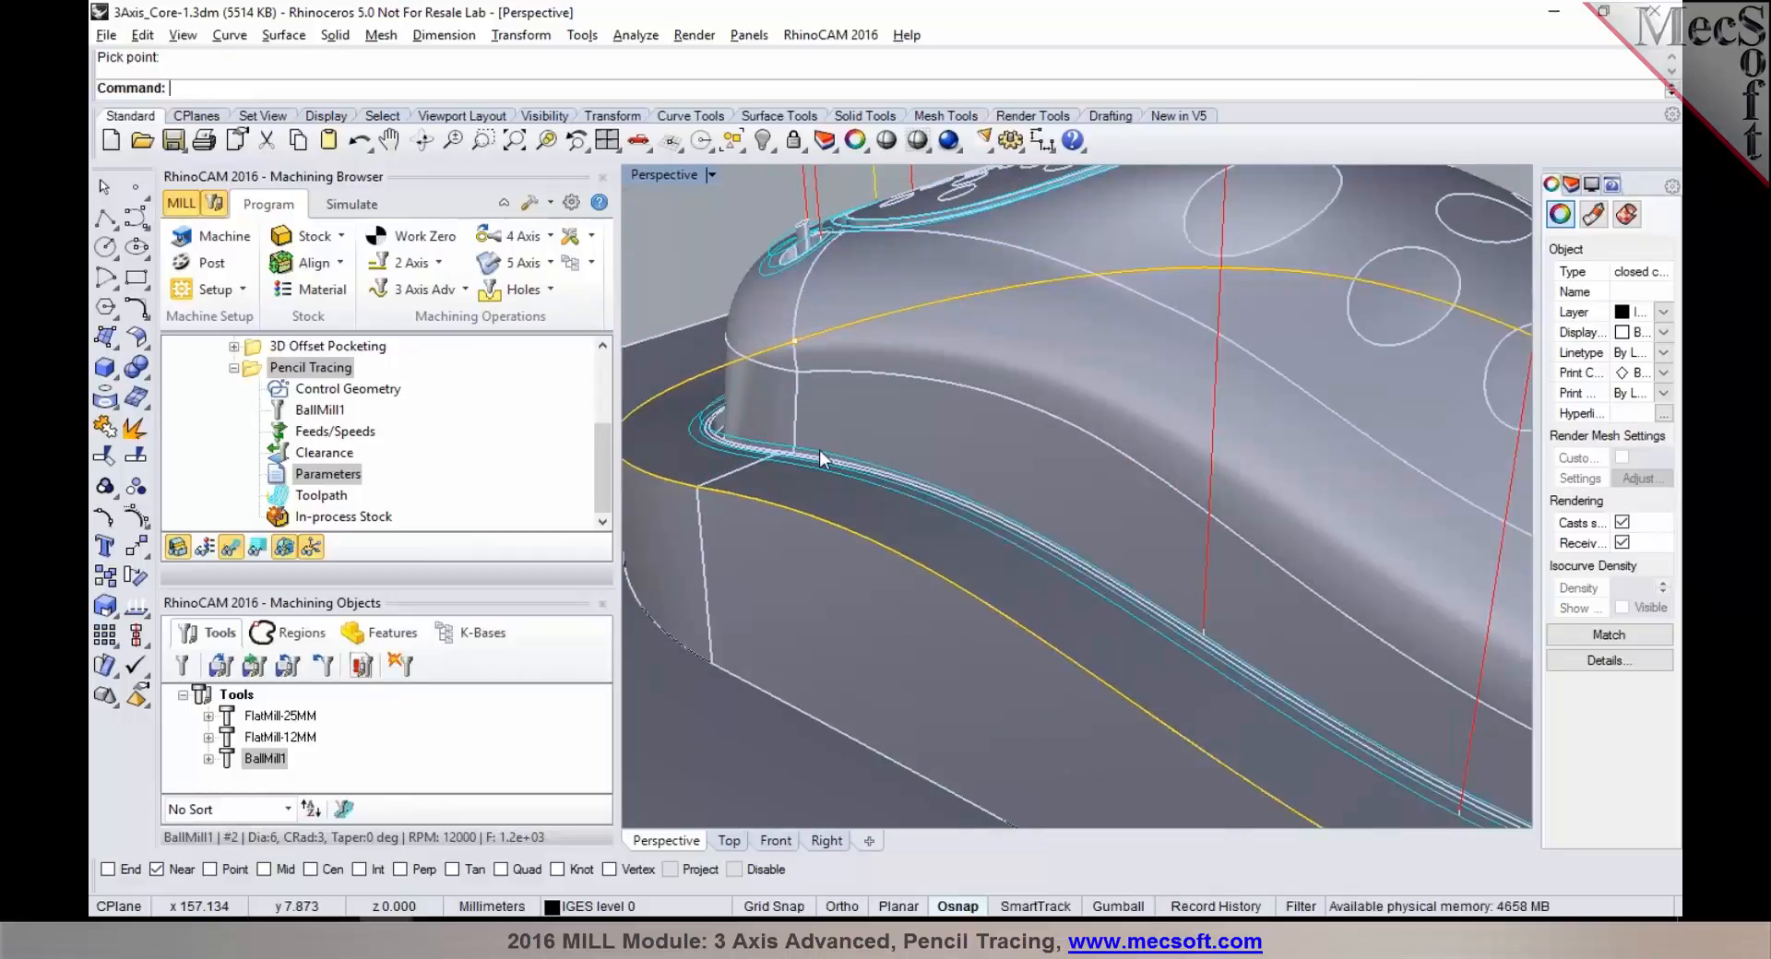
mouse_move(821, 458)
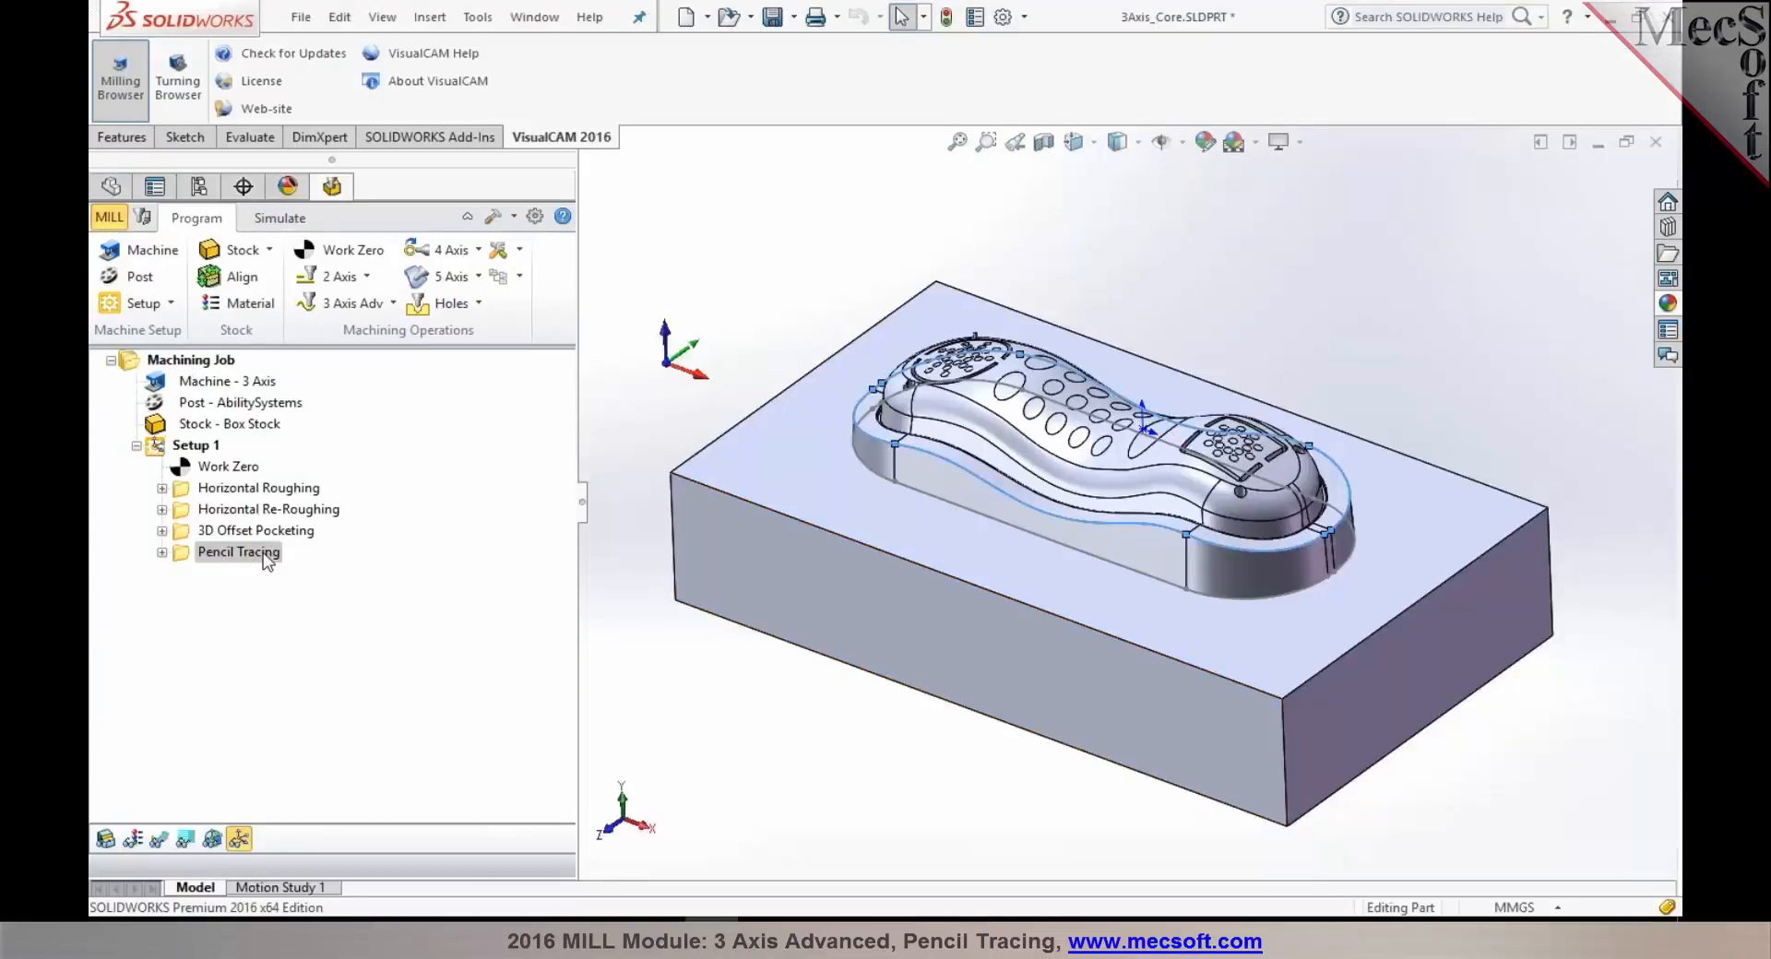
Step: Select the Pencil Tracing operation in the SOLIDWORKS VisualCAM Machining Browser
left_click(158, 838)
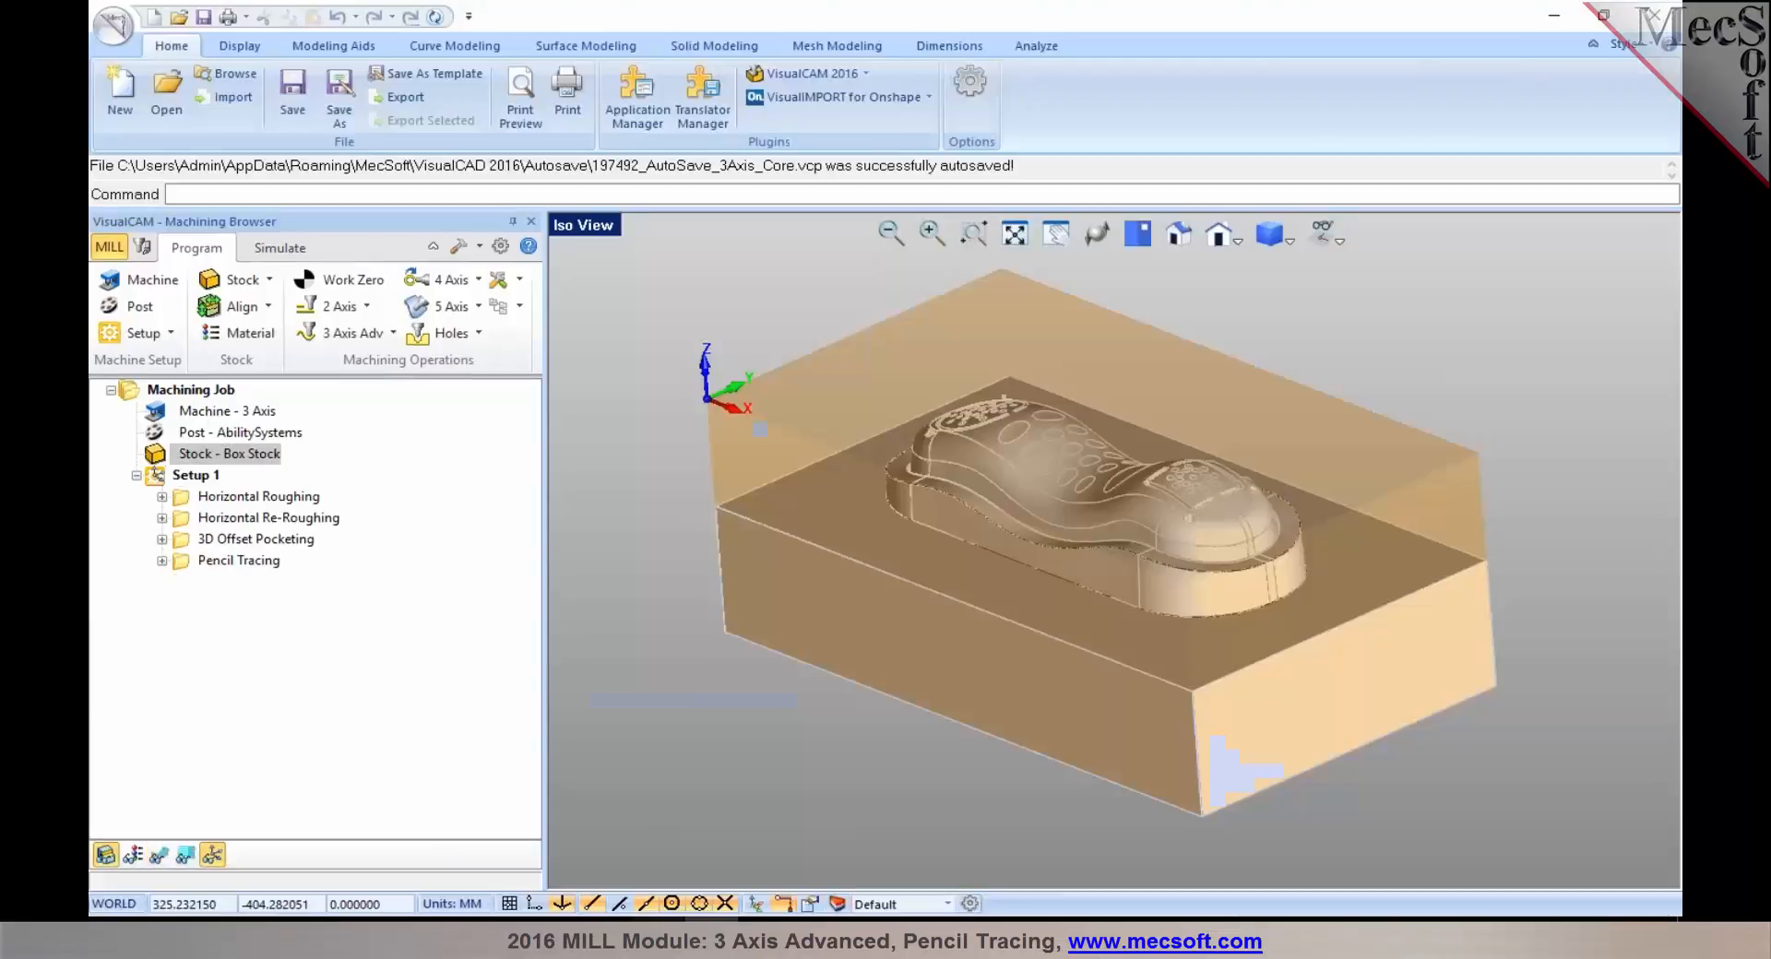
Step: Select Pencil Tracing in VisualCAD/CAM and orbit the Iso View to see its boundary
left_click(238, 559)
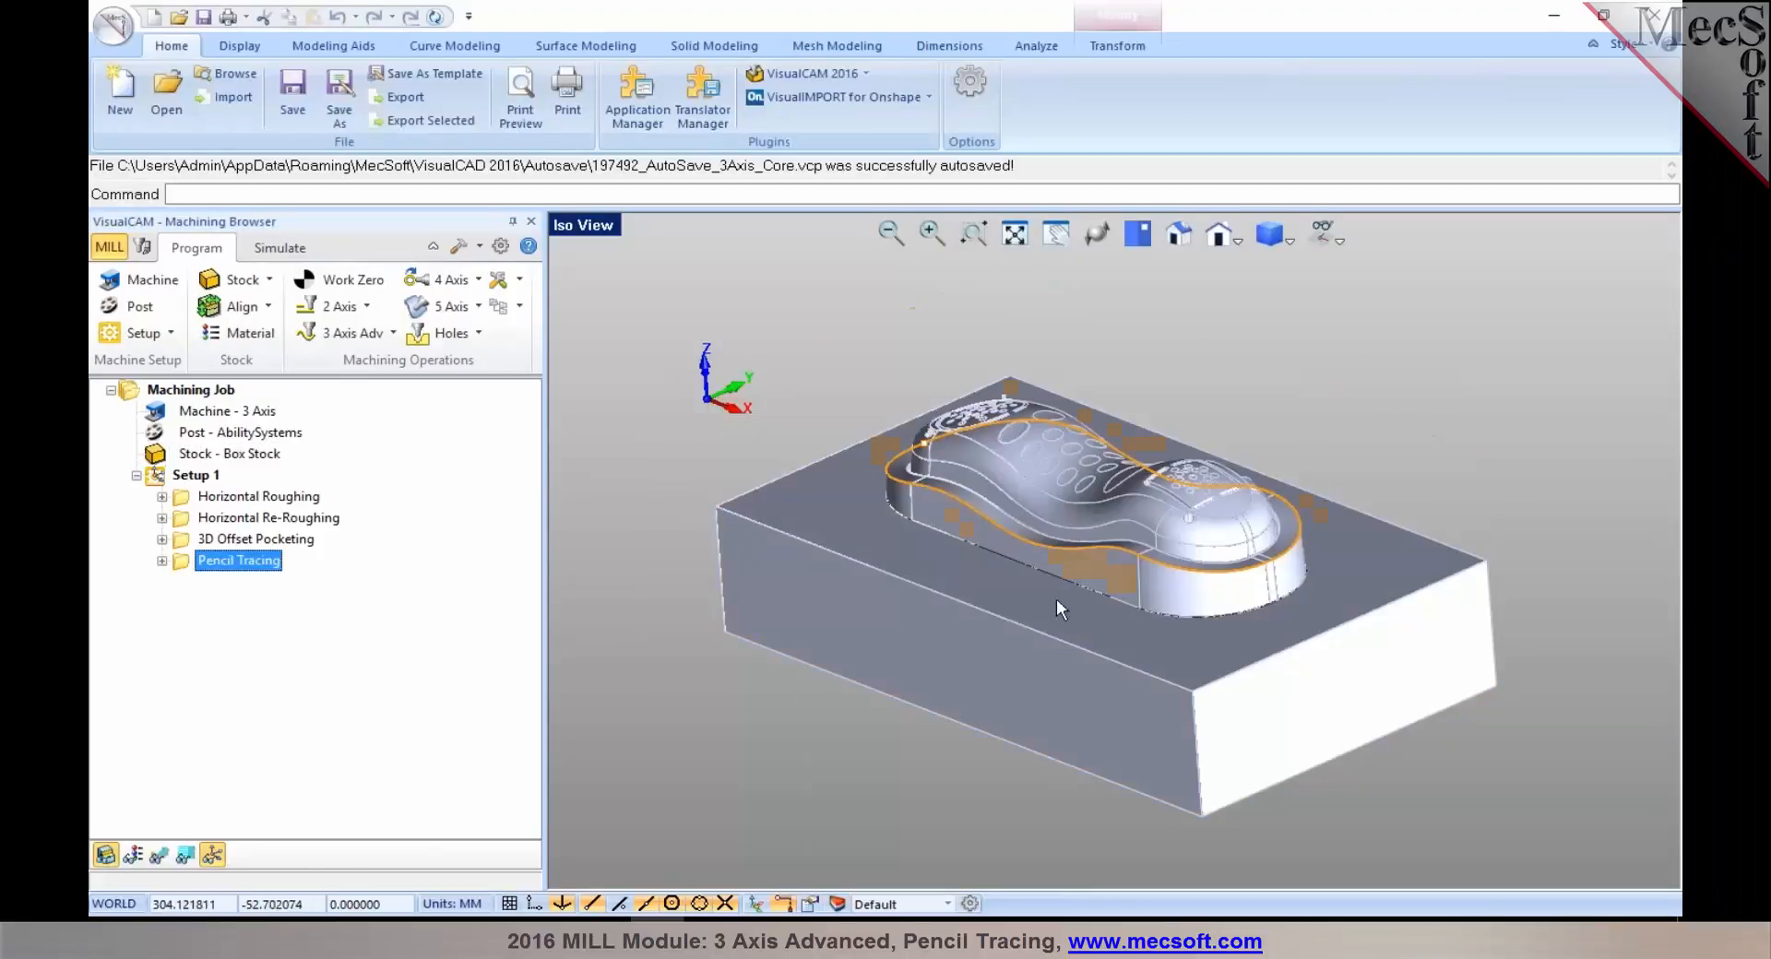
left_click_drag(1061, 609, 1073, 548)
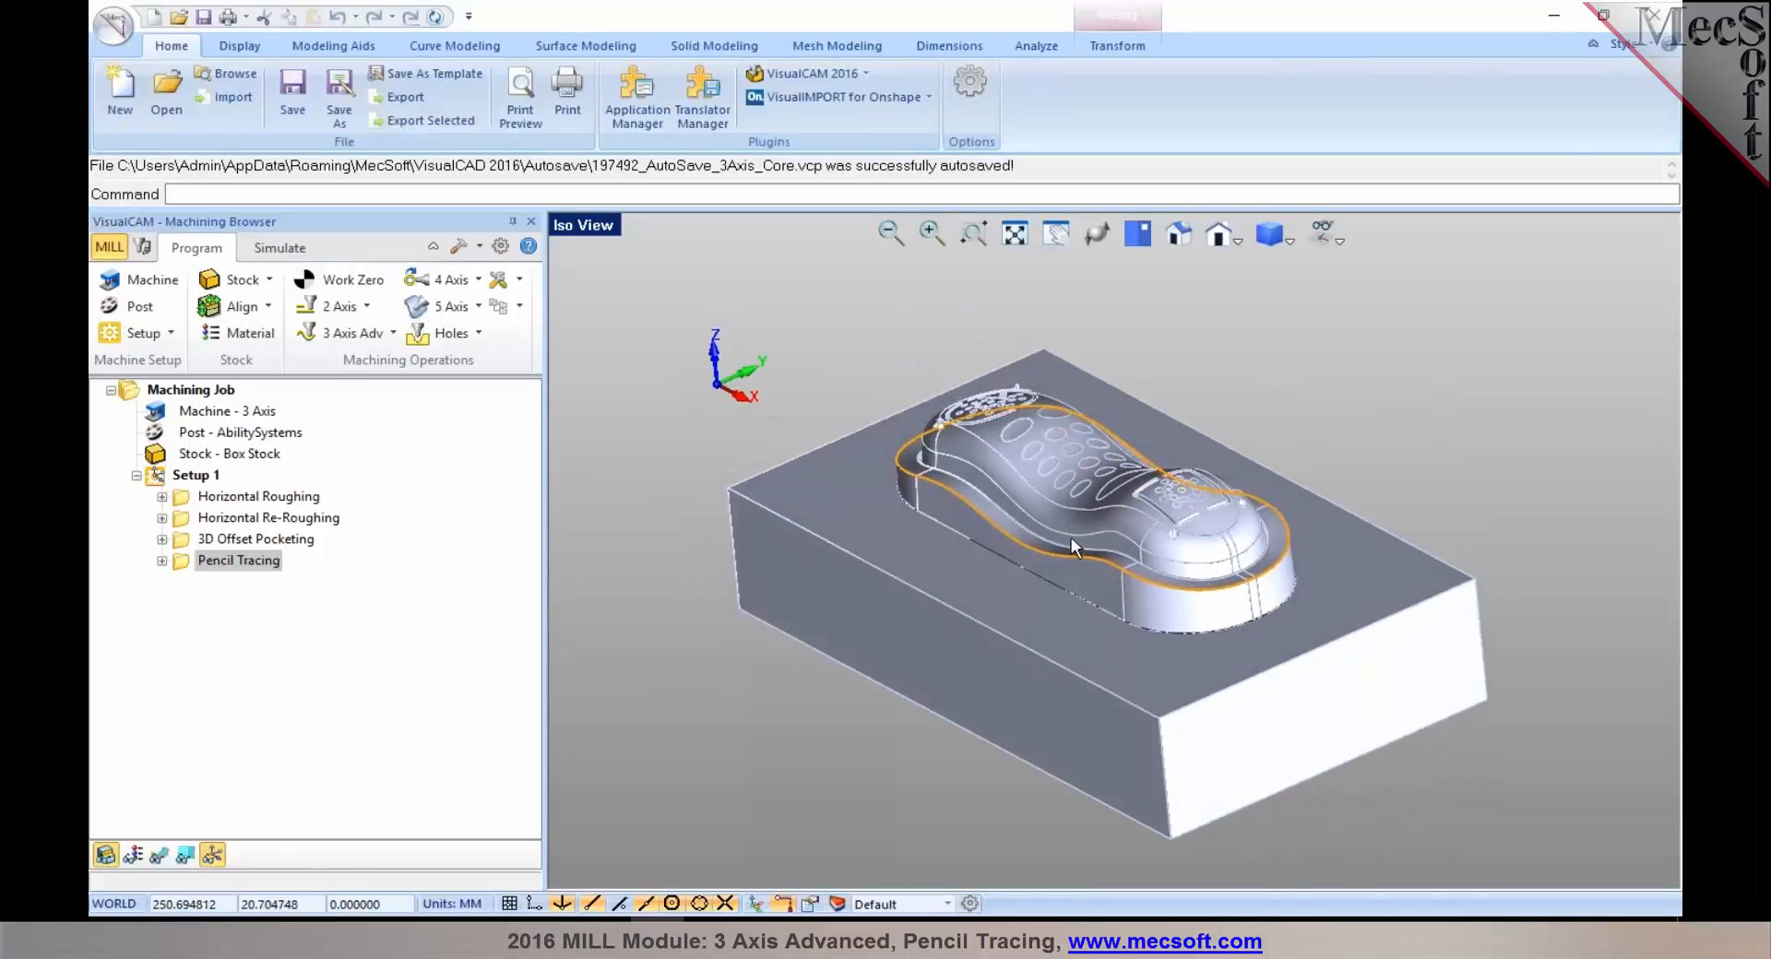